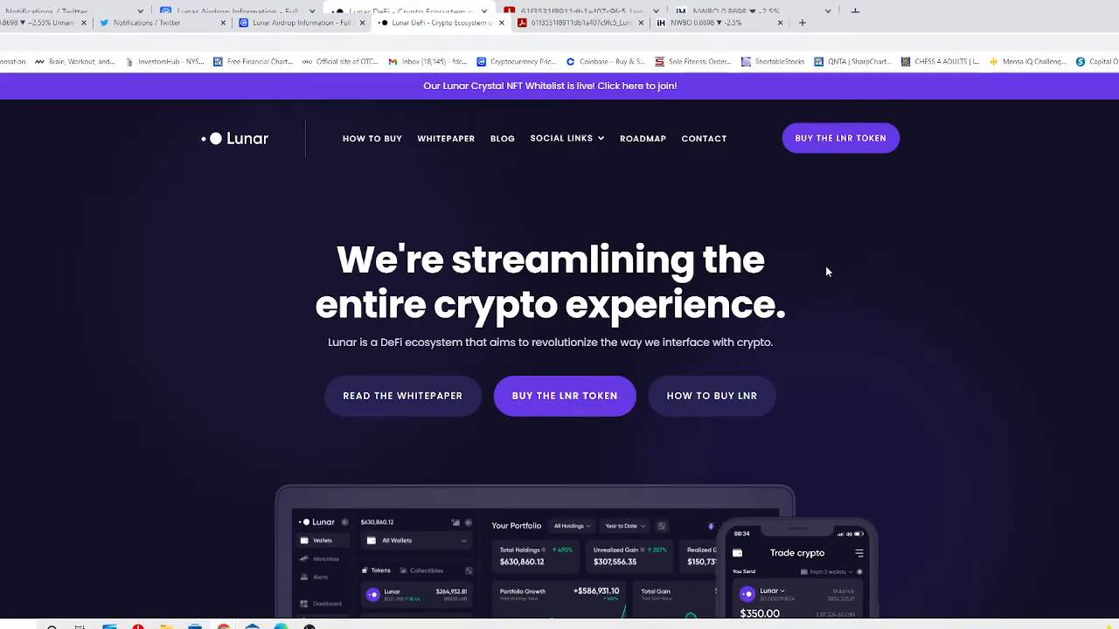
mouse_move(813, 266)
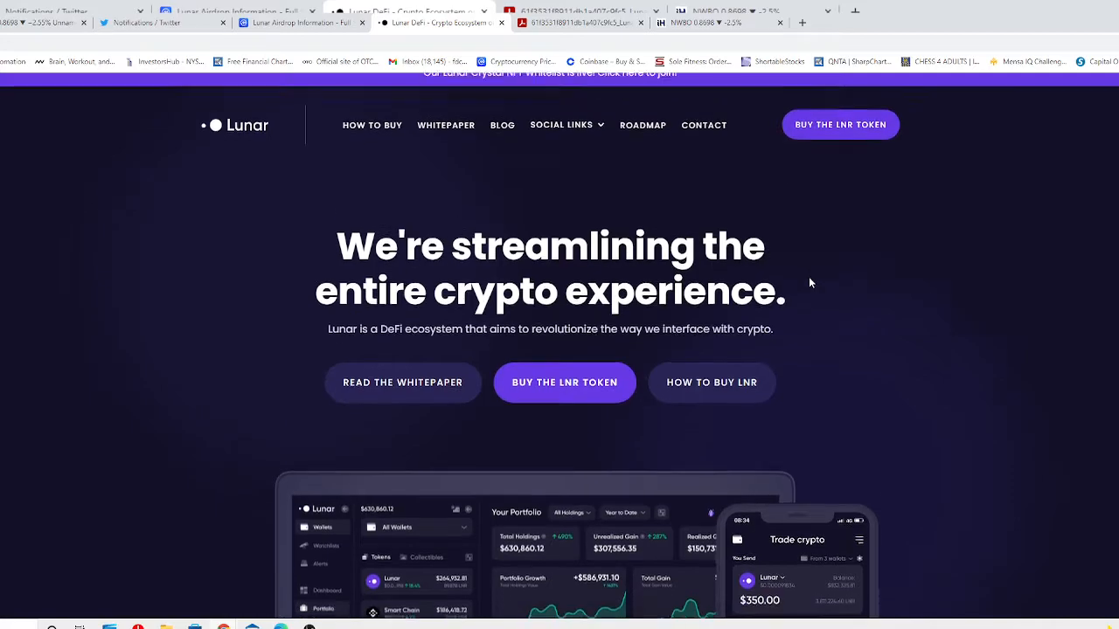
Step: Scroll the Lunar homepage past the hero banner to the media logos and Lunar Ecosystem section
scroll(down, 3)
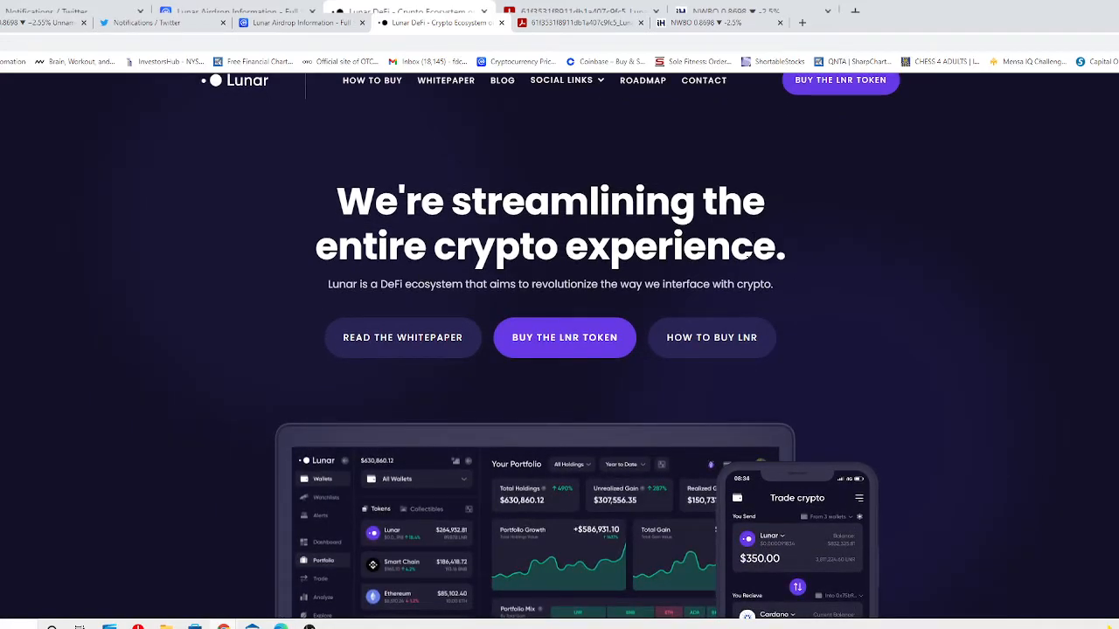
scroll(down, 3)
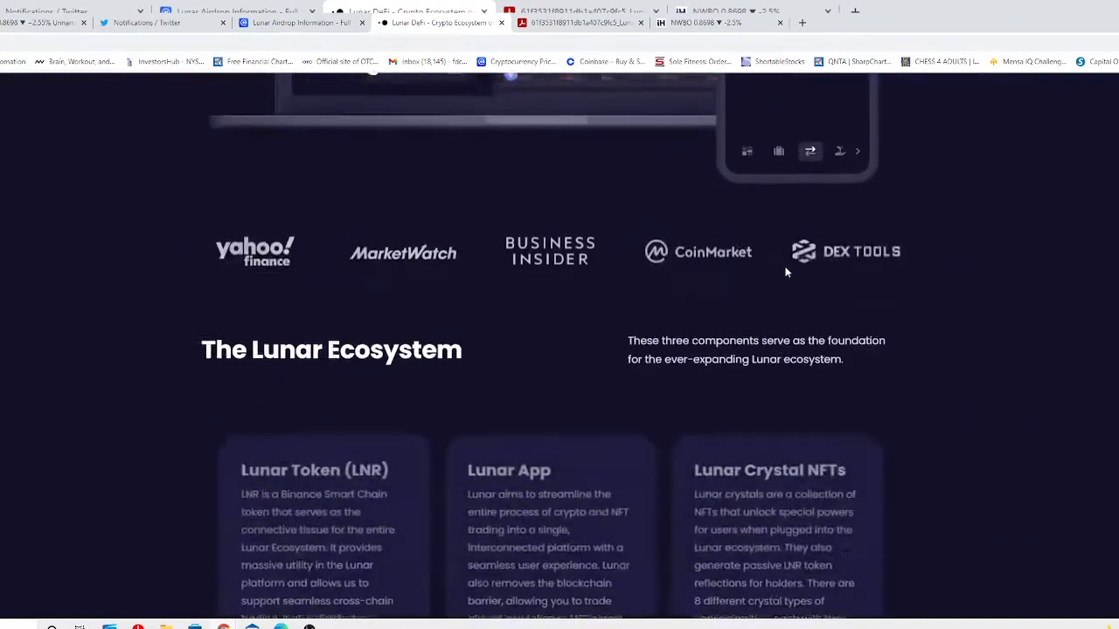
Step: Scroll so the LNR token, Lunar App and Crystal NFTs cards are fully visible
scroll(down, 3)
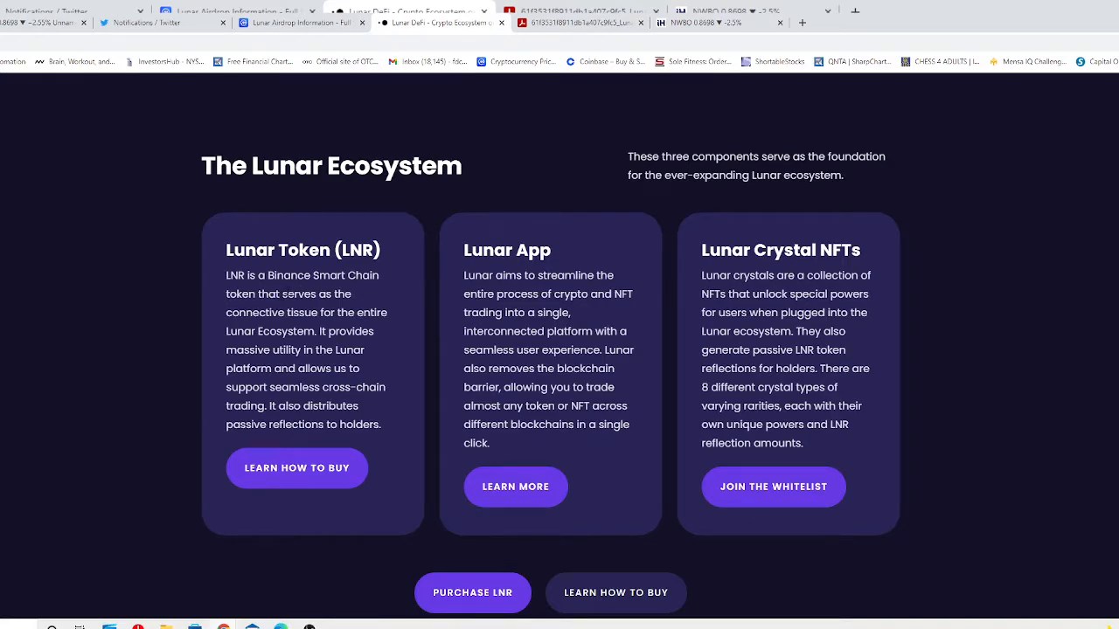
mouse_move(286, 294)
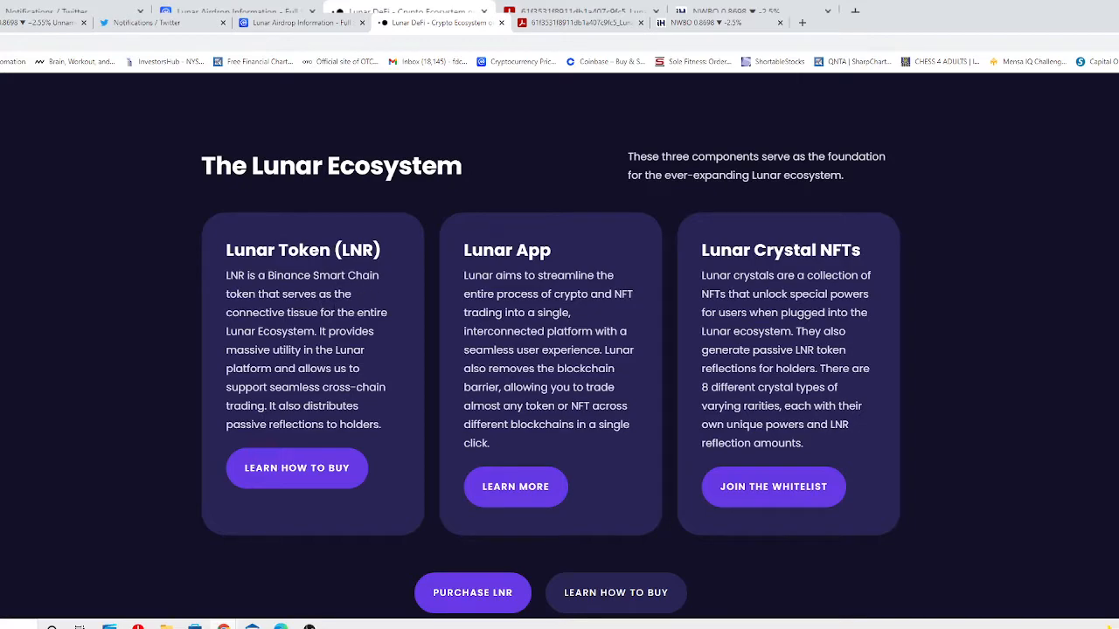
mouse_move(349, 325)
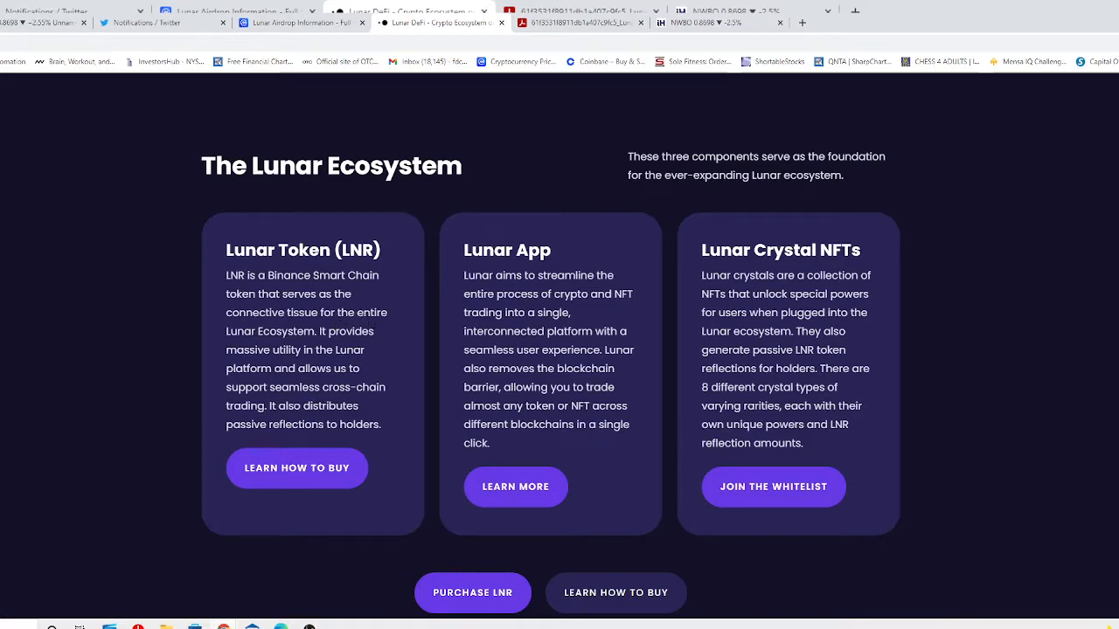
mouse_move(349, 344)
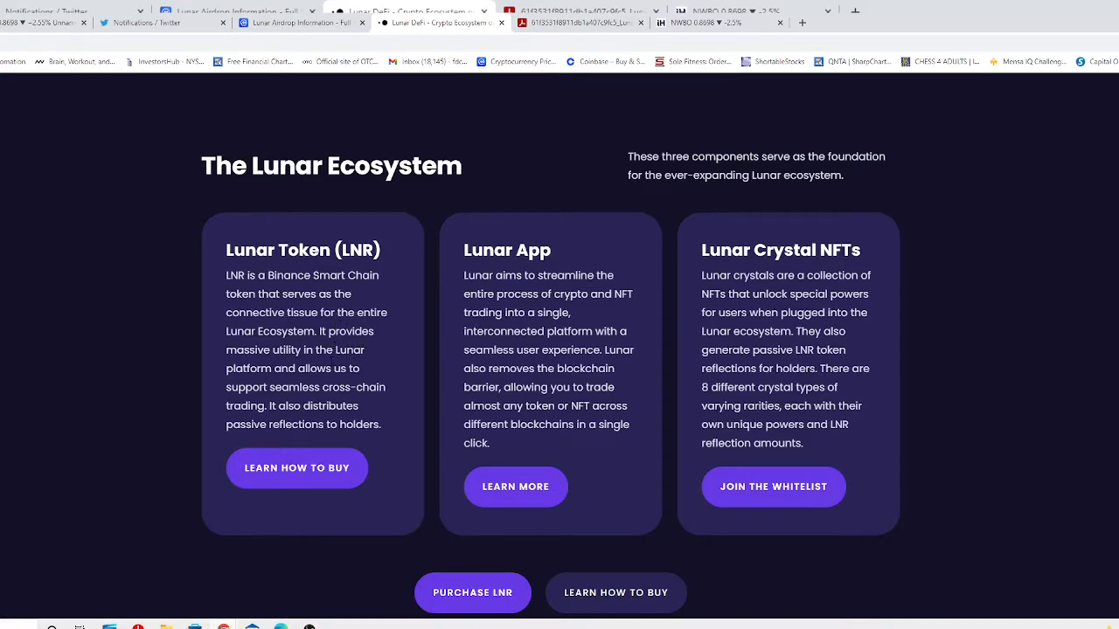
mouse_move(371, 381)
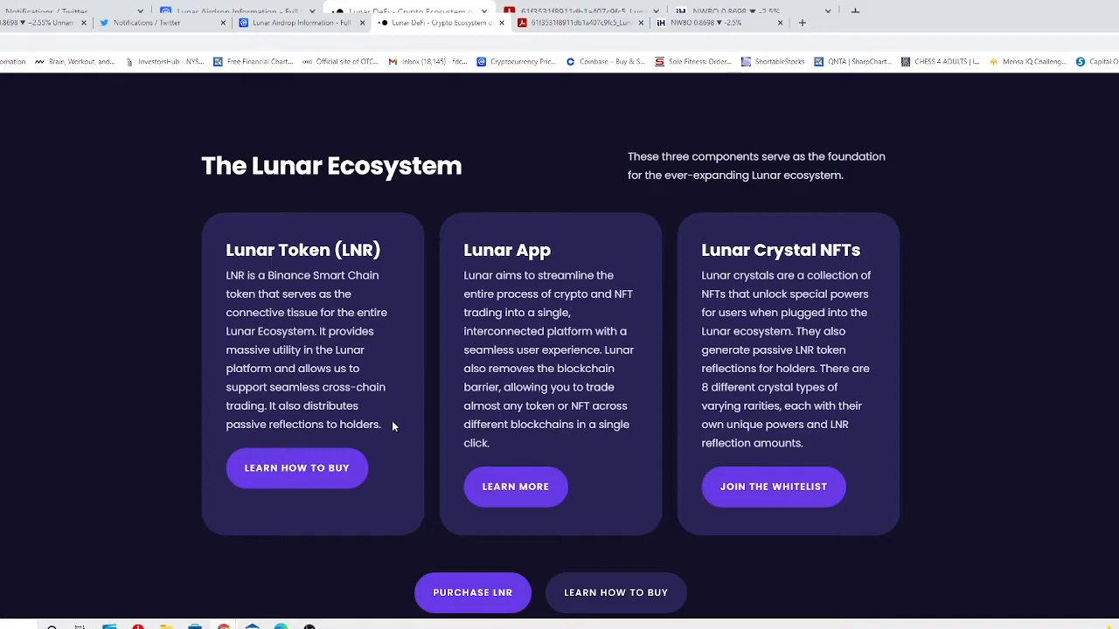
mouse_move(381, 412)
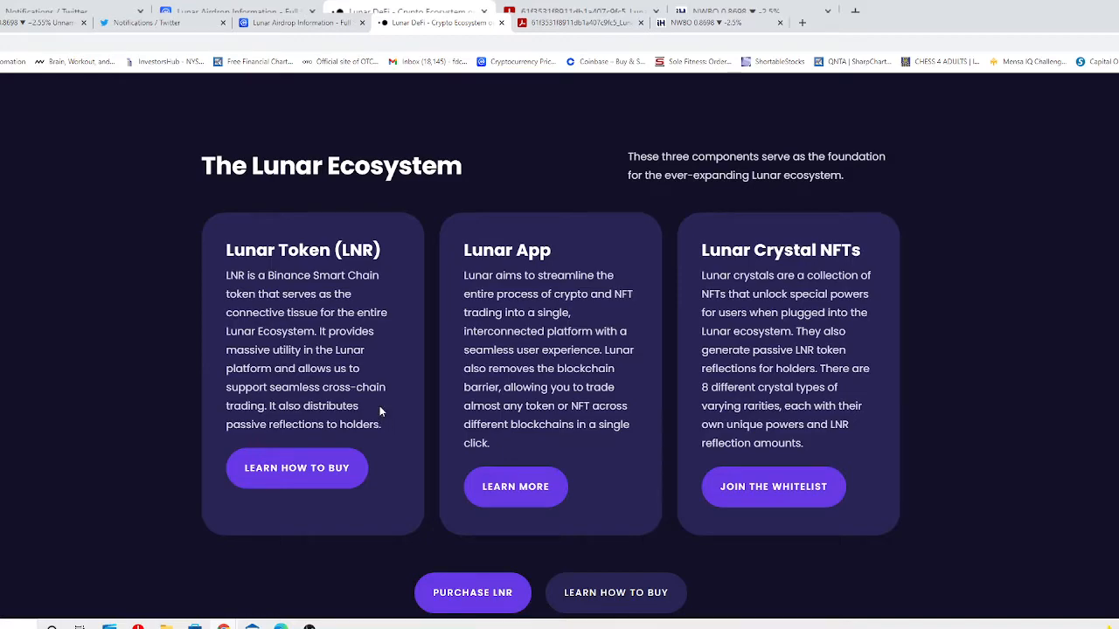
mouse_move(356, 400)
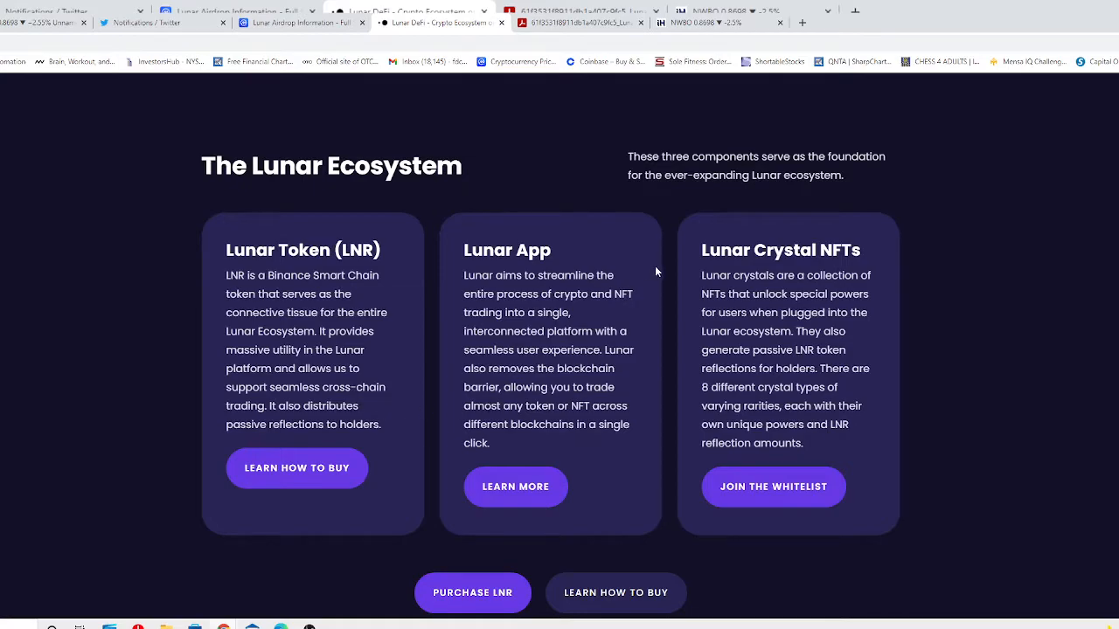
mouse_move(608, 318)
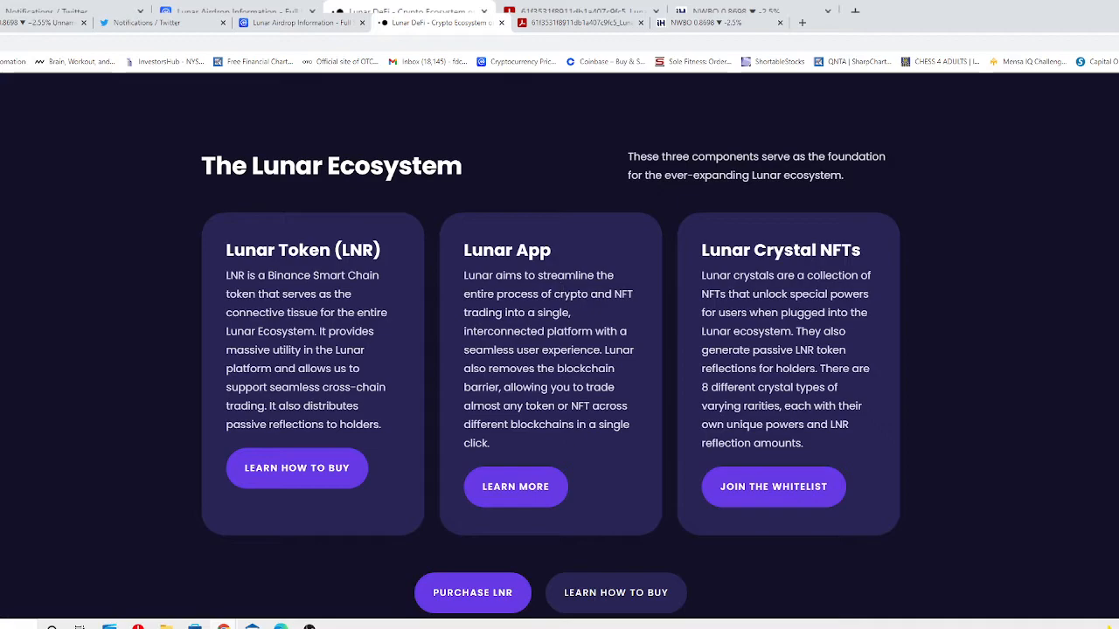
mouse_move(654, 342)
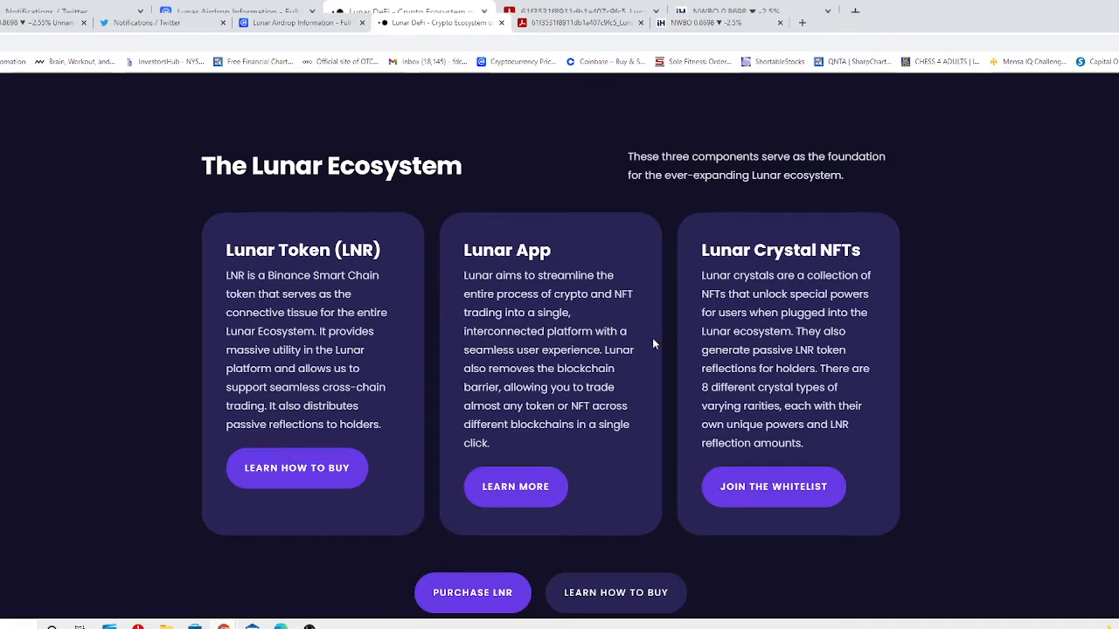
mouse_move(646, 347)
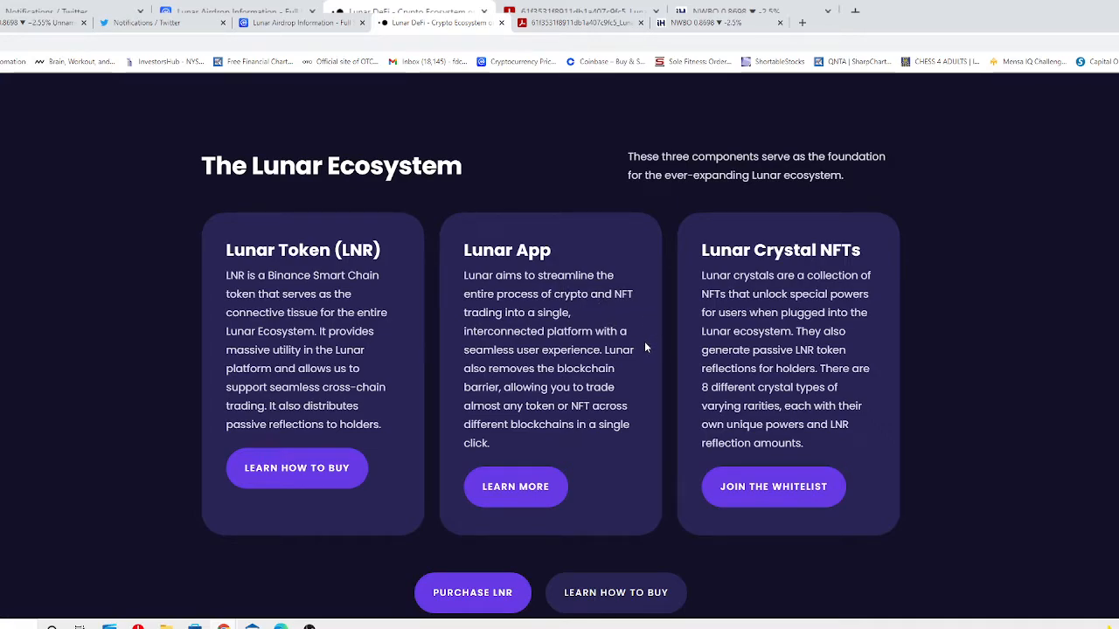
mouse_move(593, 327)
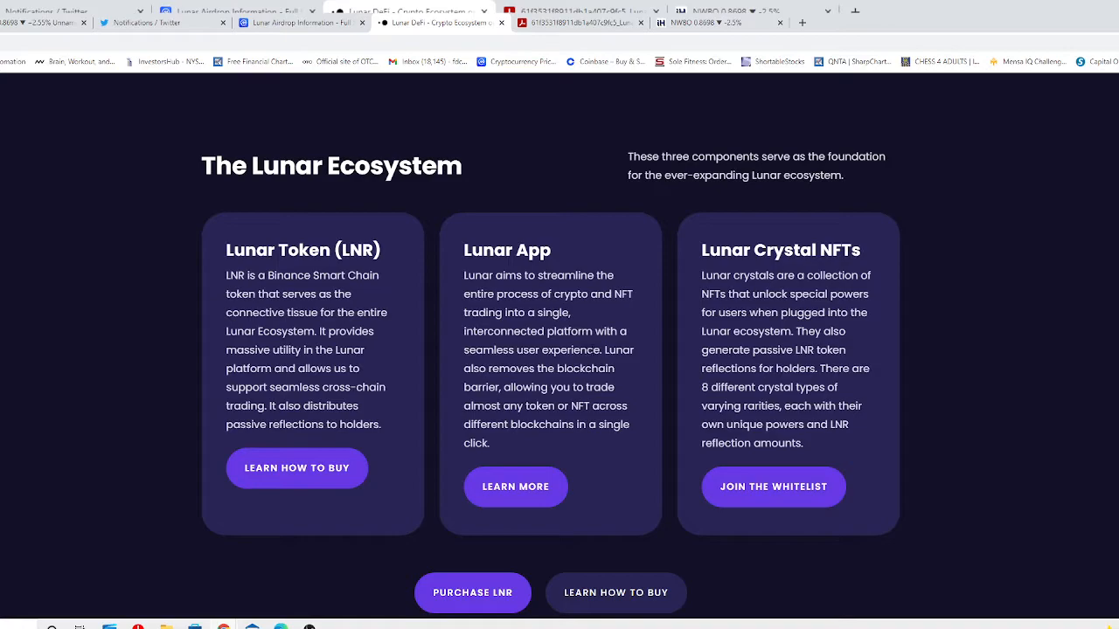
mouse_move(639, 371)
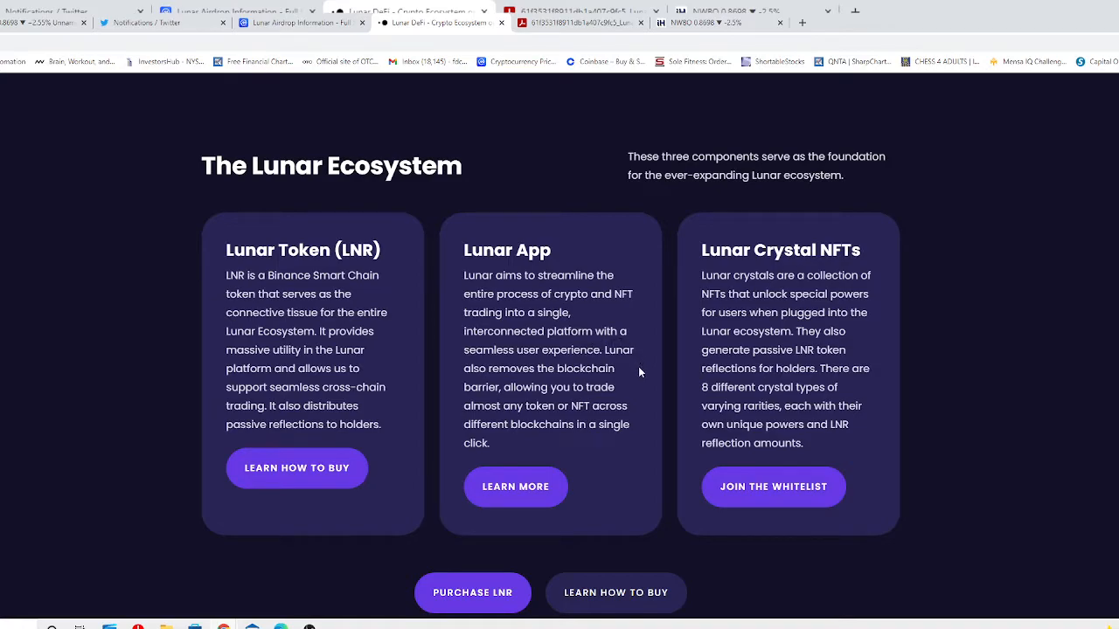
mouse_move(640, 377)
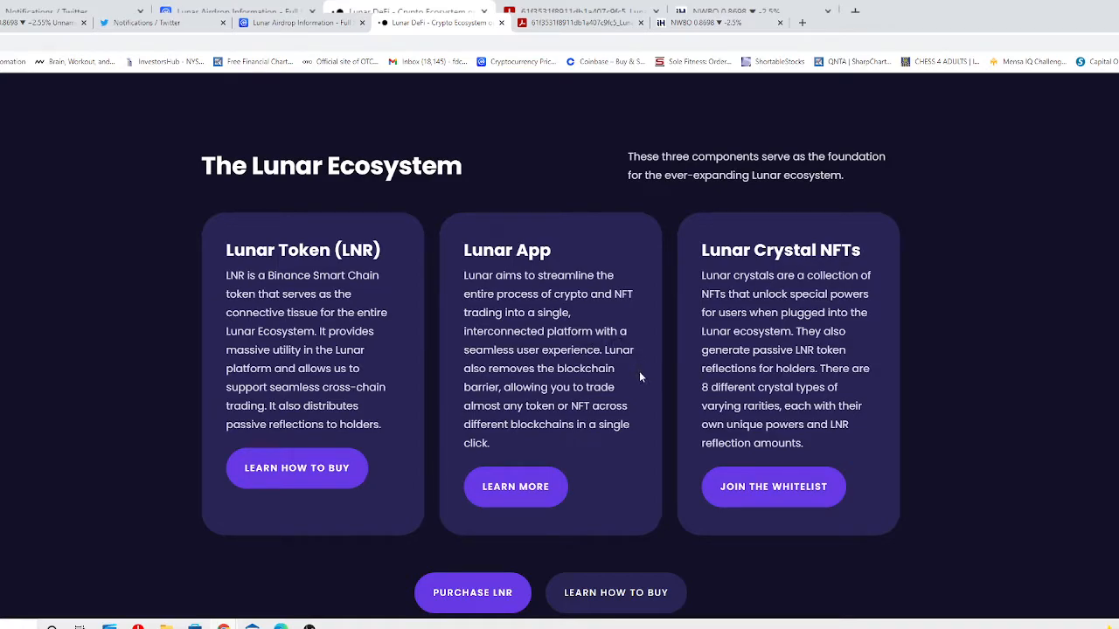
mouse_move(637, 388)
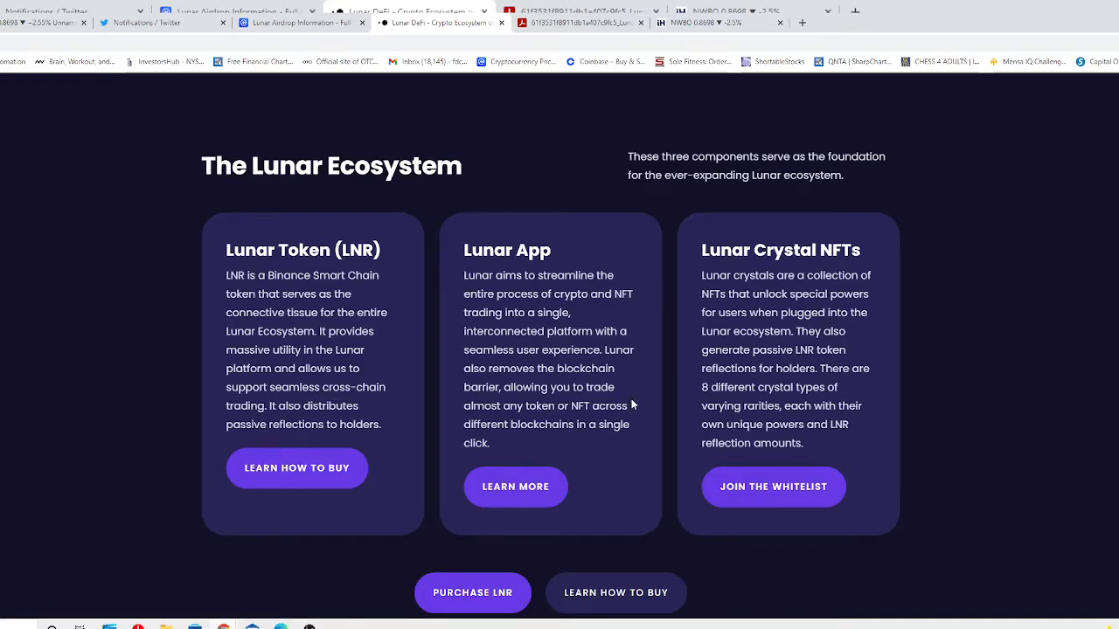
mouse_move(637, 412)
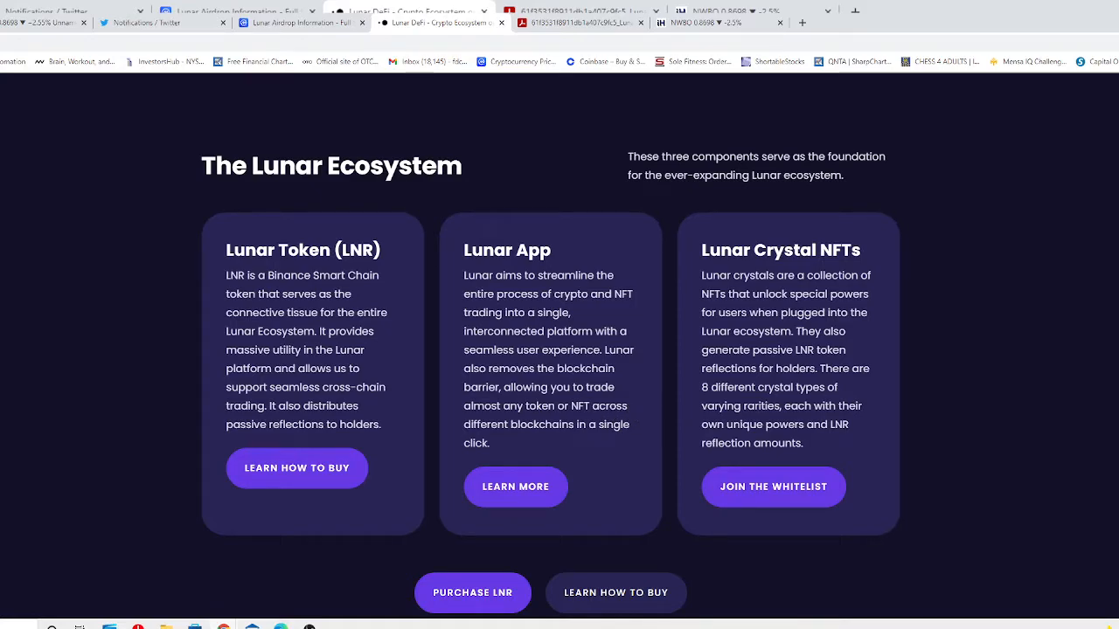
mouse_move(578, 448)
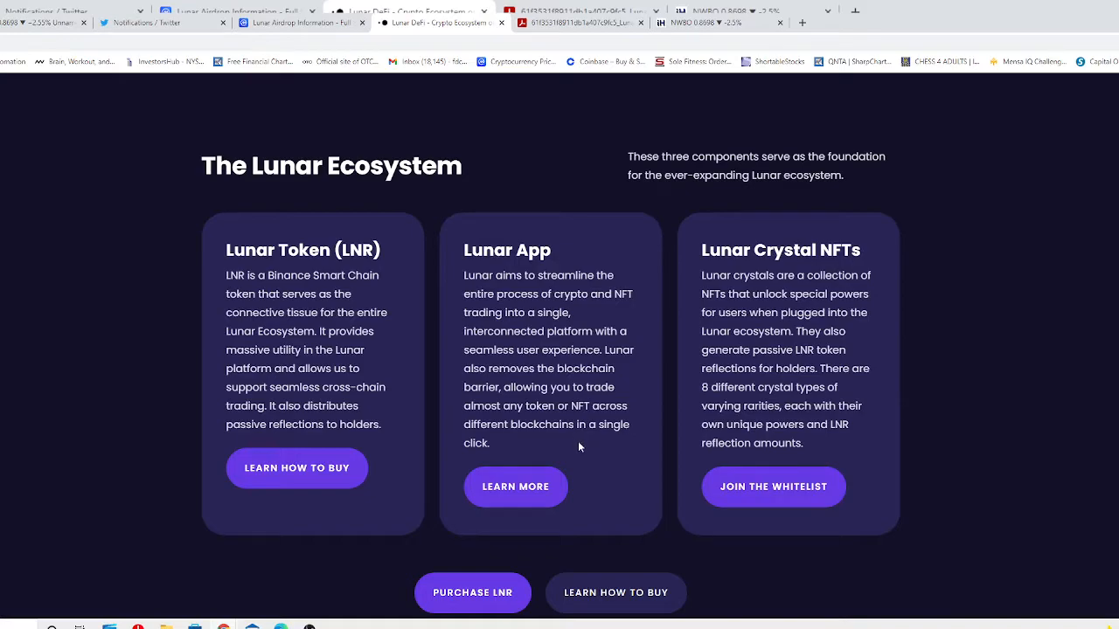
mouse_move(630, 432)
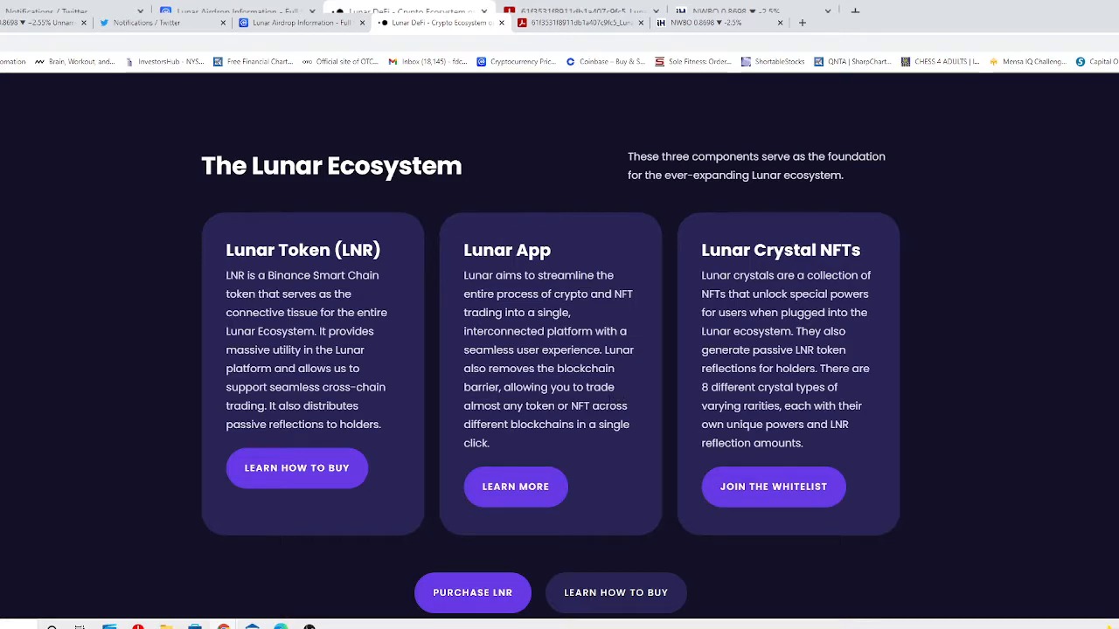
mouse_move(629, 411)
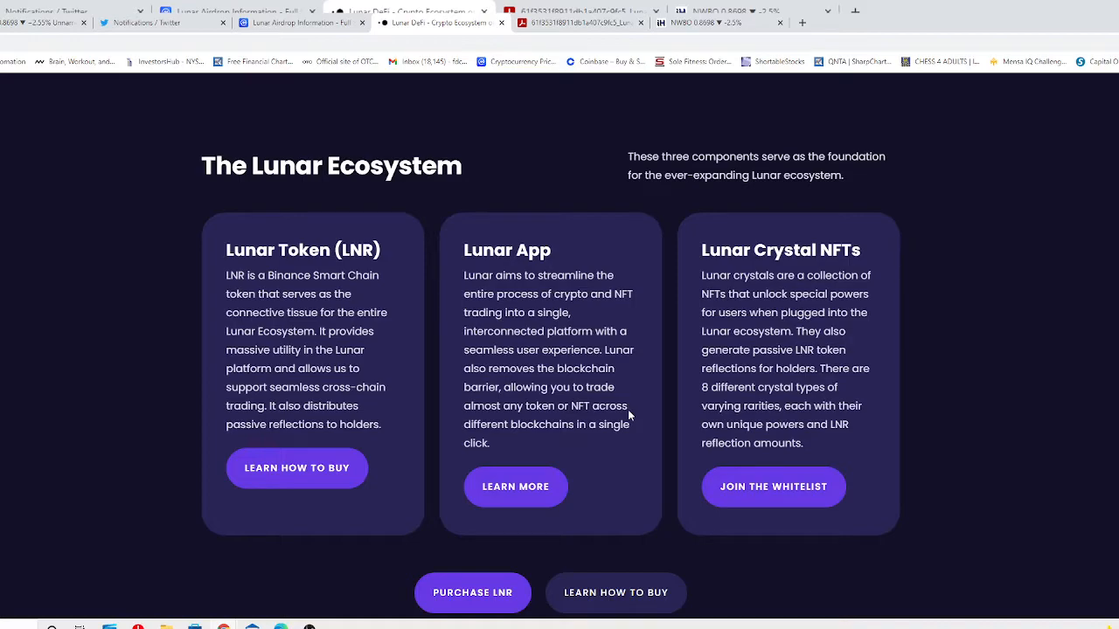
mouse_move(660, 410)
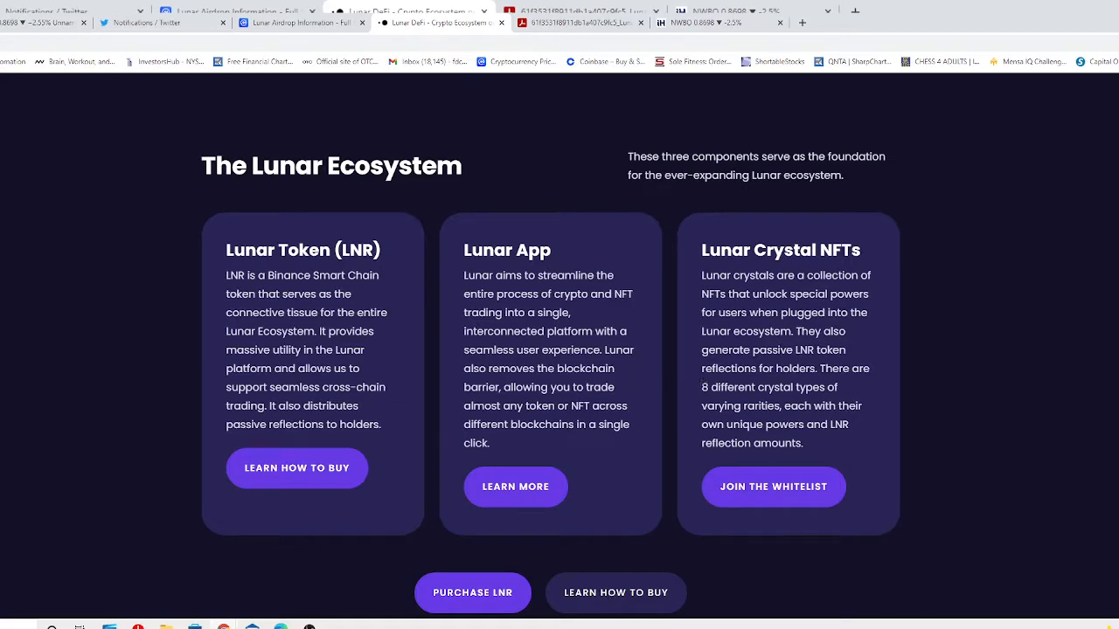
mouse_move(696, 392)
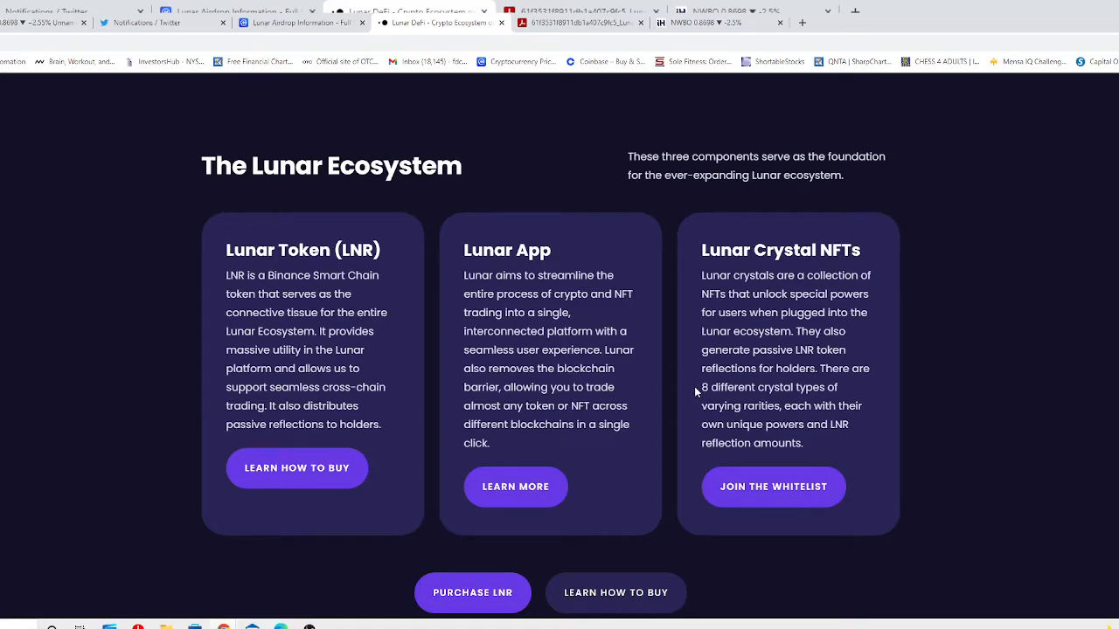
mouse_move(692, 400)
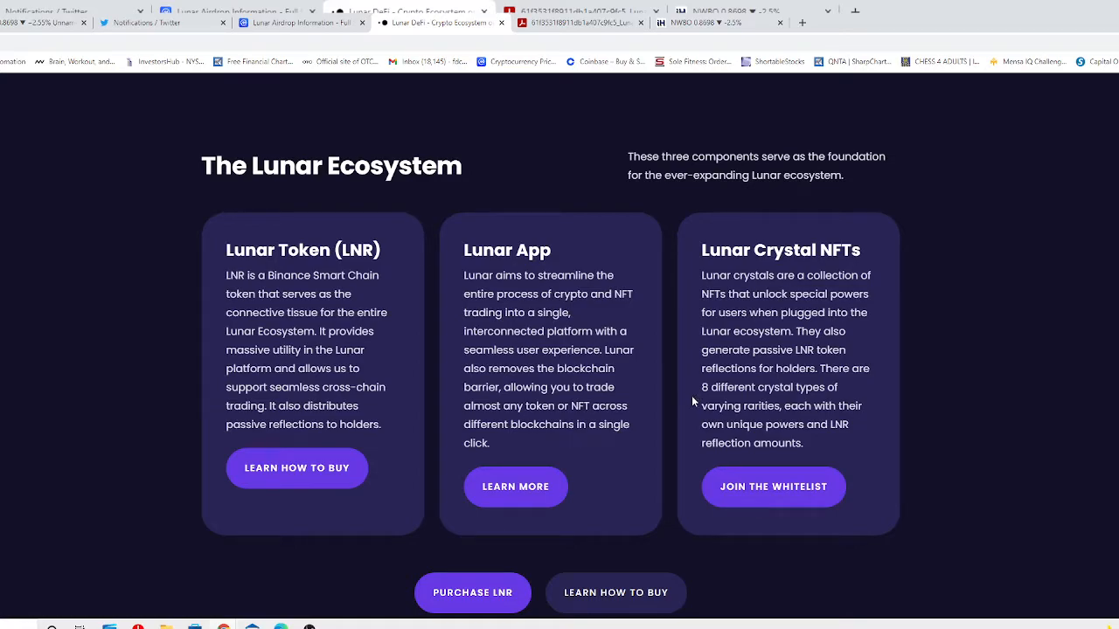
mouse_move(657, 400)
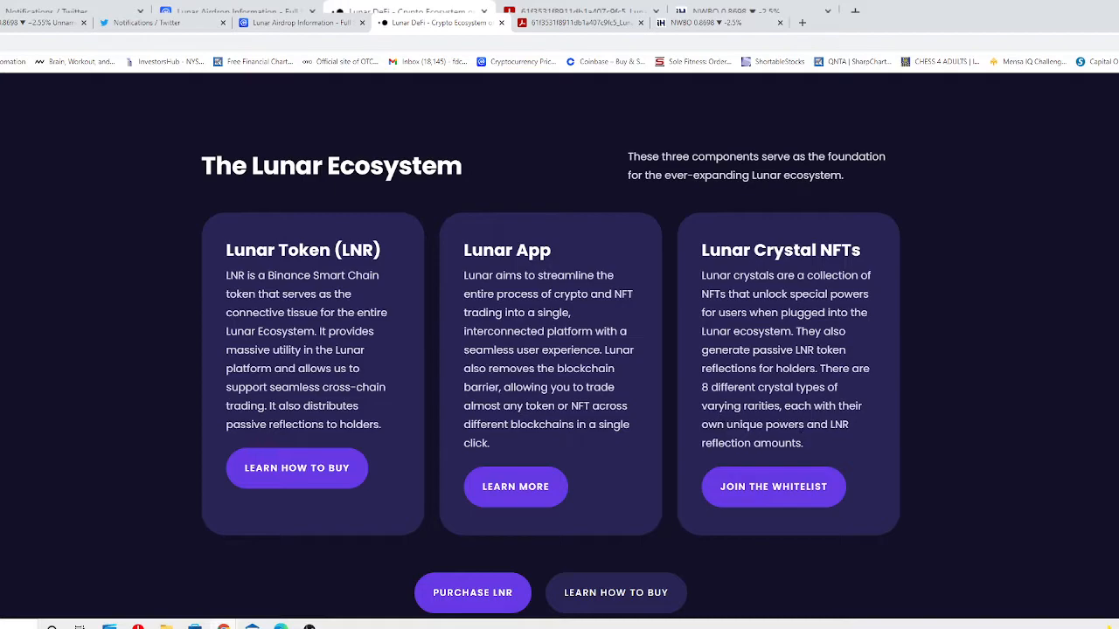
mouse_move(825, 458)
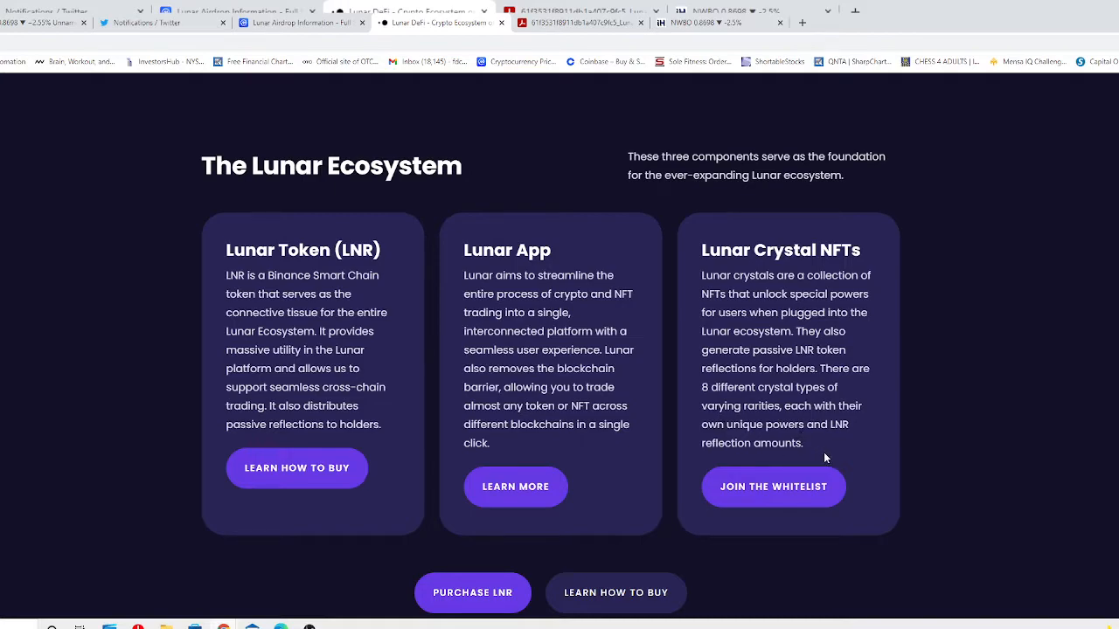
Step: Scroll down to the 'Lunar is not just some meme token' section with its feature cards
scroll(down, 3)
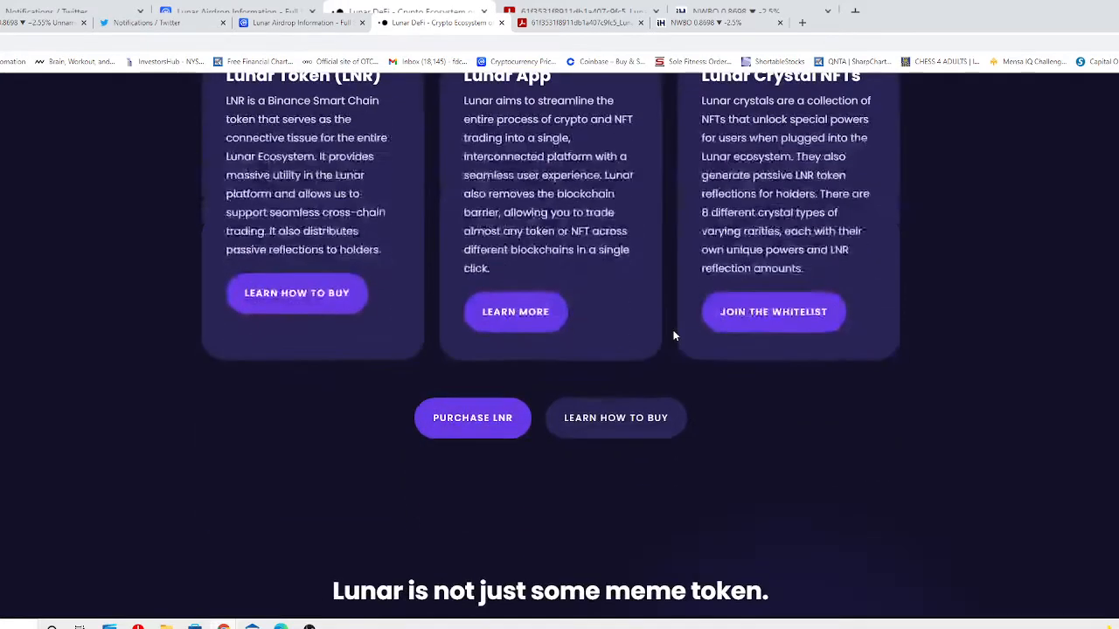
scroll(down, 3)
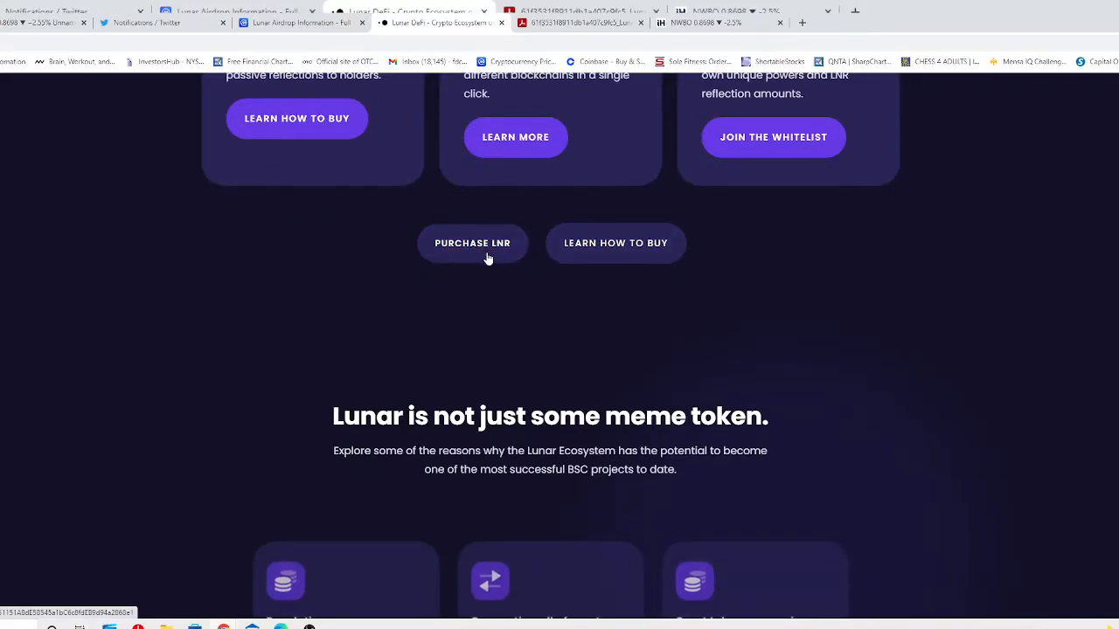
scroll(down, 3)
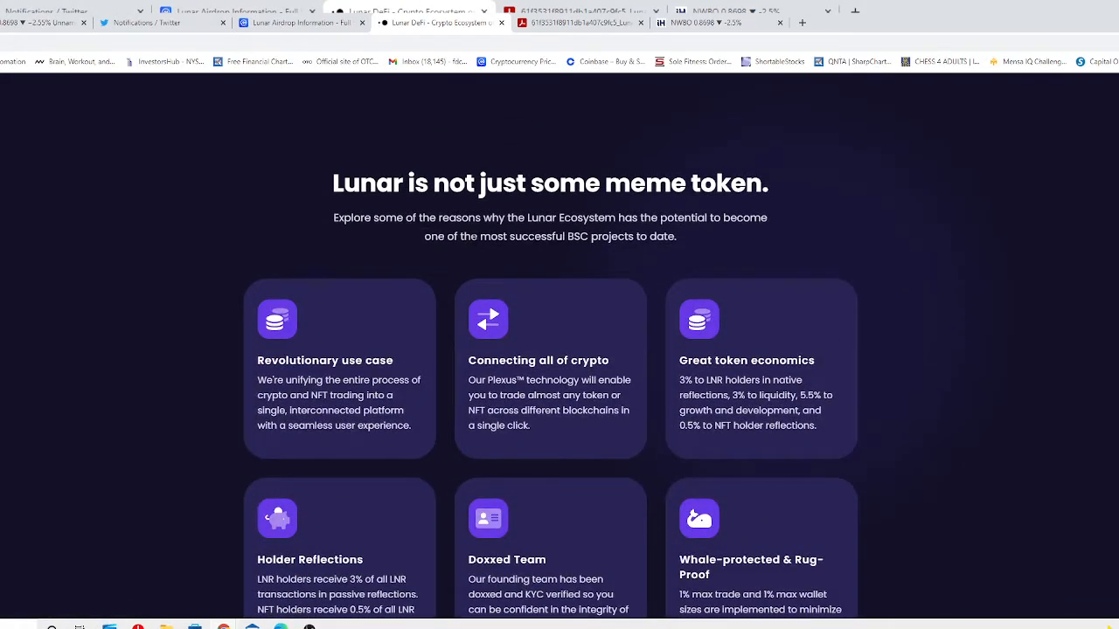
mouse_move(550, 265)
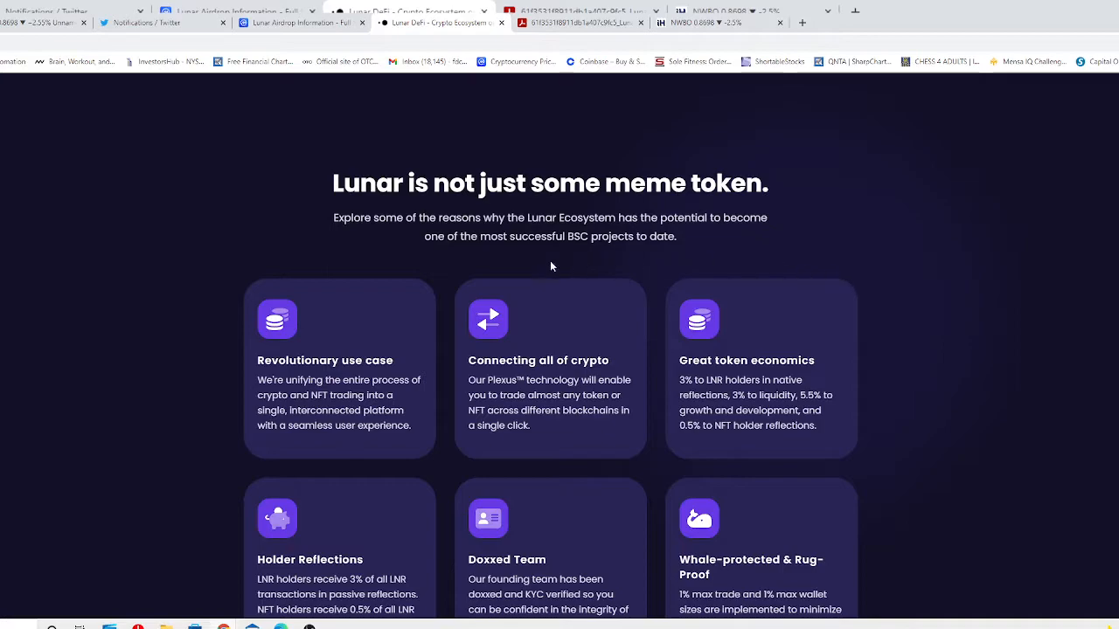
mouse_move(503, 253)
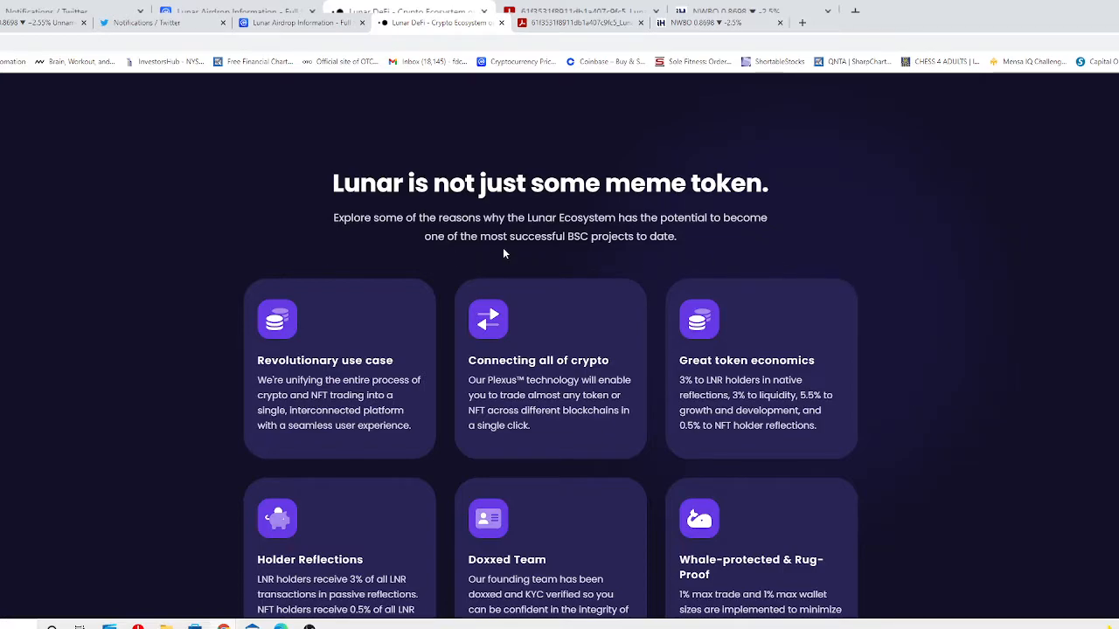
mouse_move(708, 256)
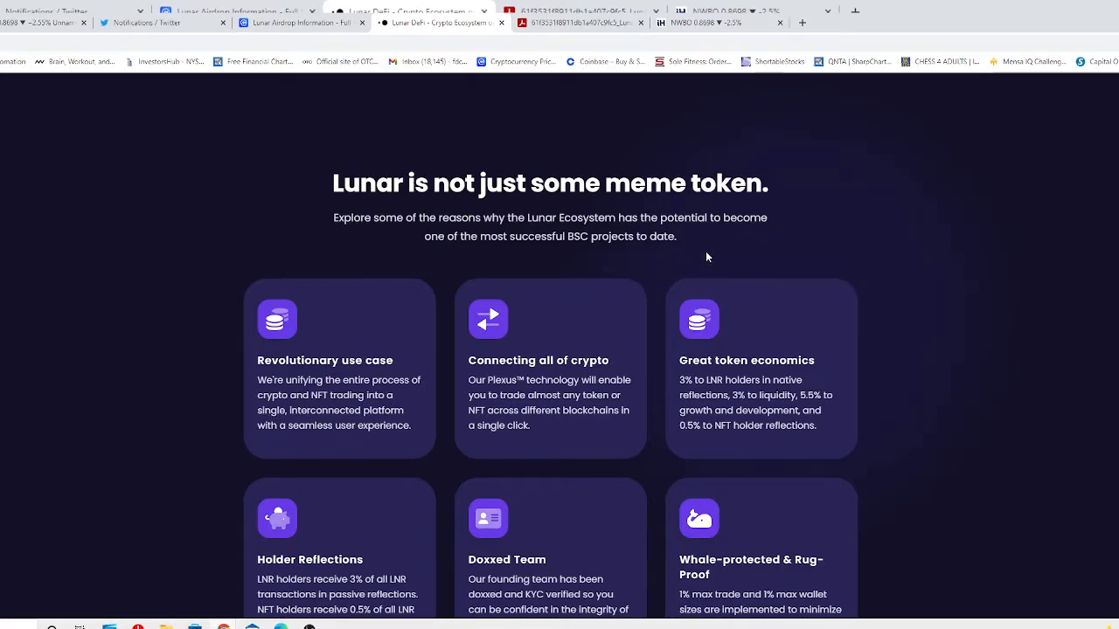
mouse_move(645, 277)
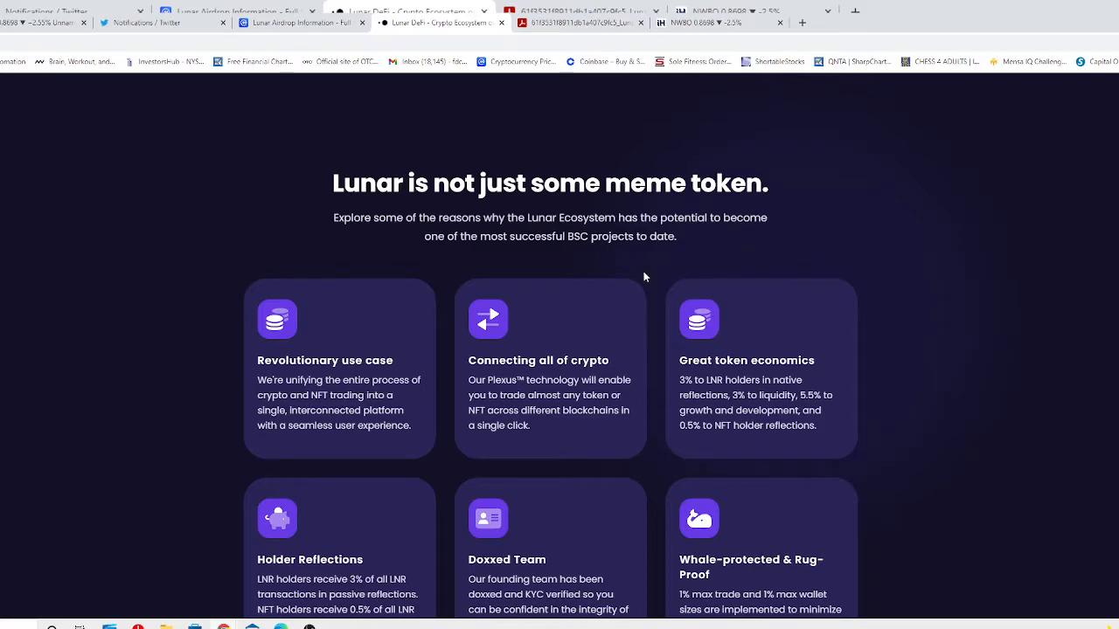
mouse_move(659, 273)
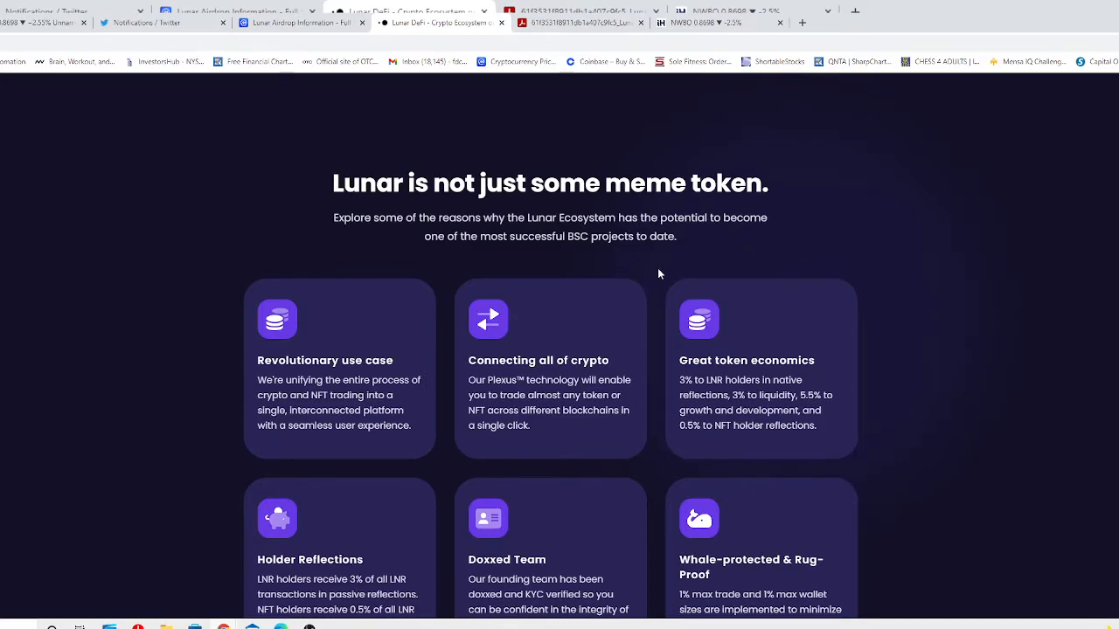
Step: Scroll so all six feature cards and the Buy the Lunar Token buttons are visible
scroll(down, 3)
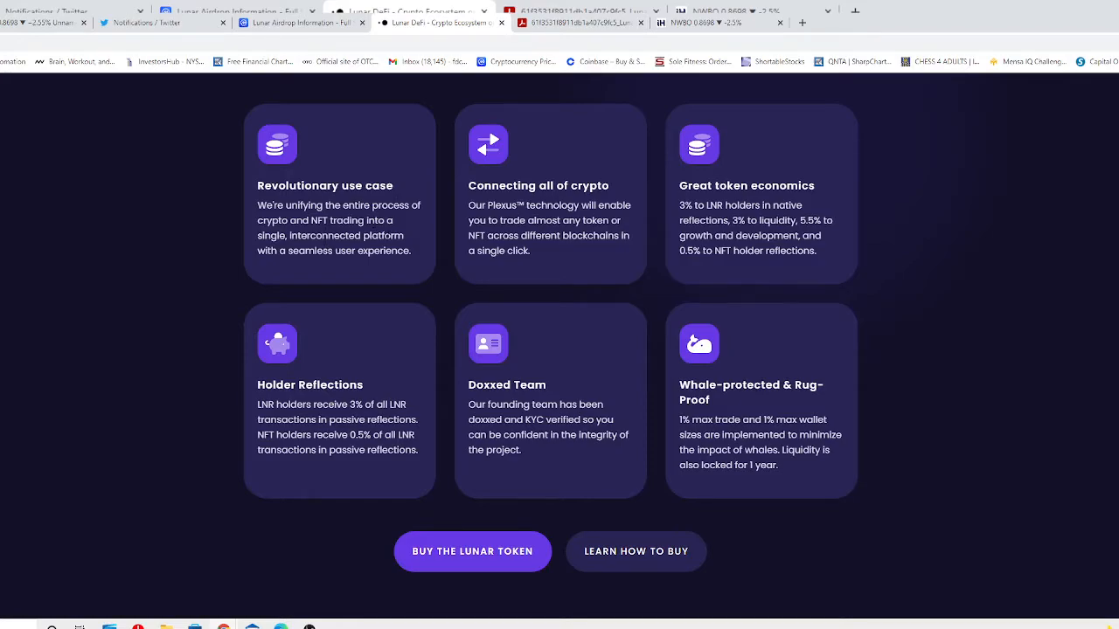
mouse_move(426, 252)
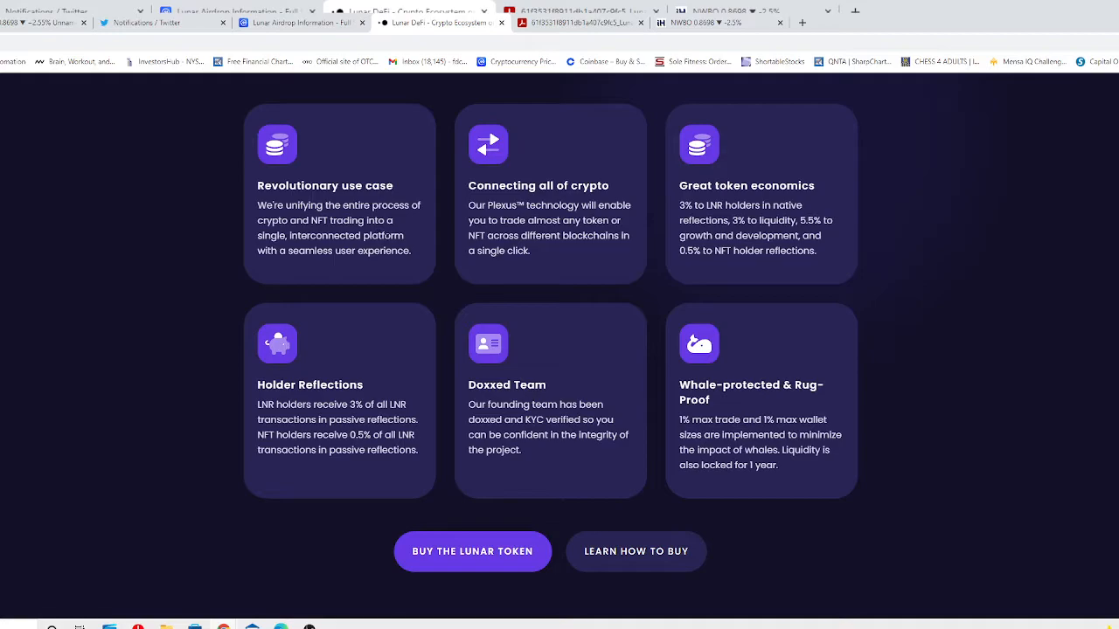
mouse_move(402, 294)
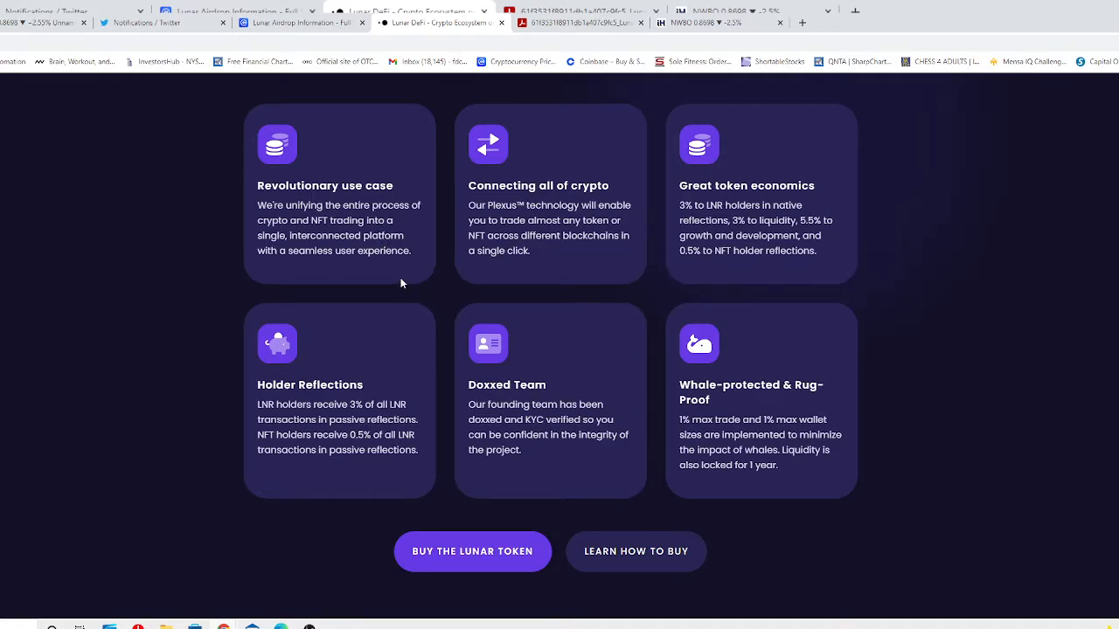
mouse_move(356, 295)
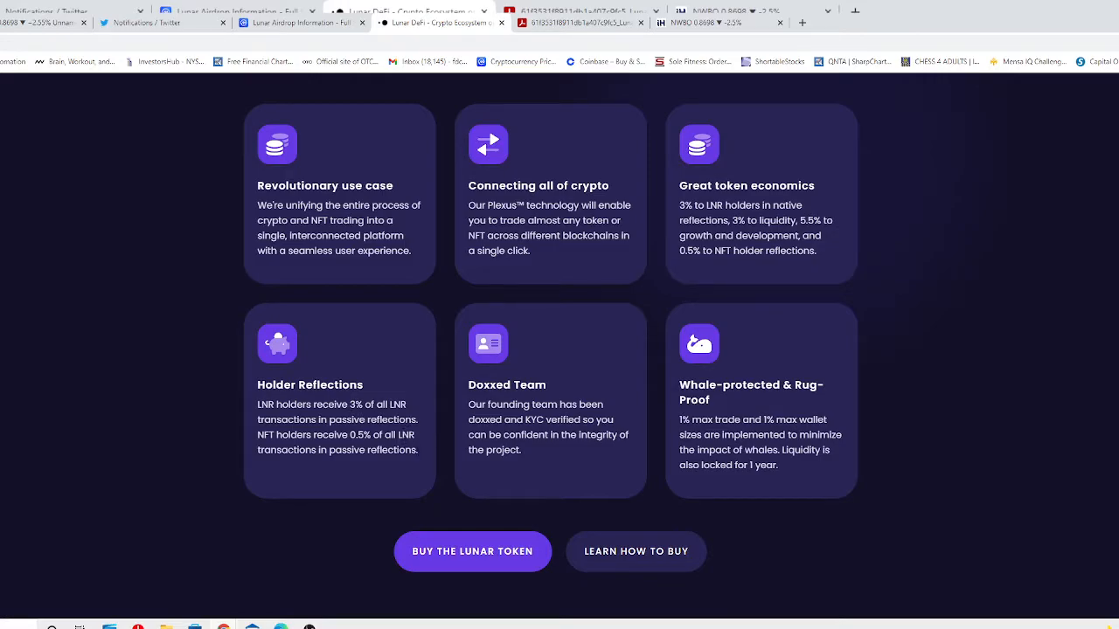
mouse_move(367, 469)
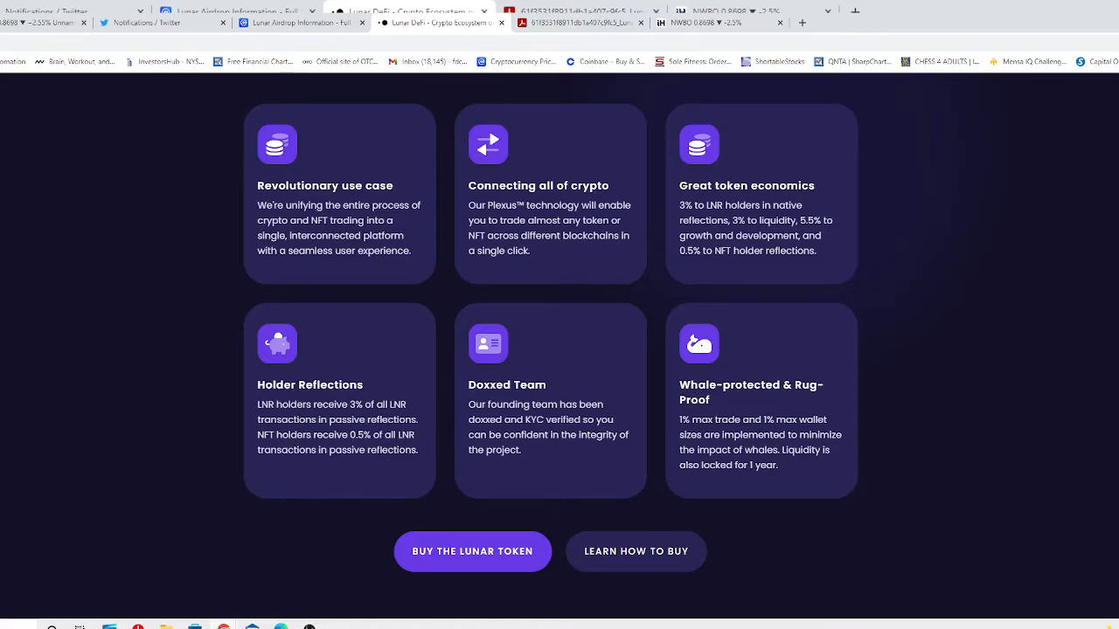
mouse_move(556, 475)
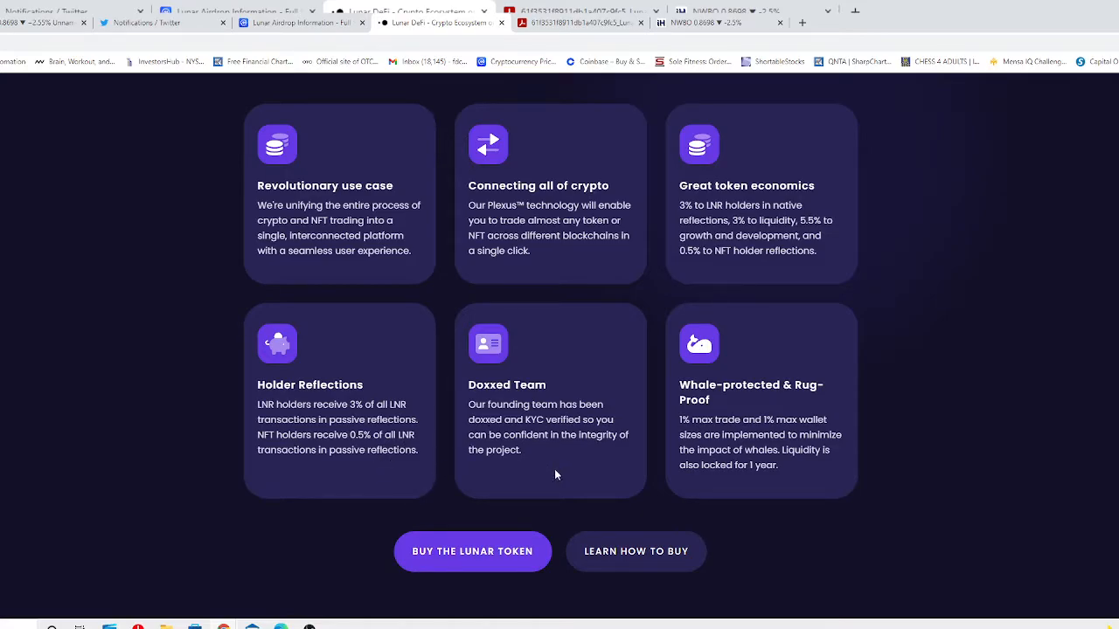
mouse_move(581, 476)
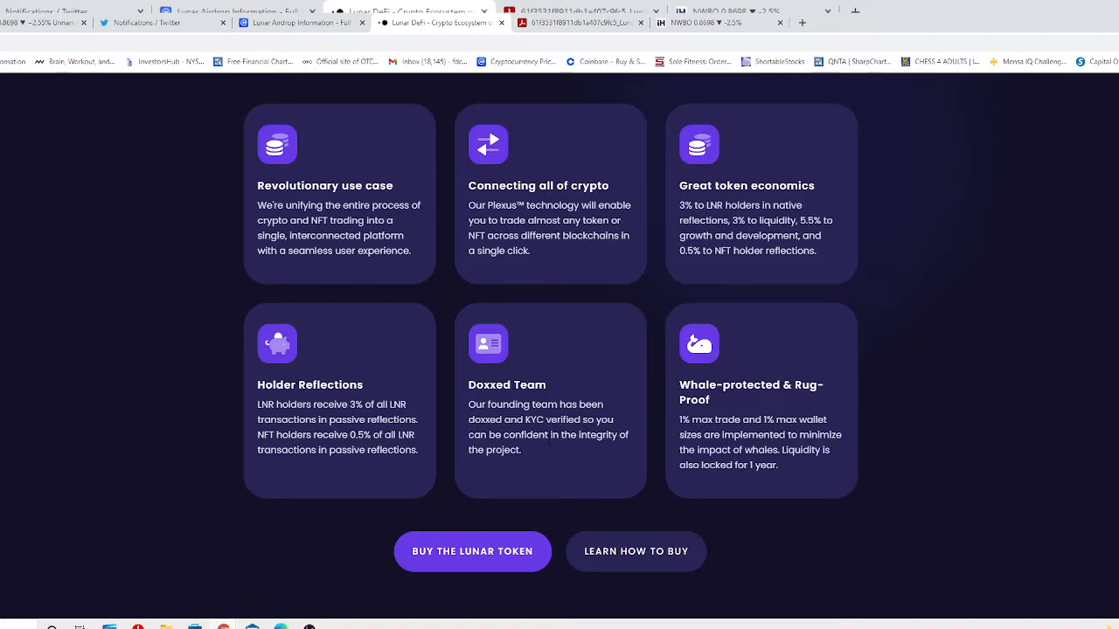
mouse_move(619, 430)
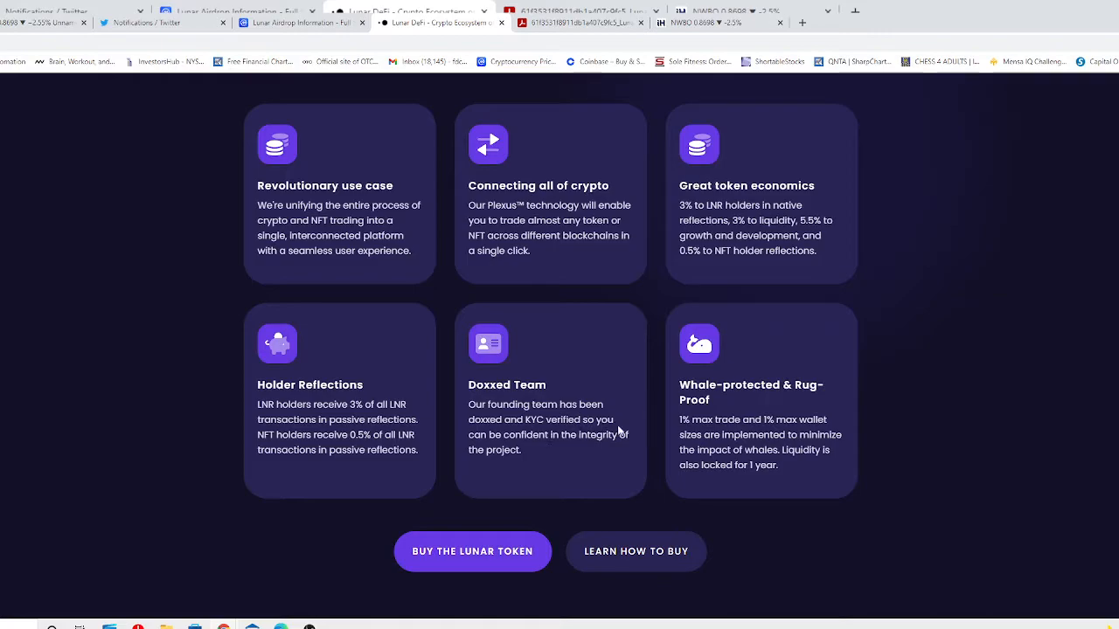
mouse_move(514, 465)
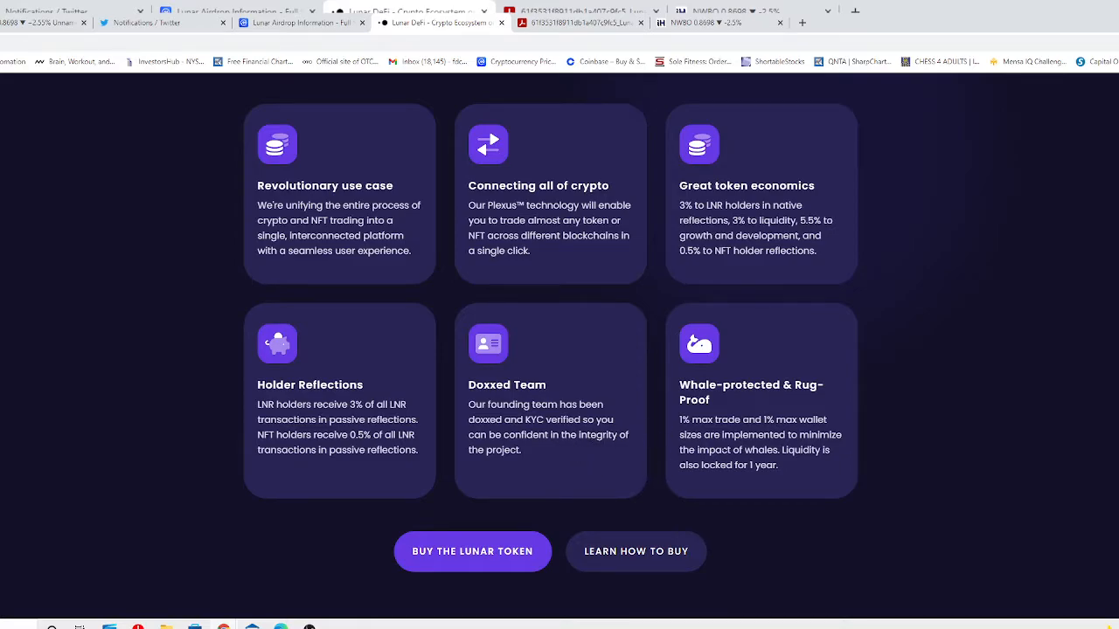
mouse_move(657, 300)
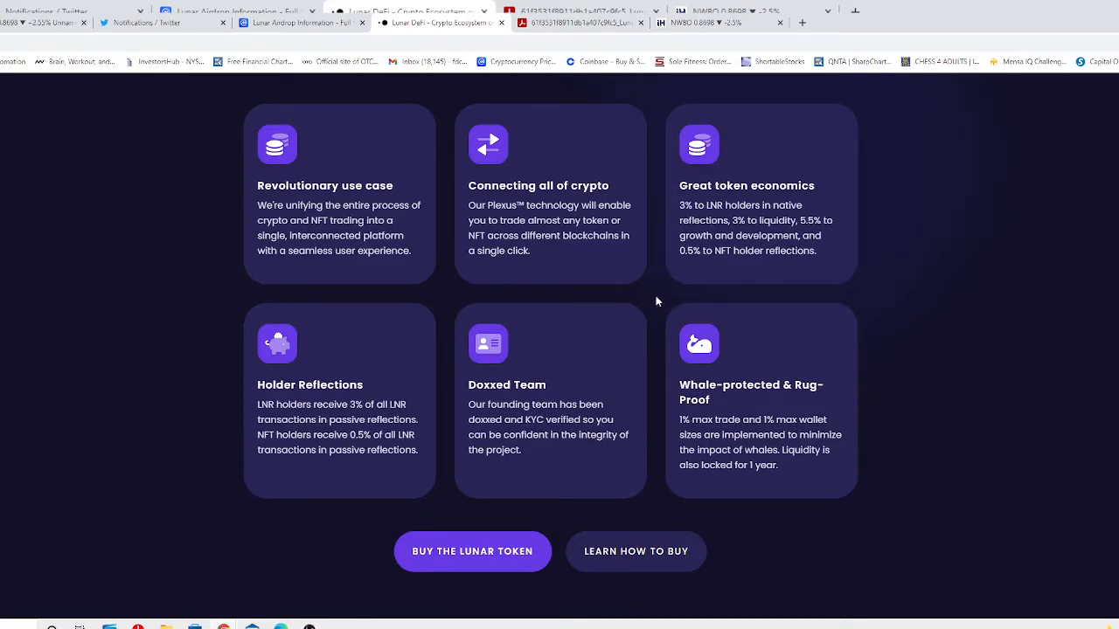
mouse_move(594, 202)
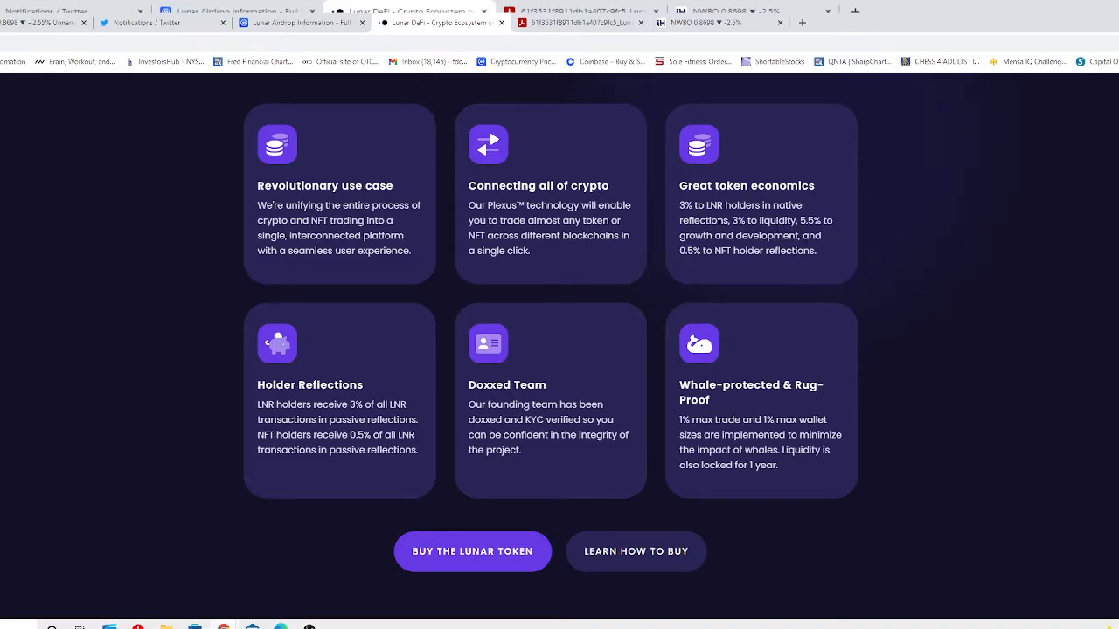
mouse_move(804, 203)
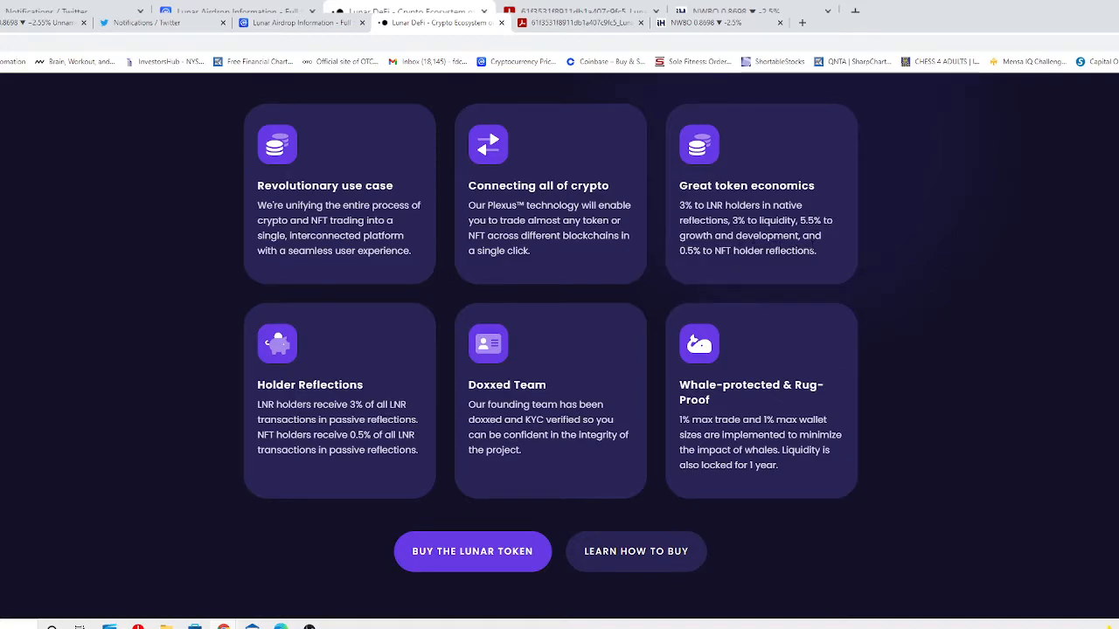
mouse_move(744, 278)
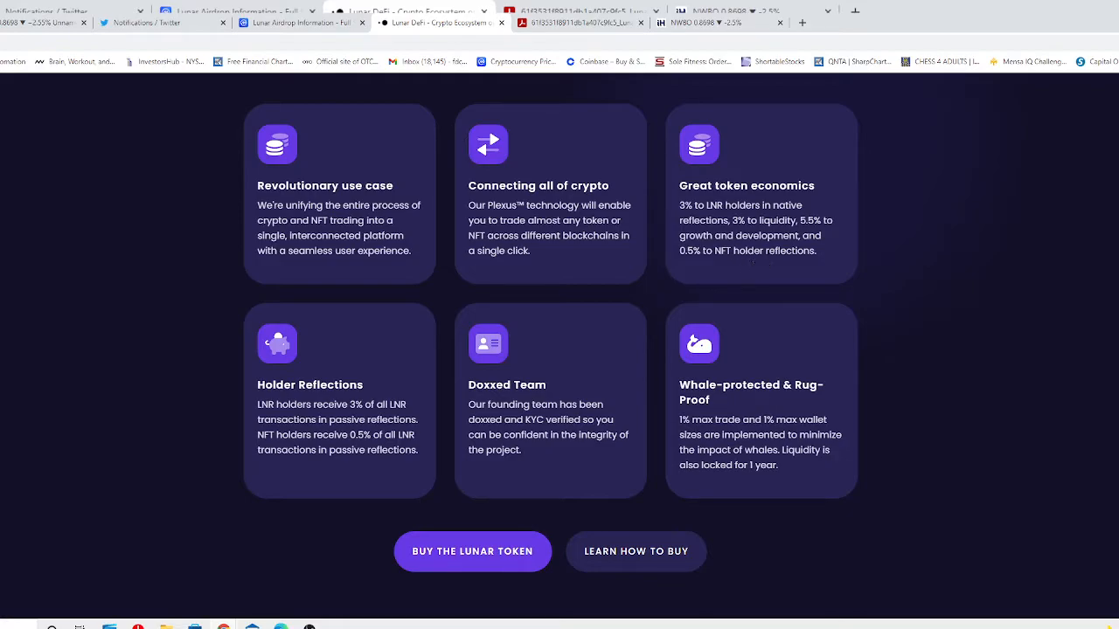
mouse_move(769, 327)
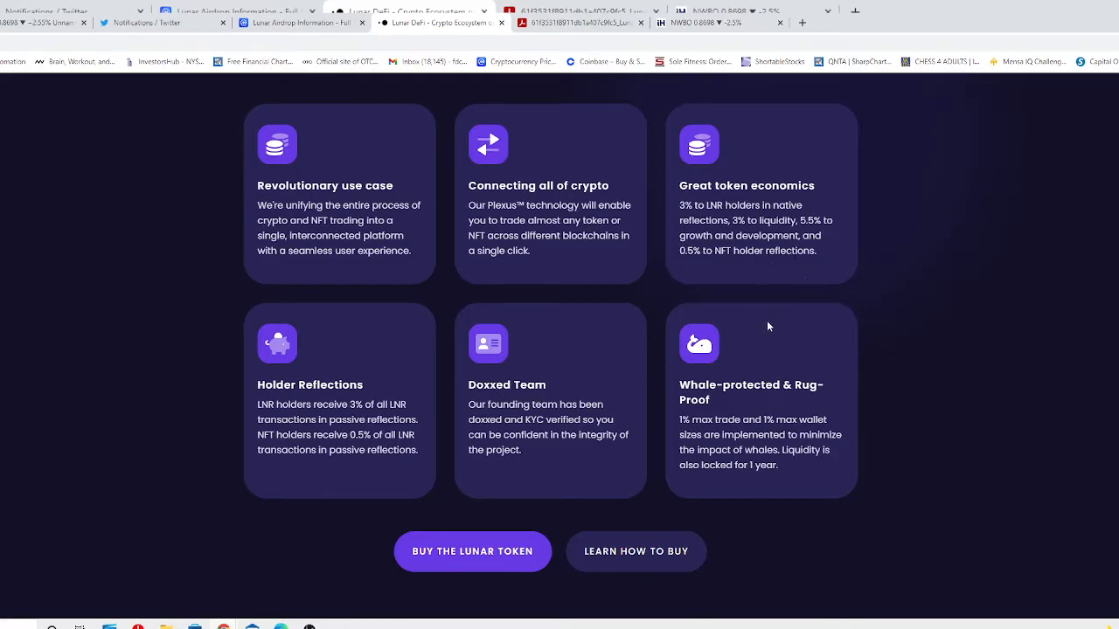
Step: Scroll through the Lunar Token (LNR) overview down to the Lunar App section
scroll(down, 3)
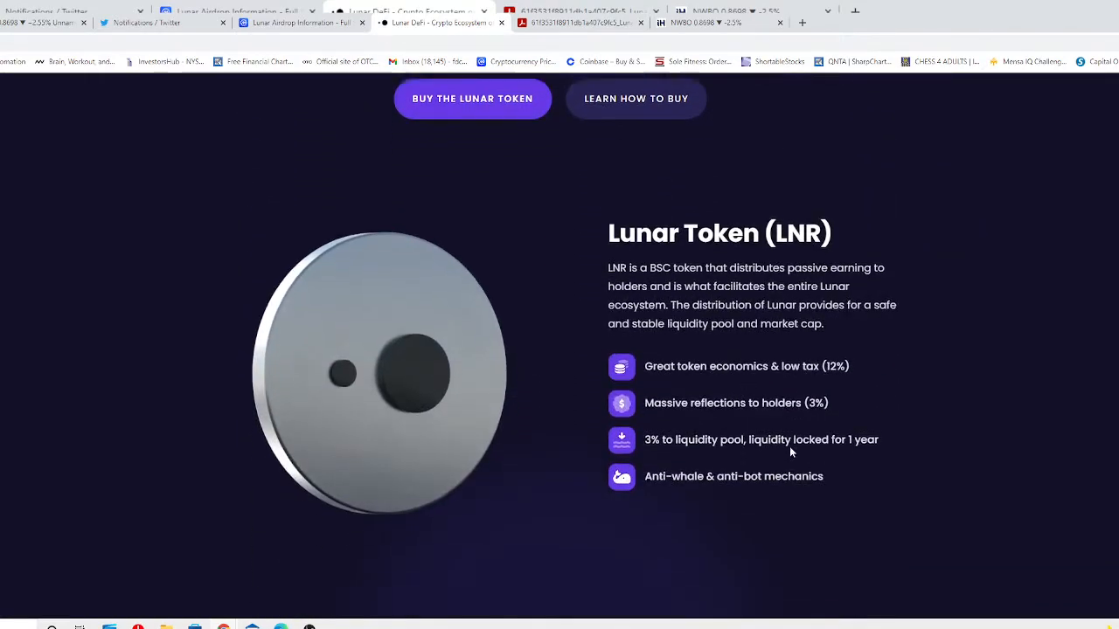
scroll(down, 3)
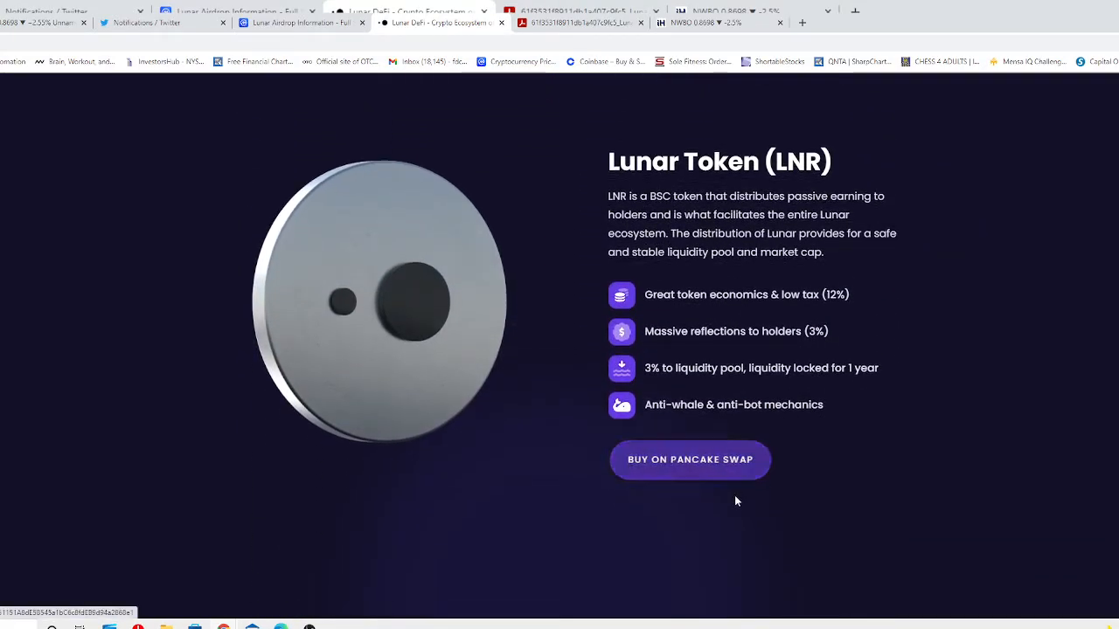
scroll(down, 3)
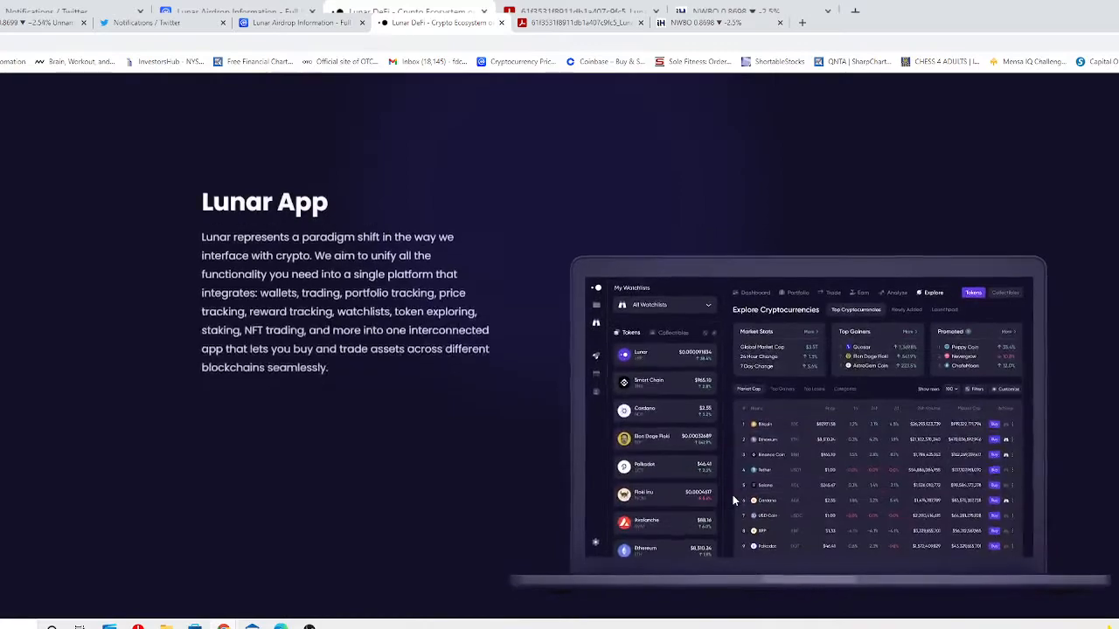
scroll(down, 3)
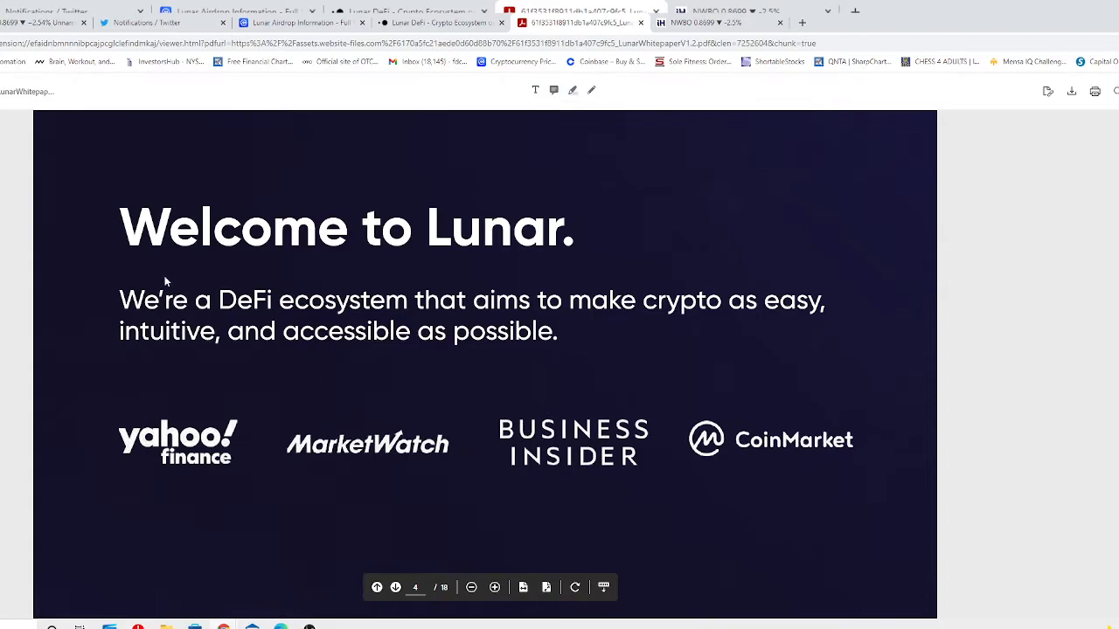
mouse_move(355, 329)
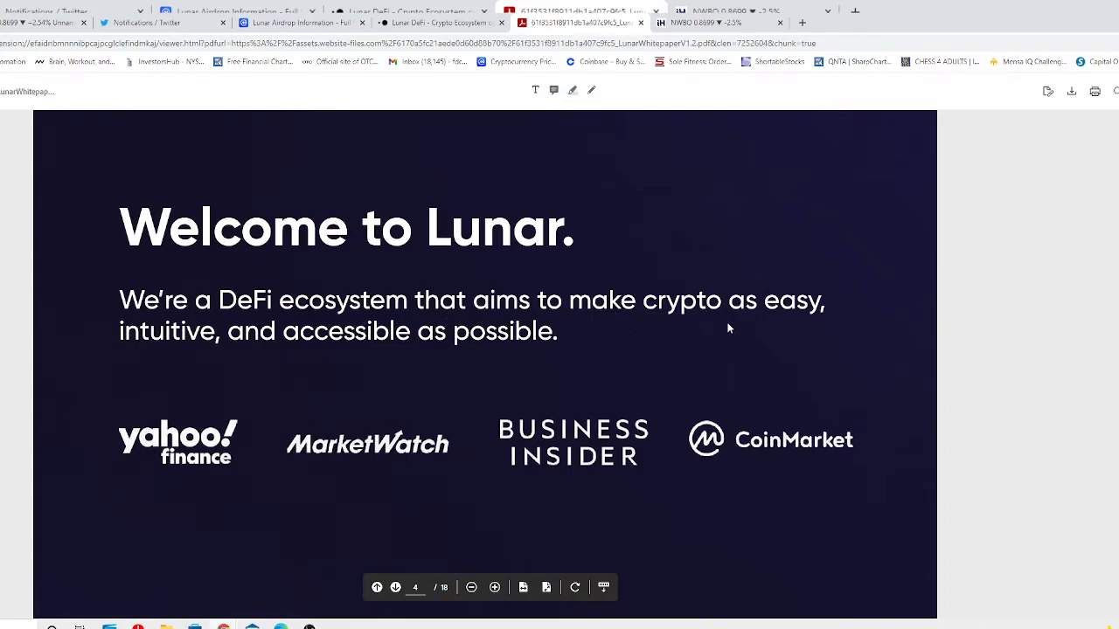
mouse_move(341, 369)
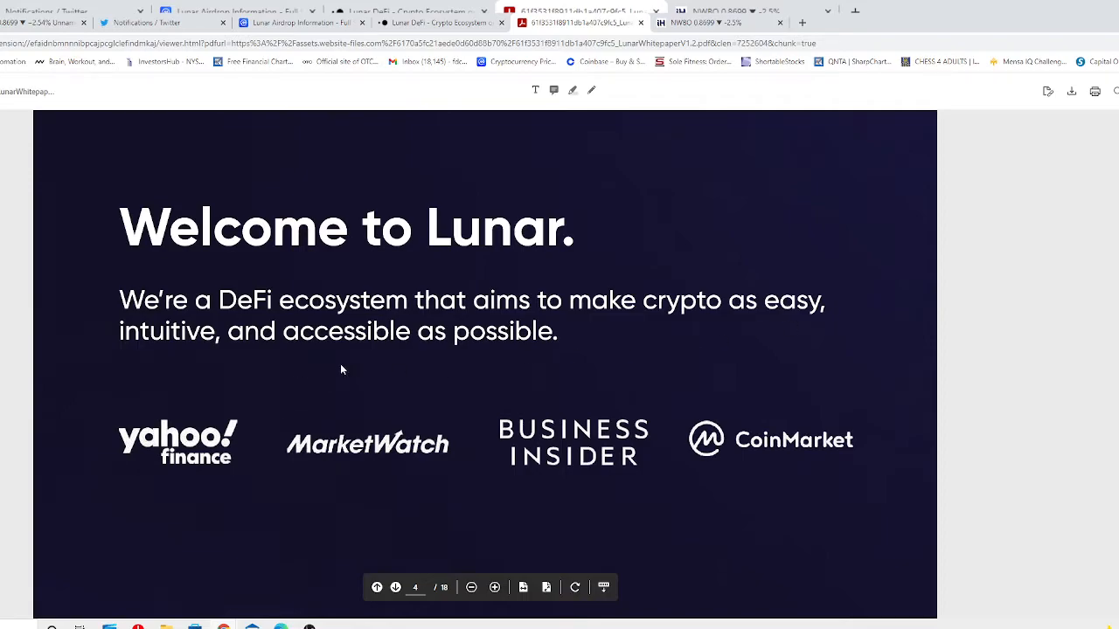
Step: Scroll the whitepaper PDF past the streamlining page to 'The Lunar Ecosystem' page
scroll(down, 3)
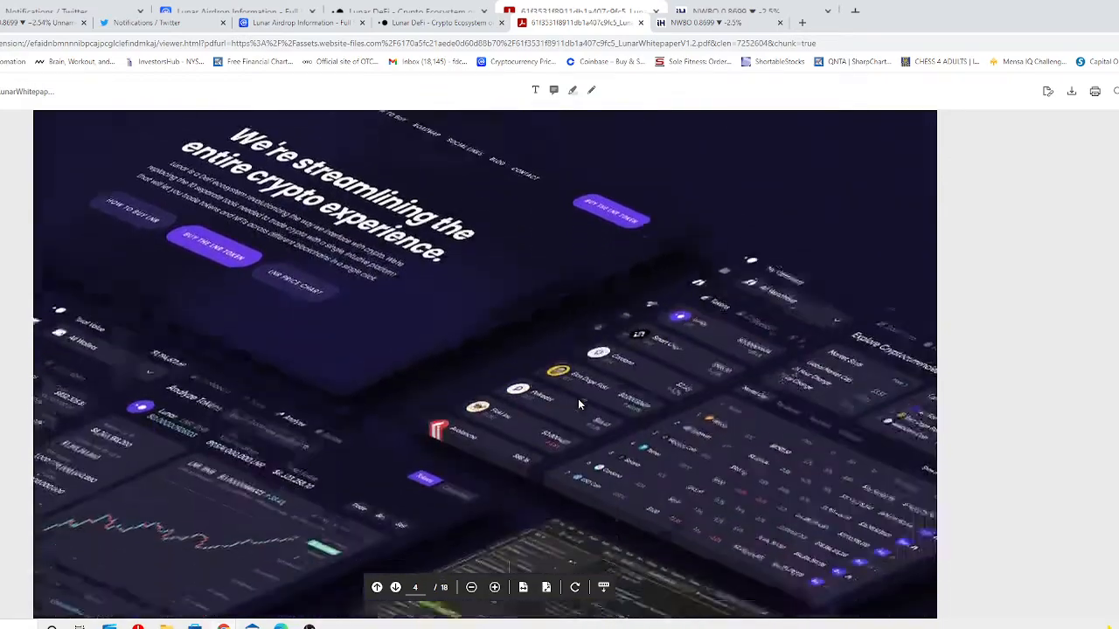
scroll(down, 3)
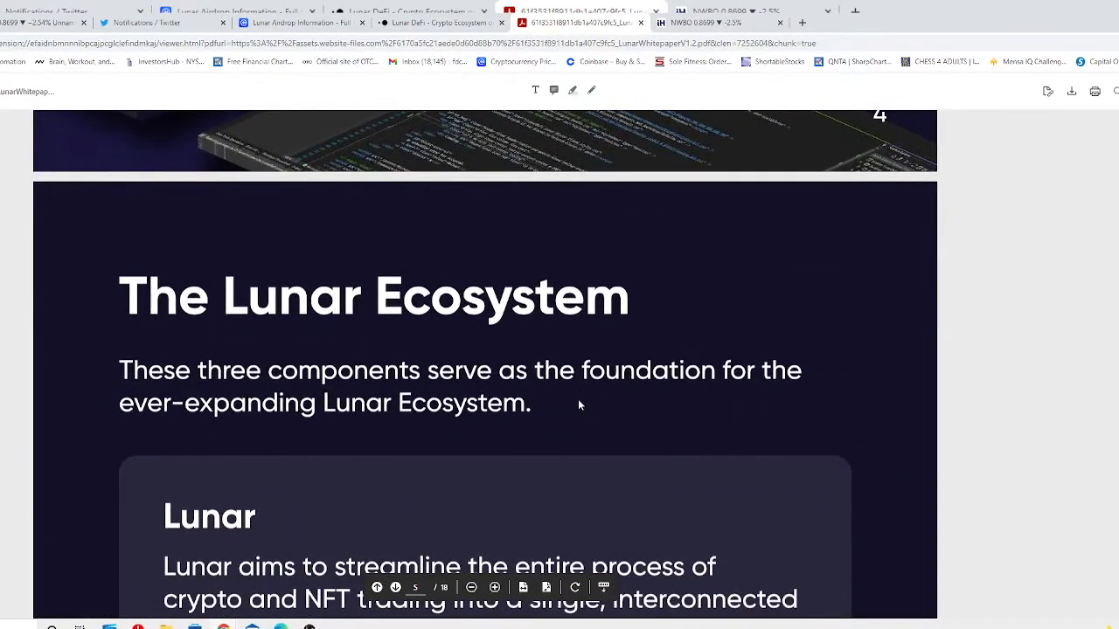
mouse_move(615, 416)
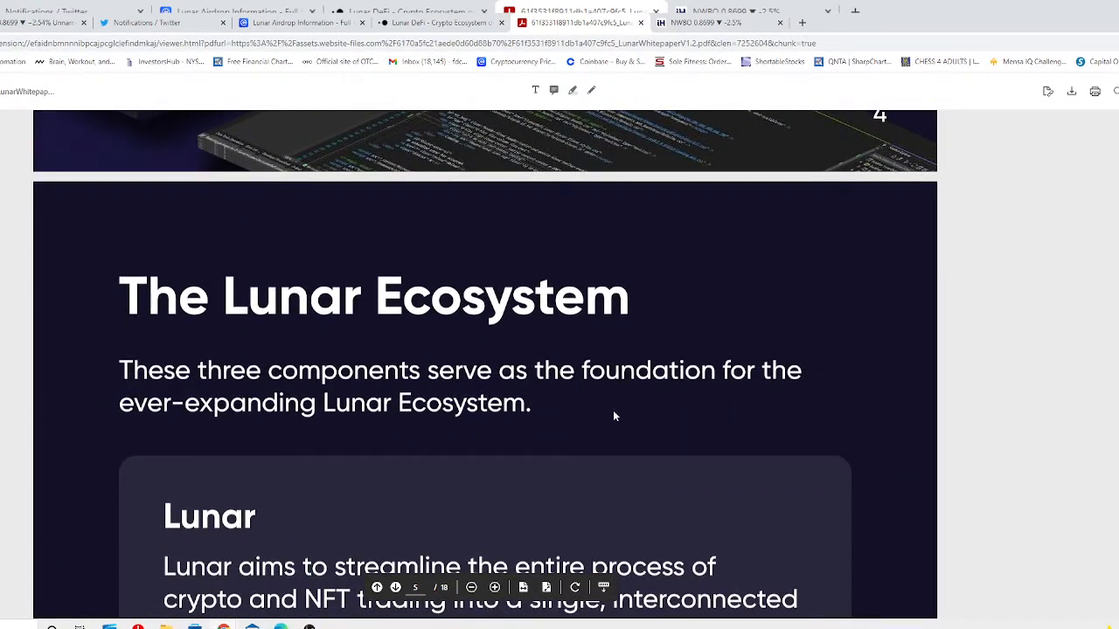
mouse_move(620, 420)
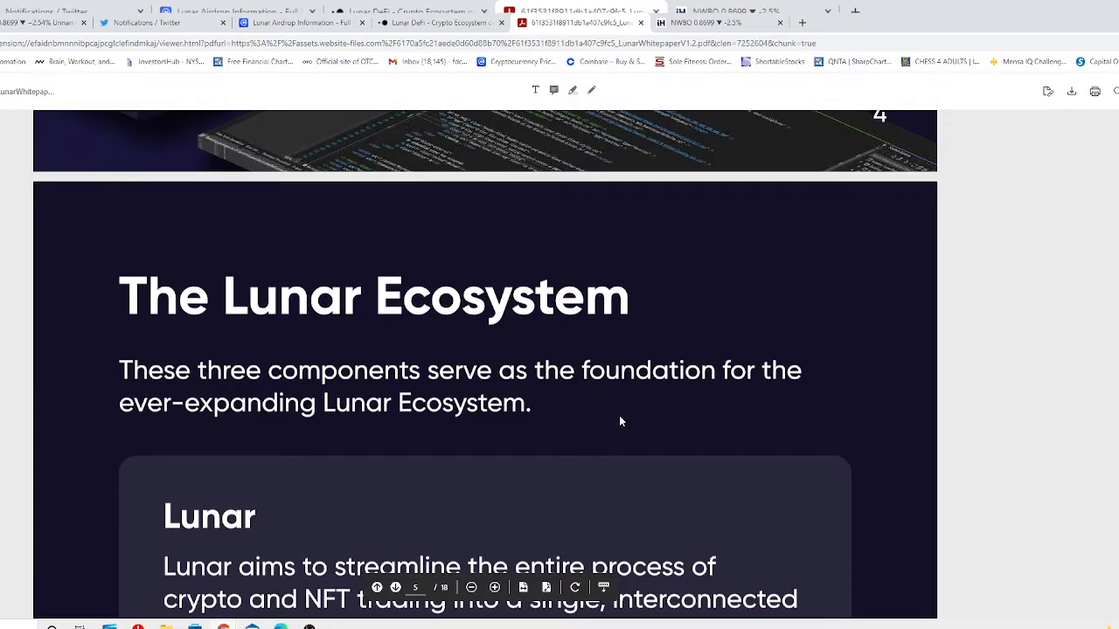
mouse_move(442, 441)
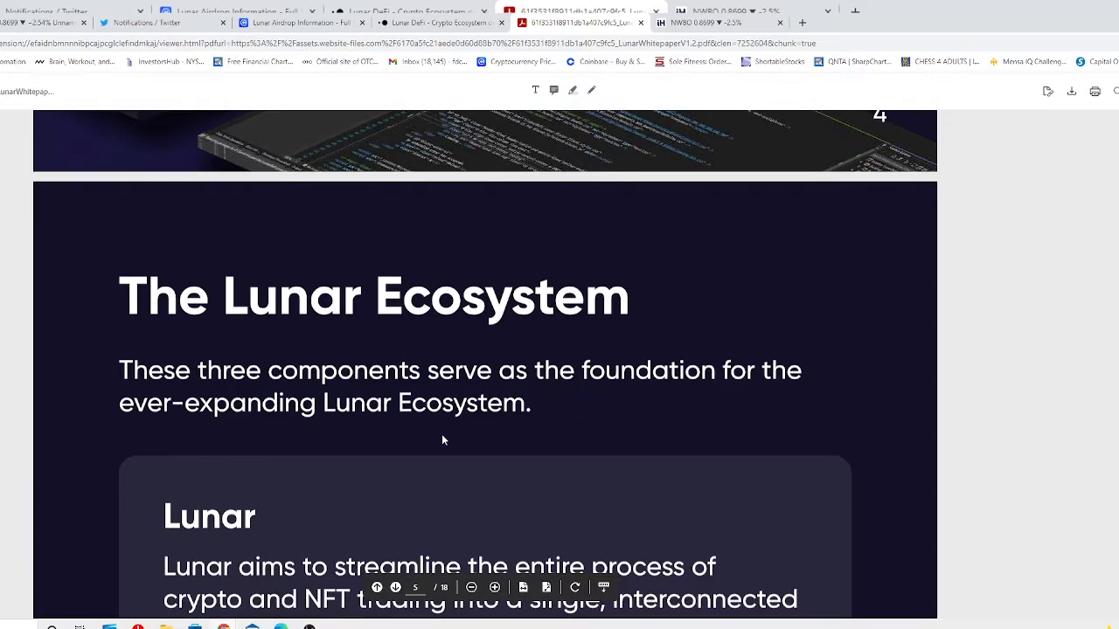
mouse_move(461, 435)
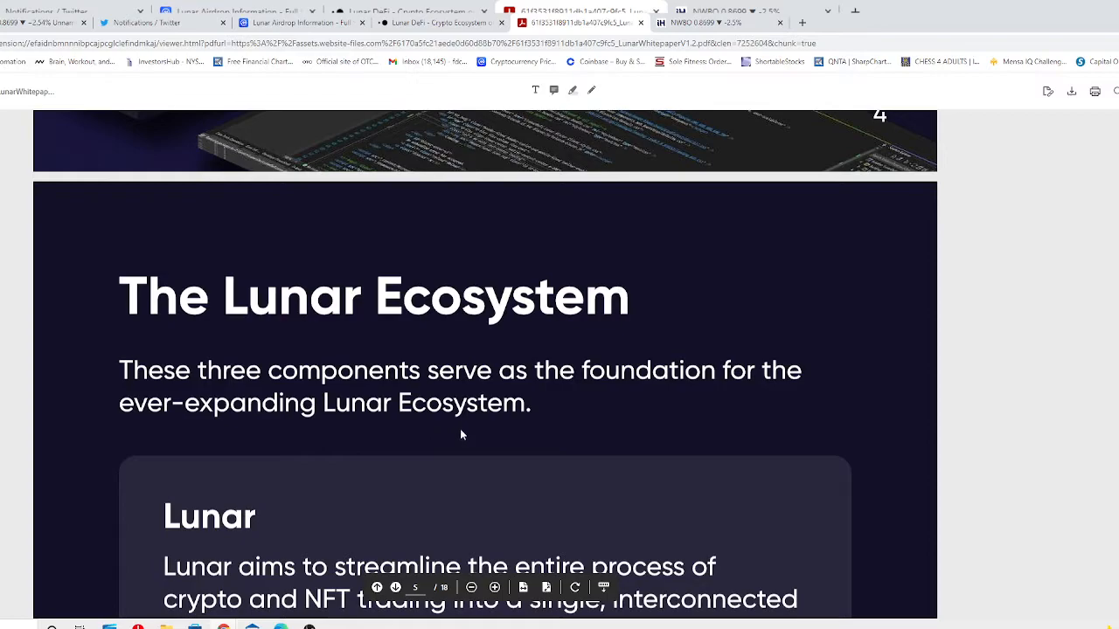
mouse_move(370, 486)
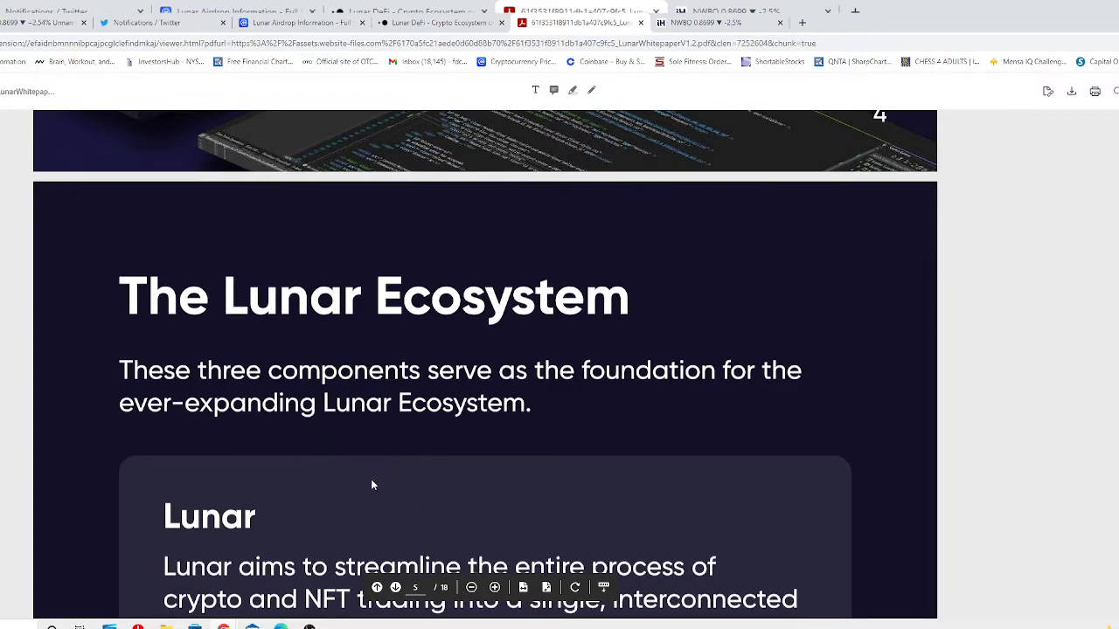
mouse_move(224, 437)
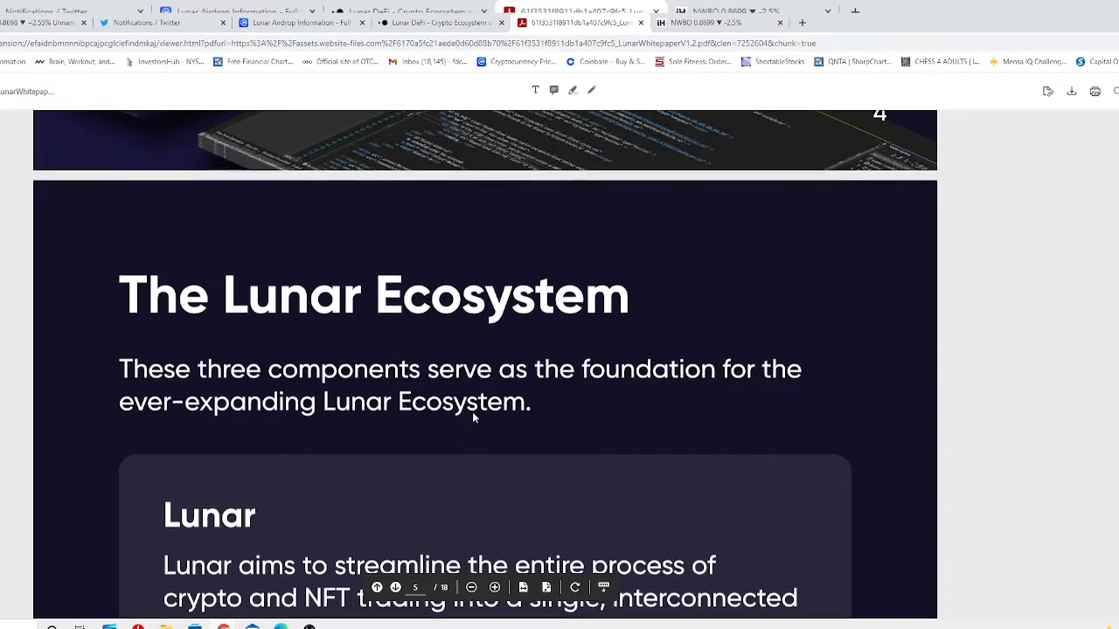
Step: Scroll through the Lunar Token and Crystals descriptions to 'The Problem' page with tool logos
scroll(down, 3)
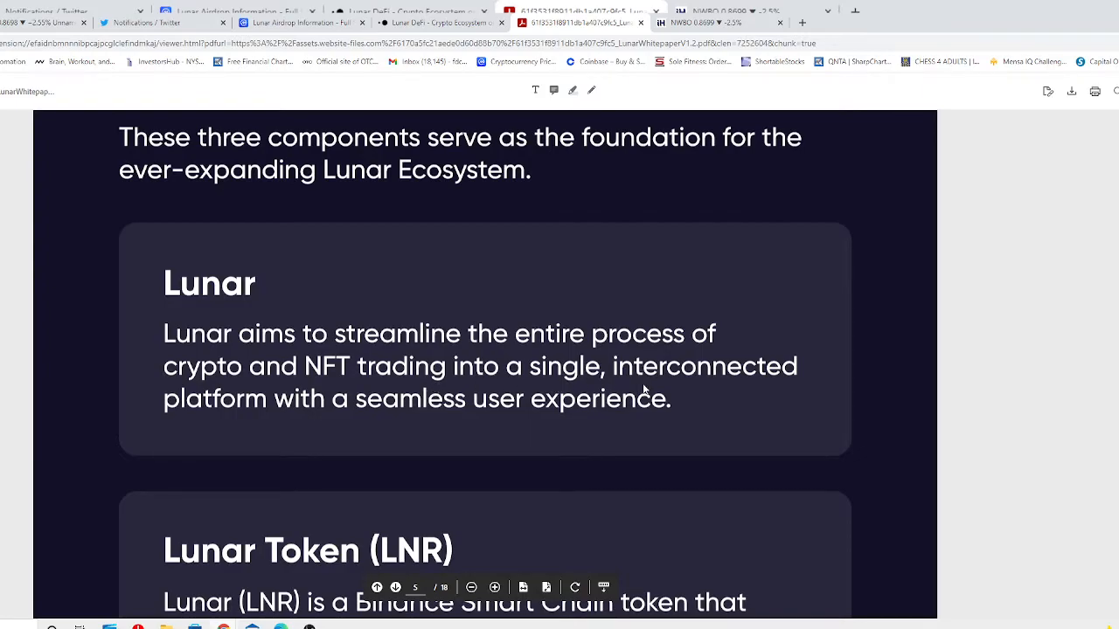
mouse_move(391, 447)
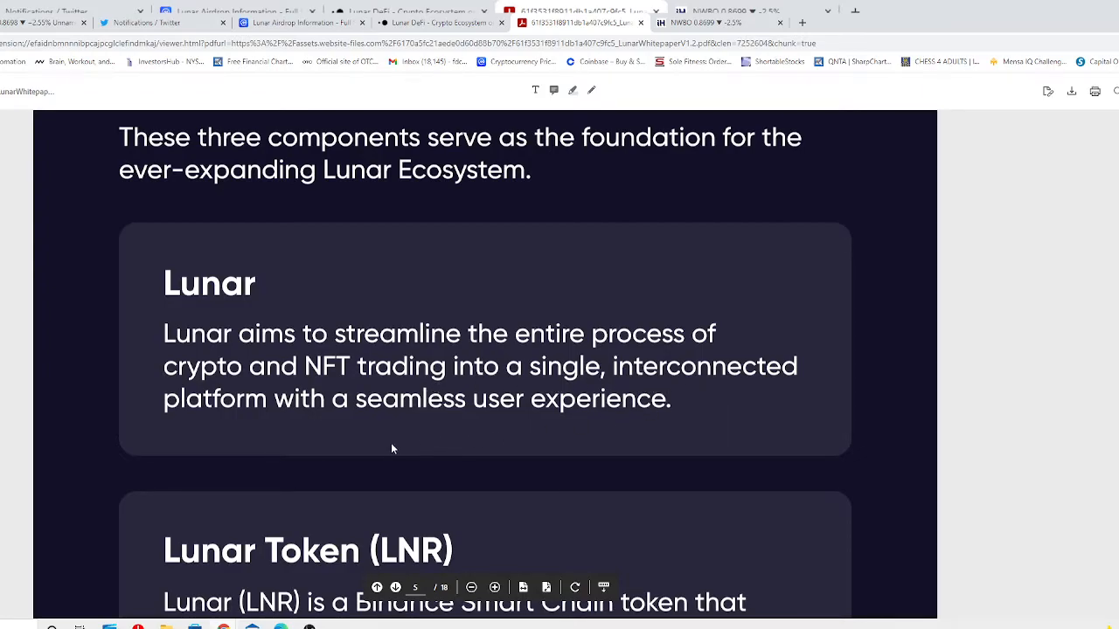
scroll(down, 3)
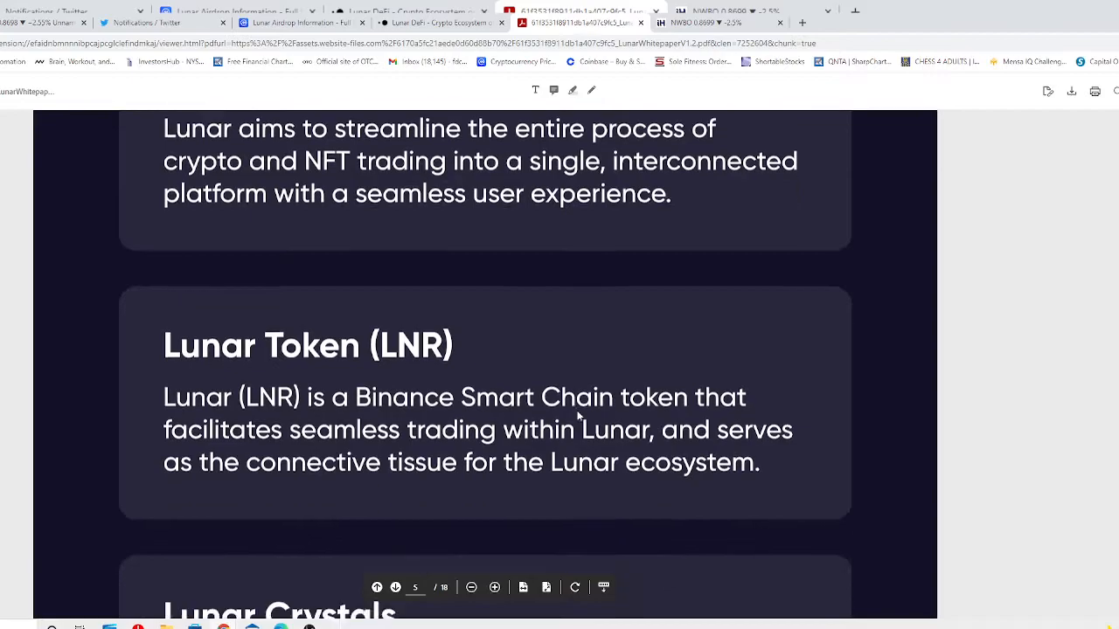
scroll(down, 3)
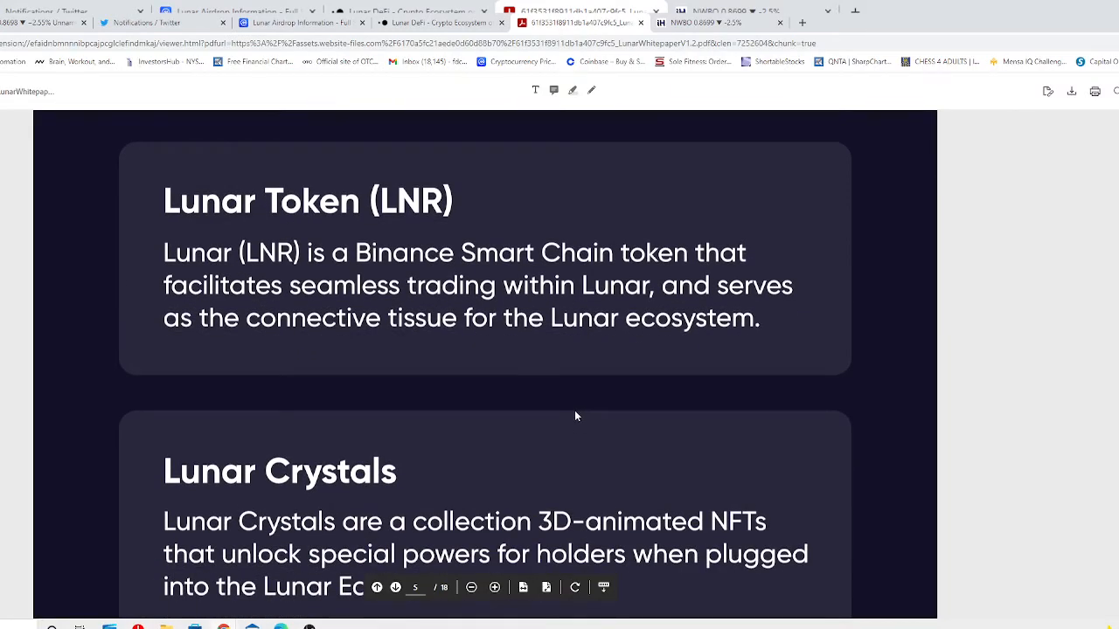
scroll(down, 3)
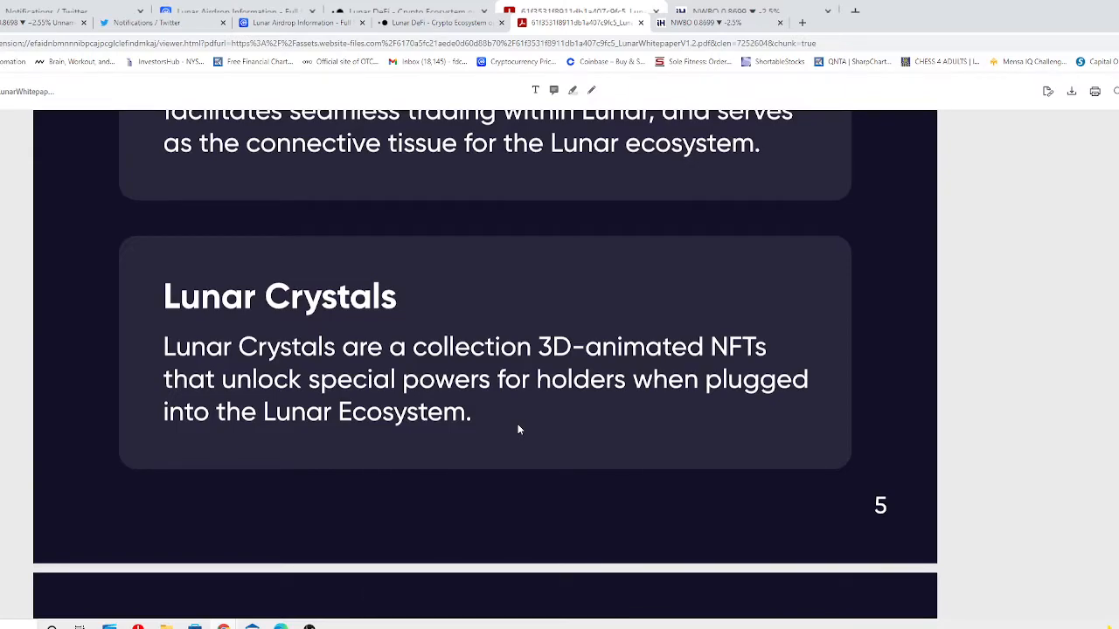
scroll(down, 3)
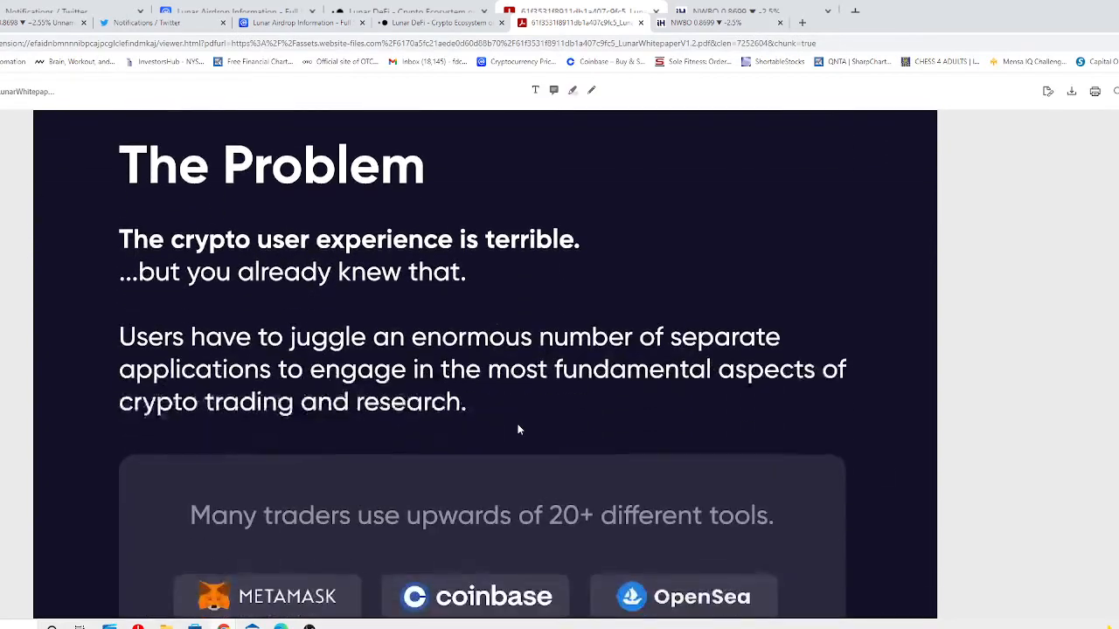
scroll(down, 3)
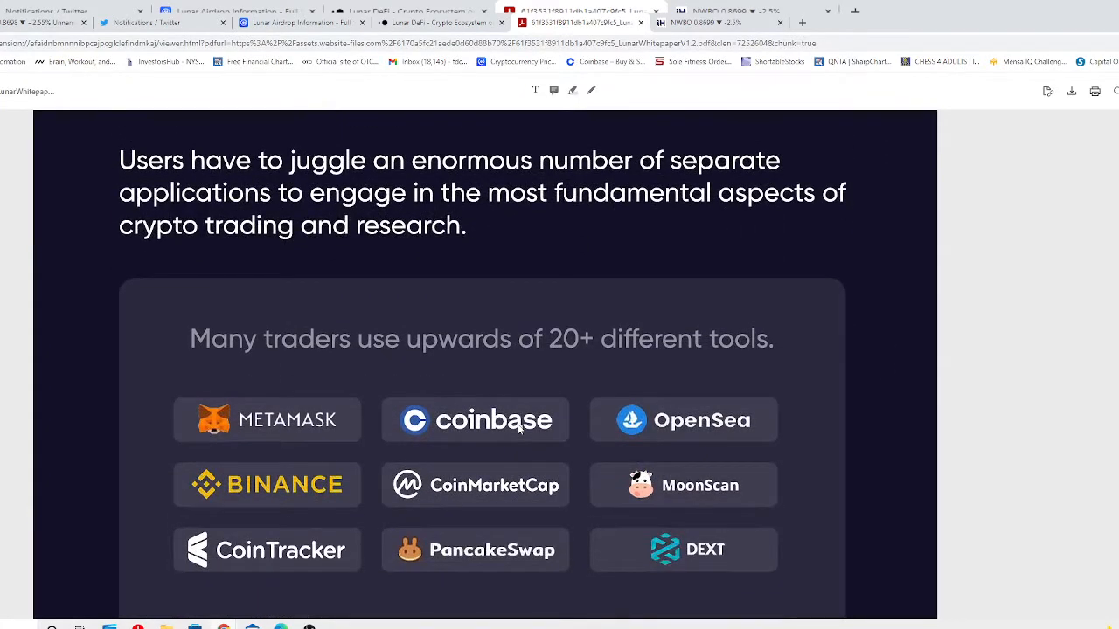
scroll(up, 3)
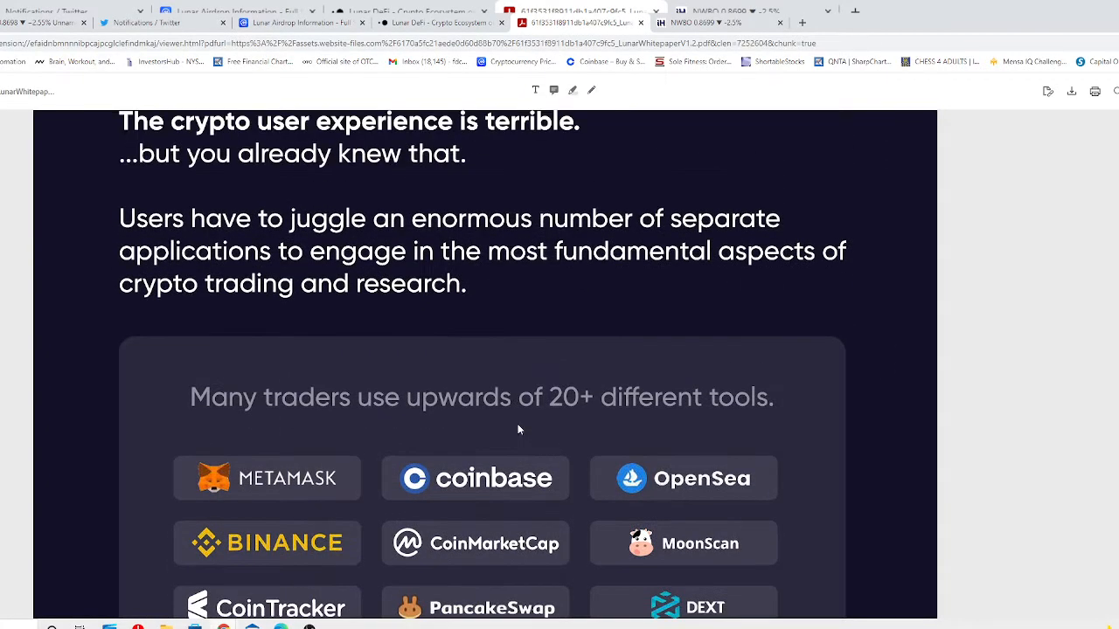
scroll(down, 3)
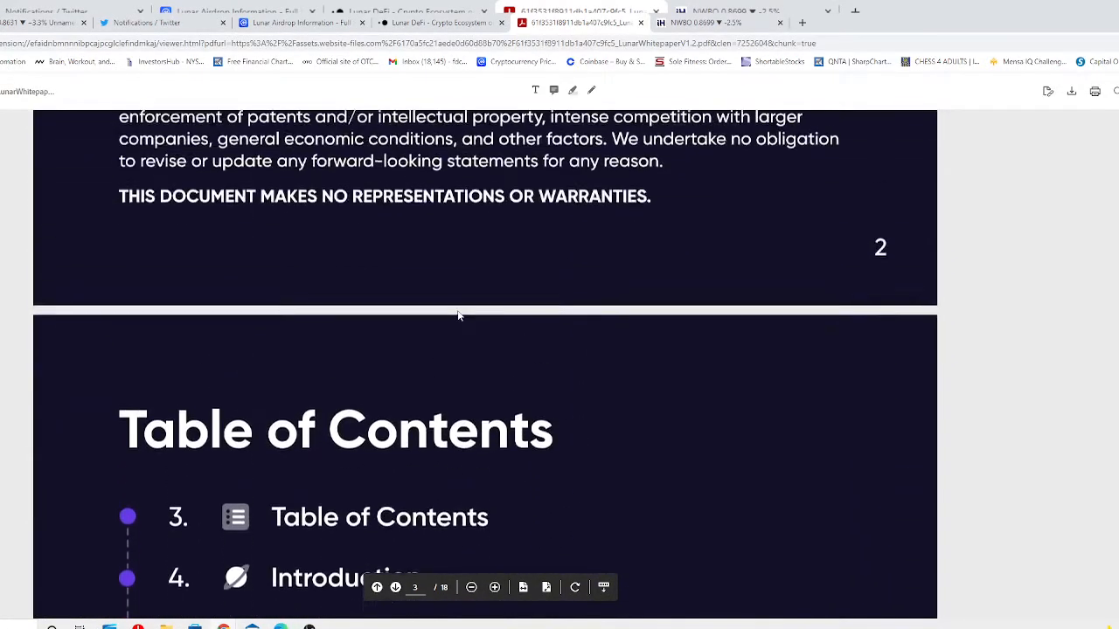
Step: Scroll the whitepaper through the Table of Contents entries
scroll(down, 3)
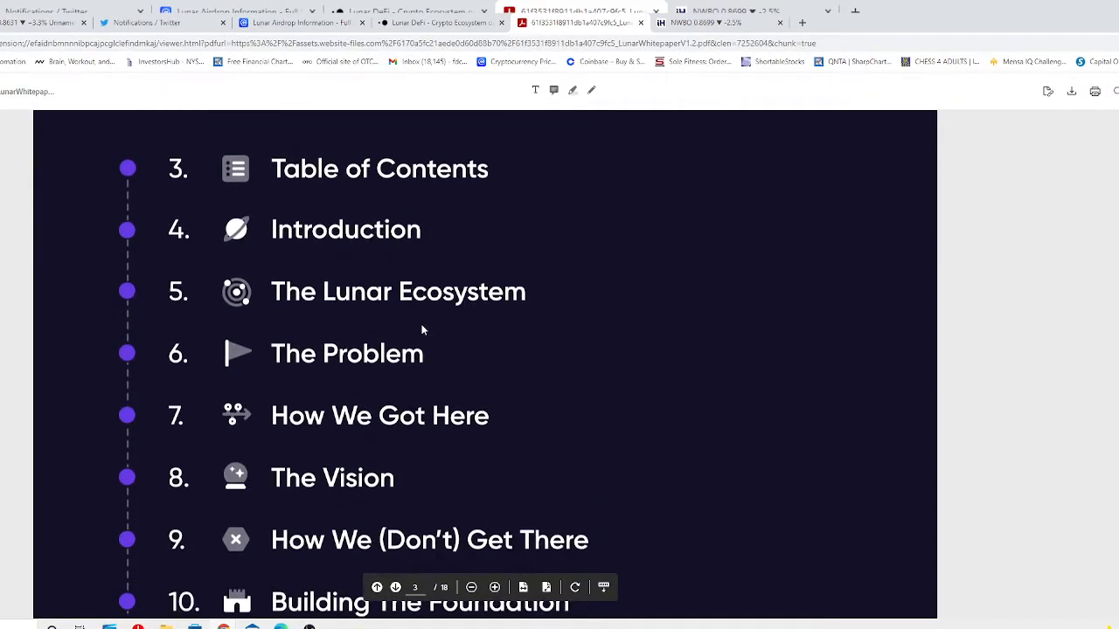
scroll(down, 3)
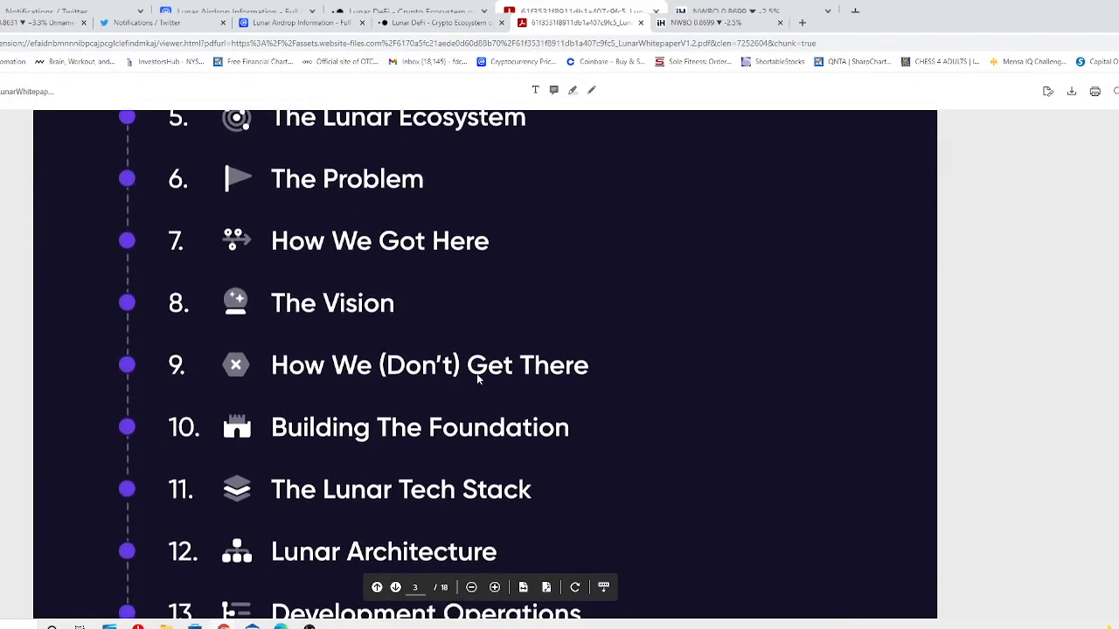
scroll(down, 3)
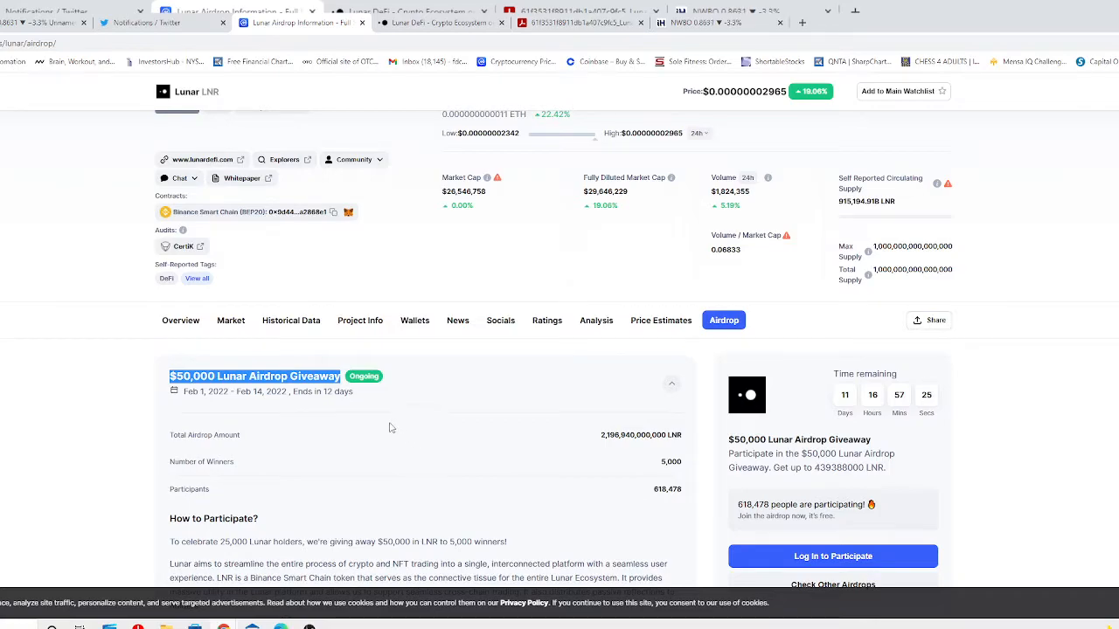
mouse_move(255, 406)
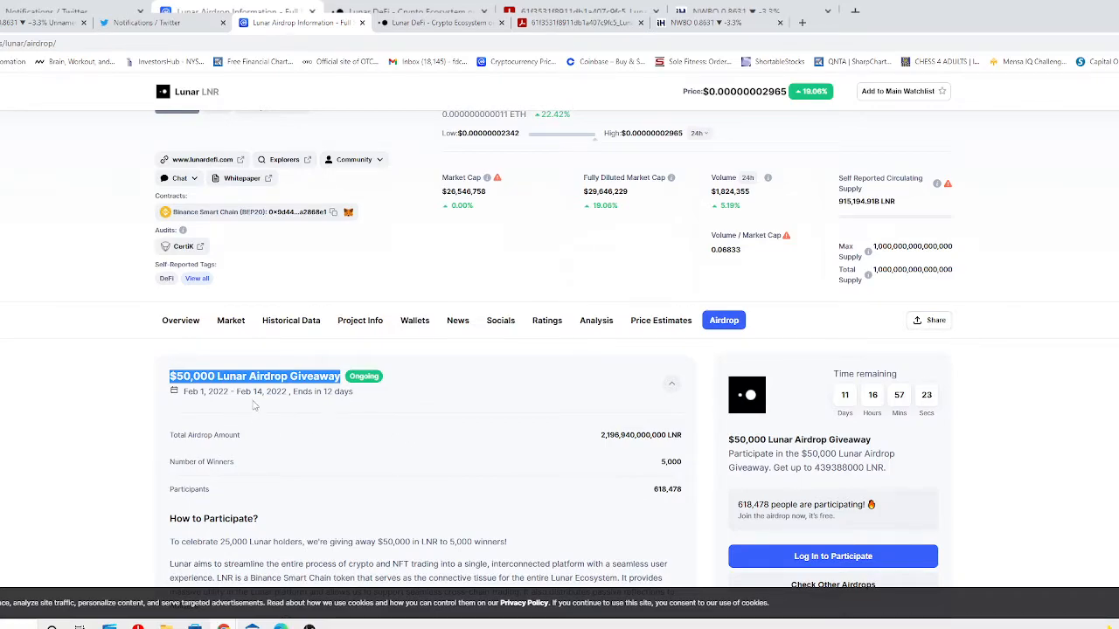
mouse_move(210, 406)
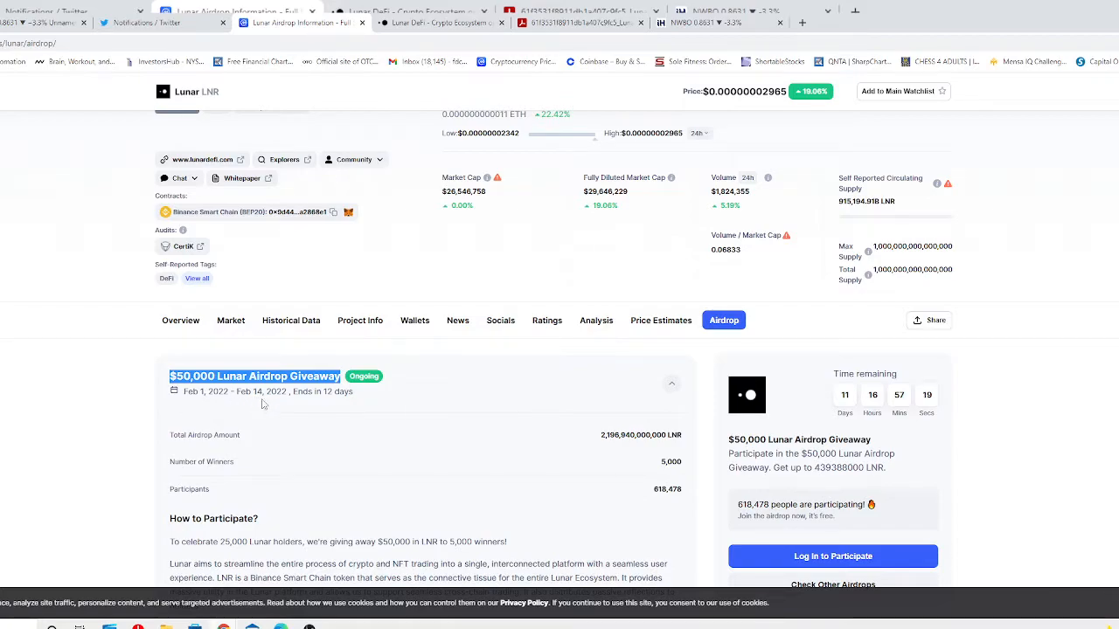
mouse_move(367, 402)
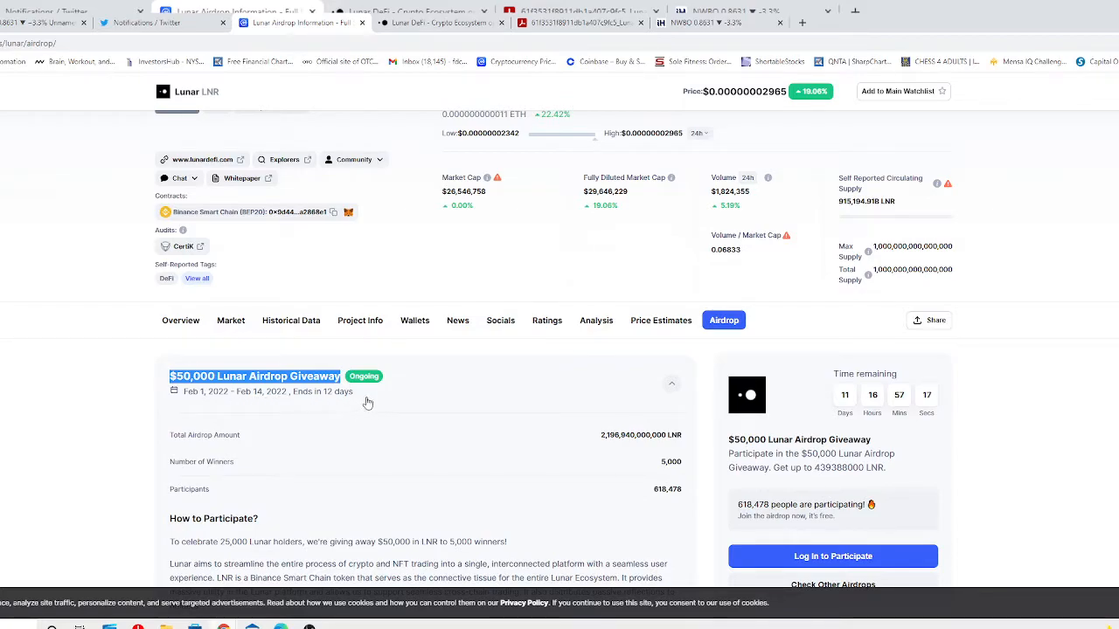
mouse_move(405, 447)
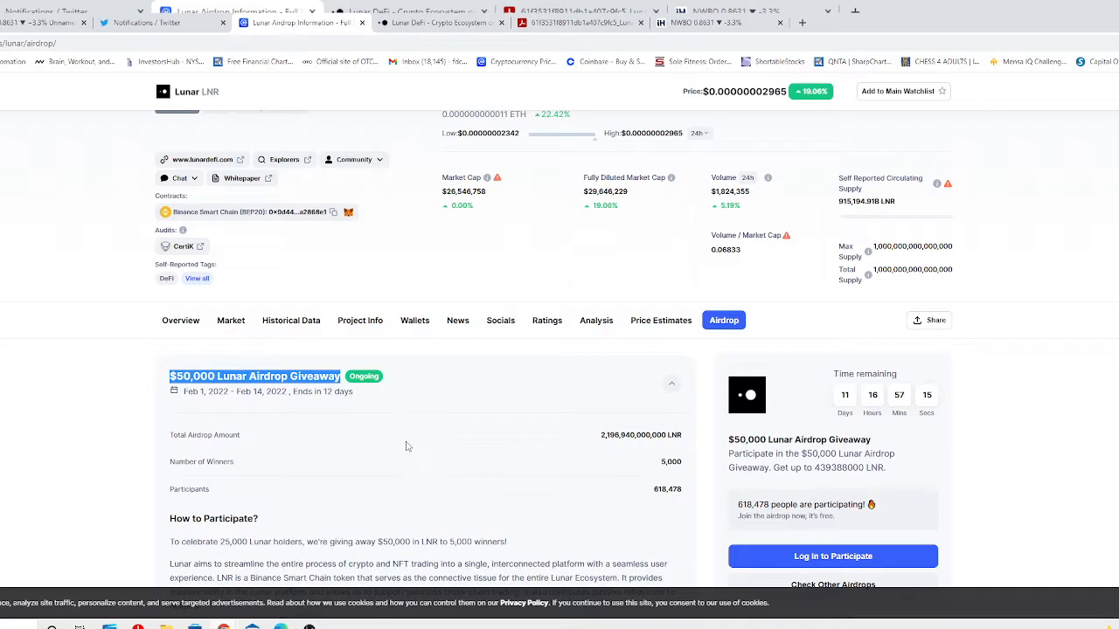
mouse_move(437, 444)
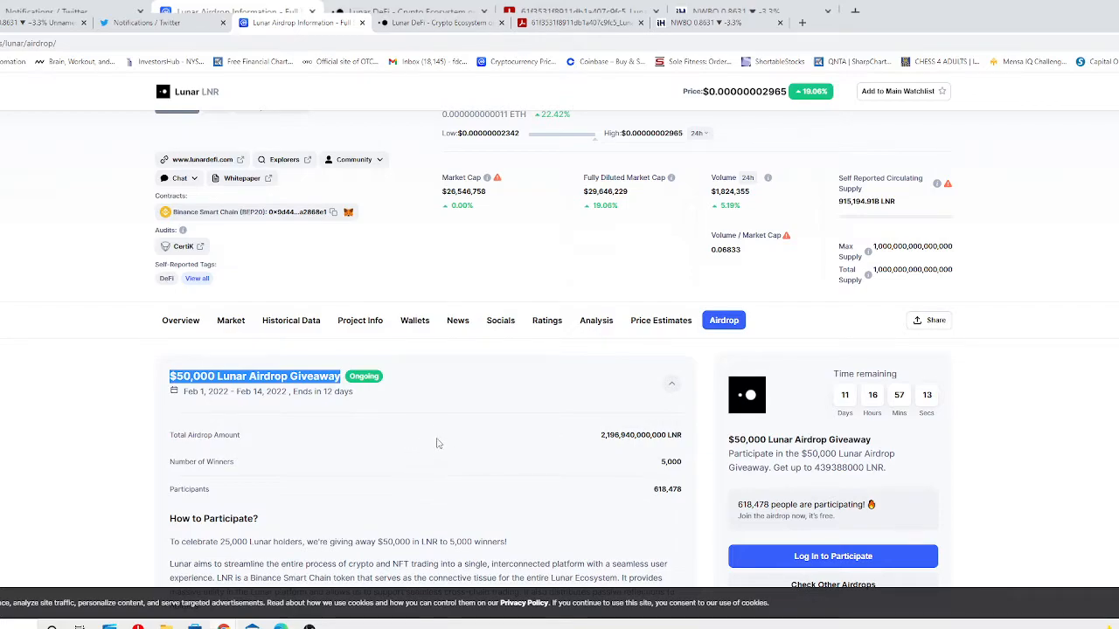
mouse_move(511, 460)
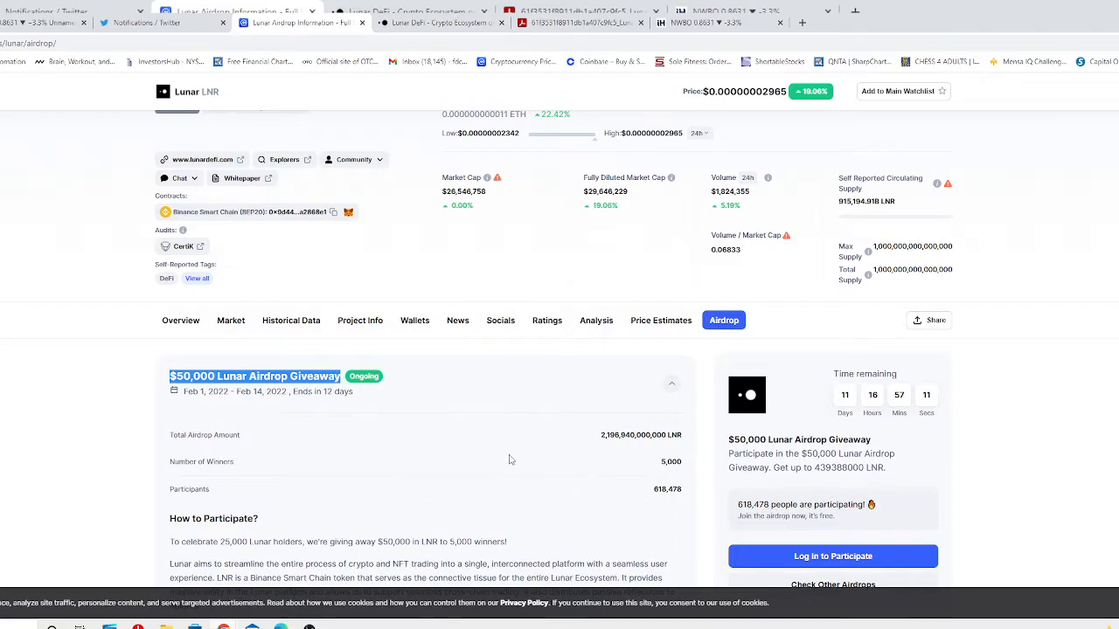
mouse_move(428, 477)
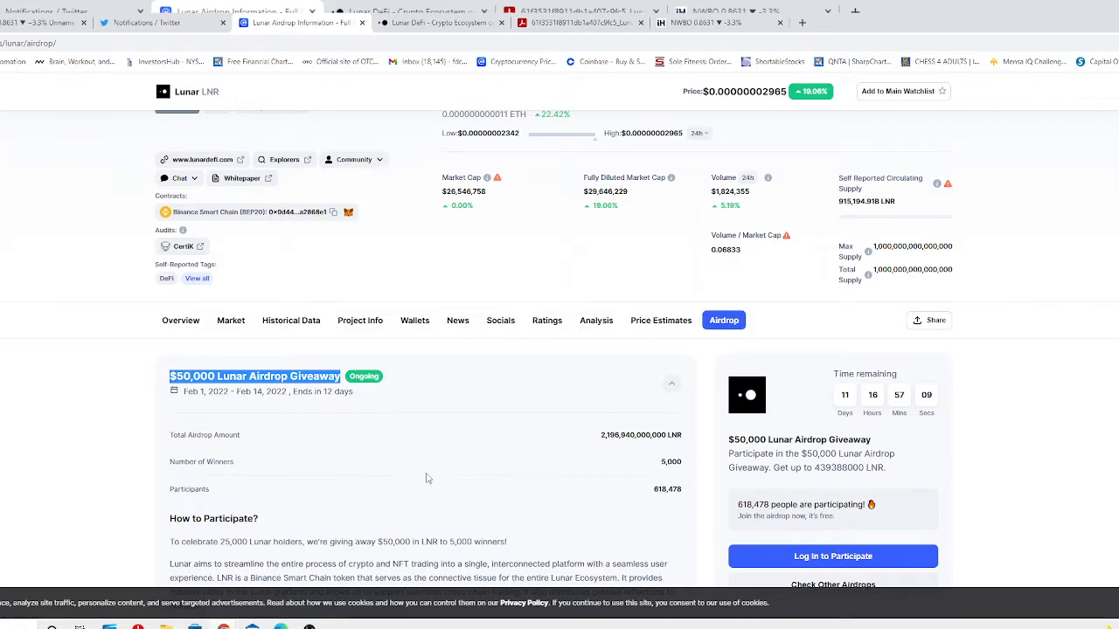
mouse_move(388, 449)
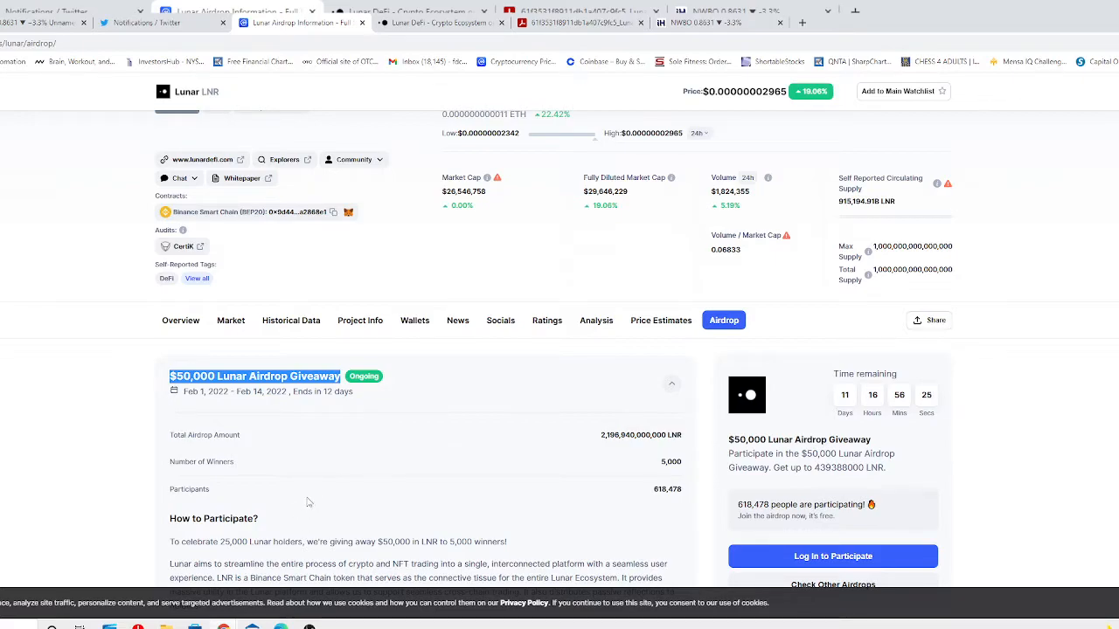
Step: Highlight the Total Airdrop Amount of 2,196,940,000,000 LNR and scroll toward How to Participate
scroll(down, 3)
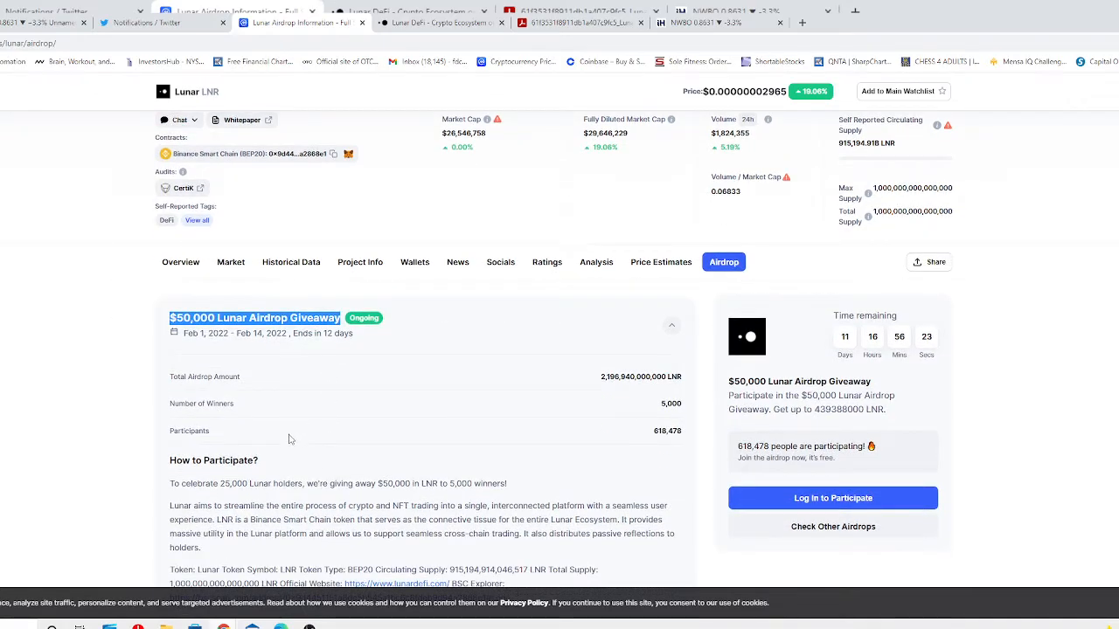
mouse_move(408, 456)
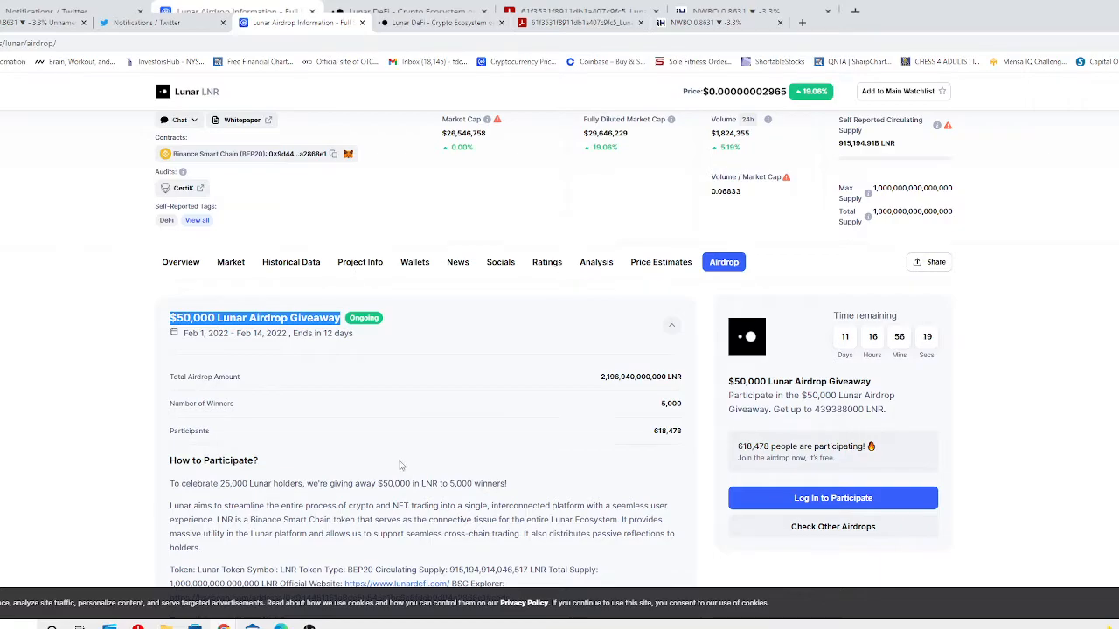
mouse_move(405, 461)
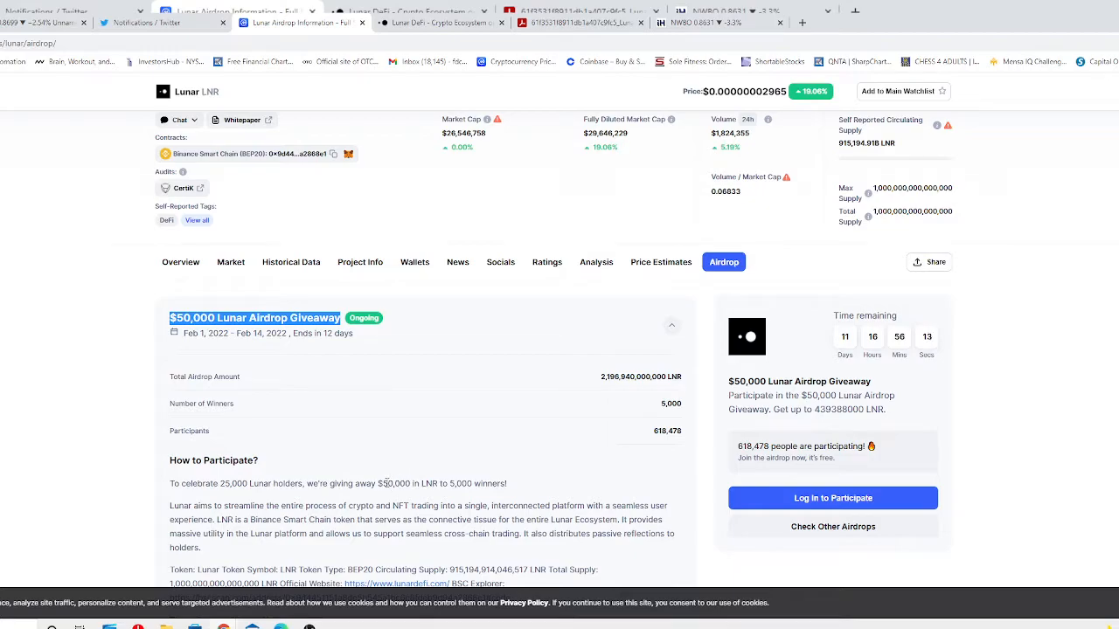
mouse_move(388, 476)
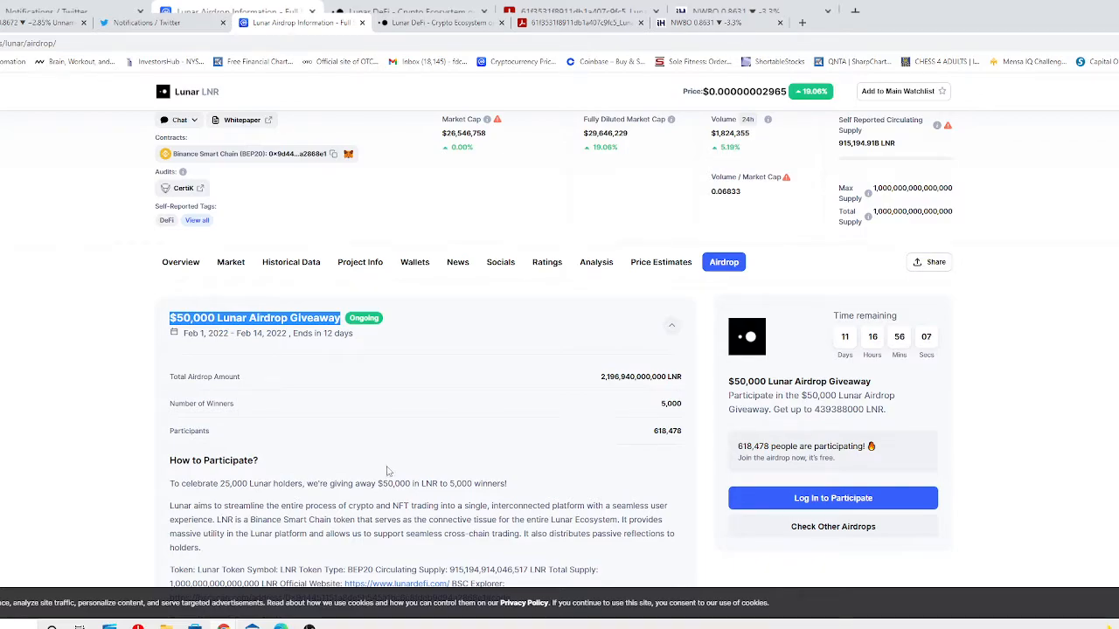
mouse_move(293, 348)
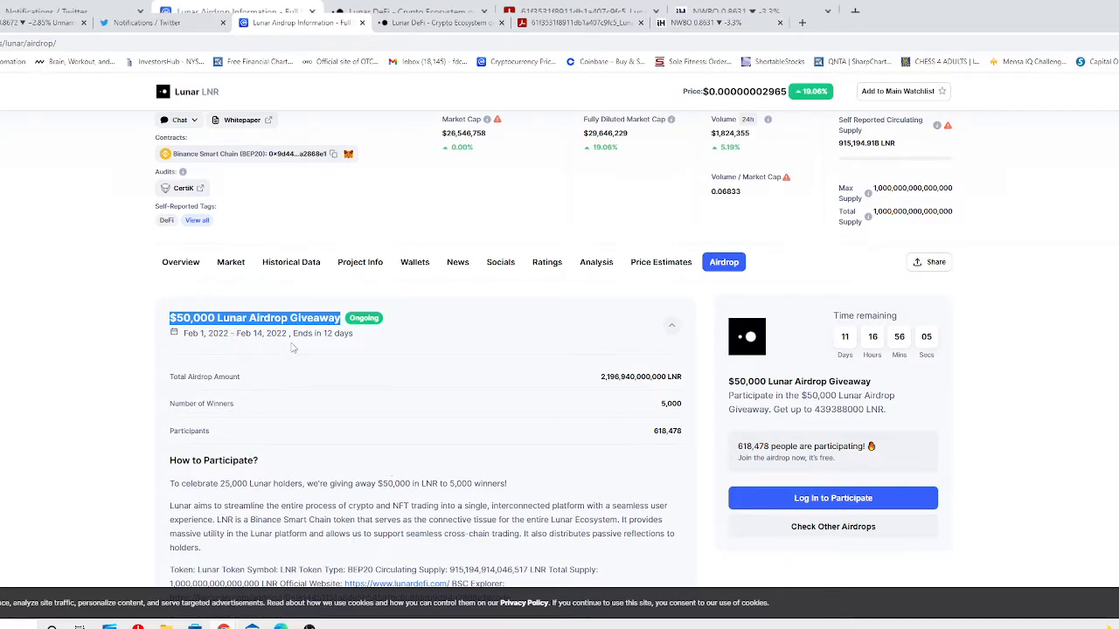
mouse_move(379, 423)
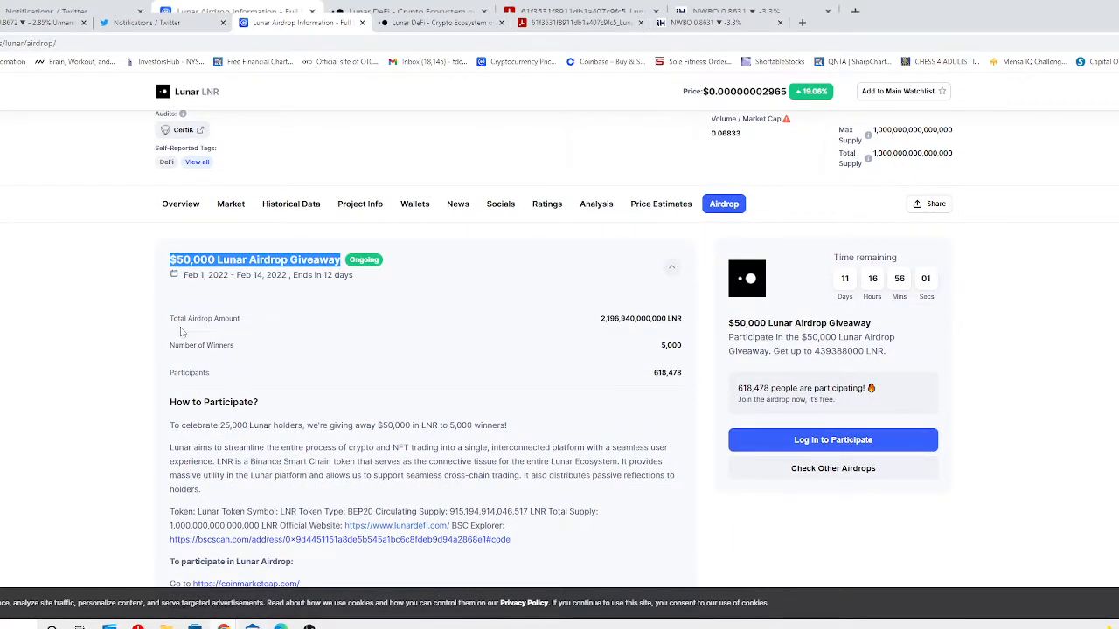
mouse_move(630, 329)
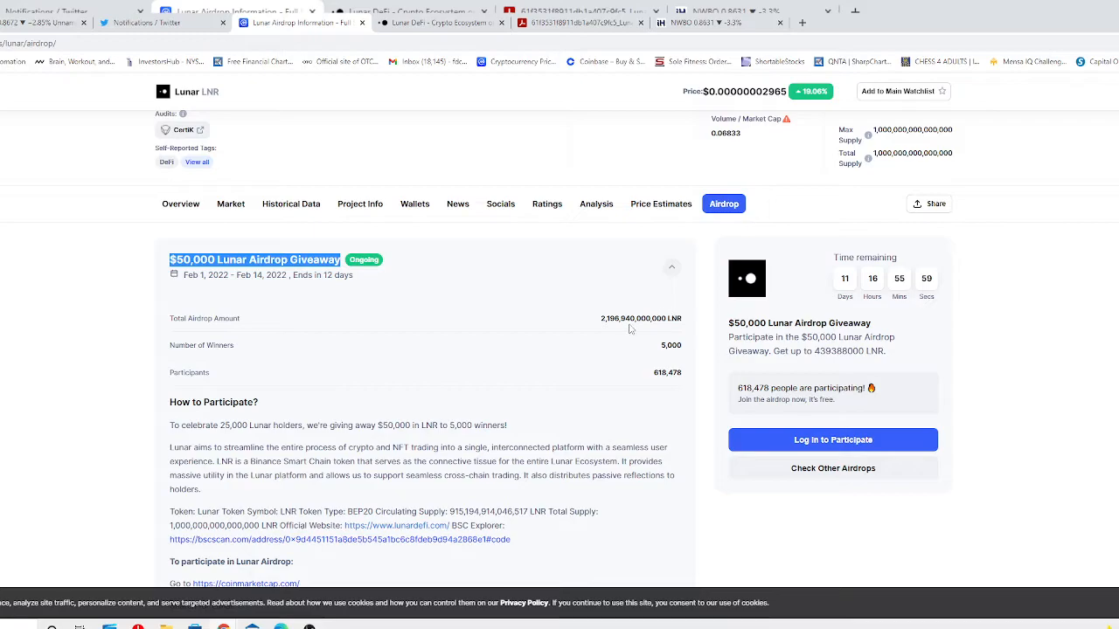
double_click(628, 318)
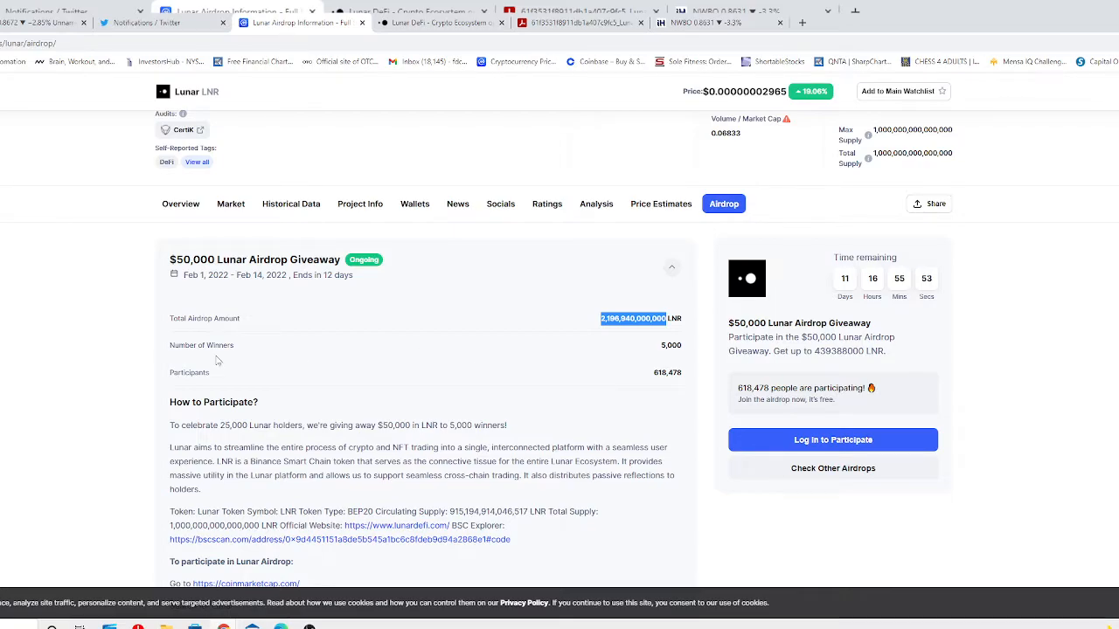
mouse_move(795, 301)
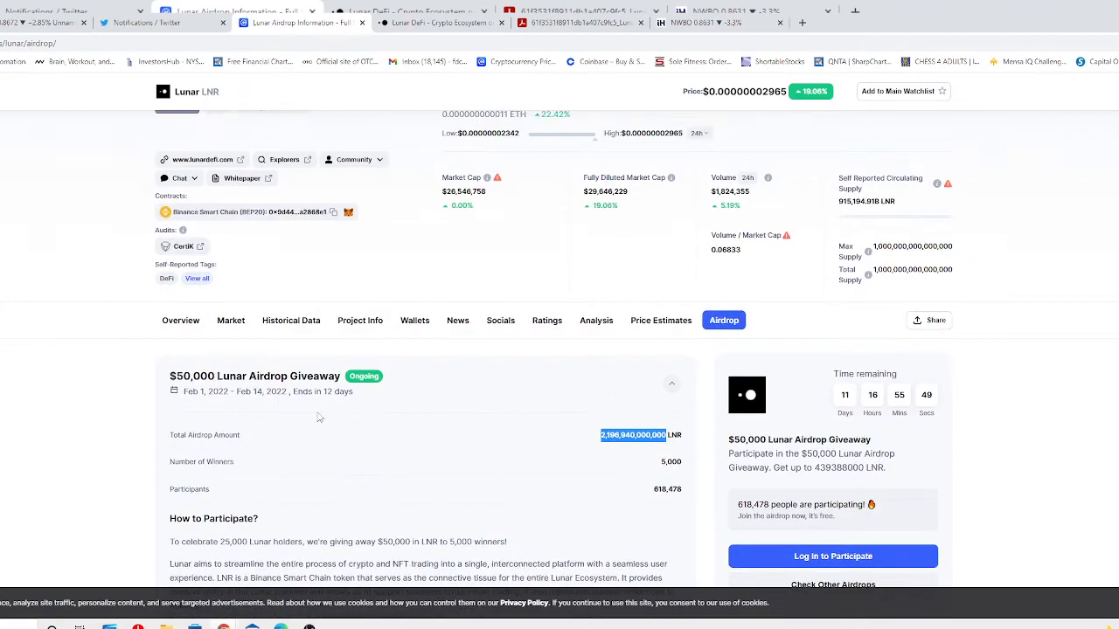
scroll(down, 3)
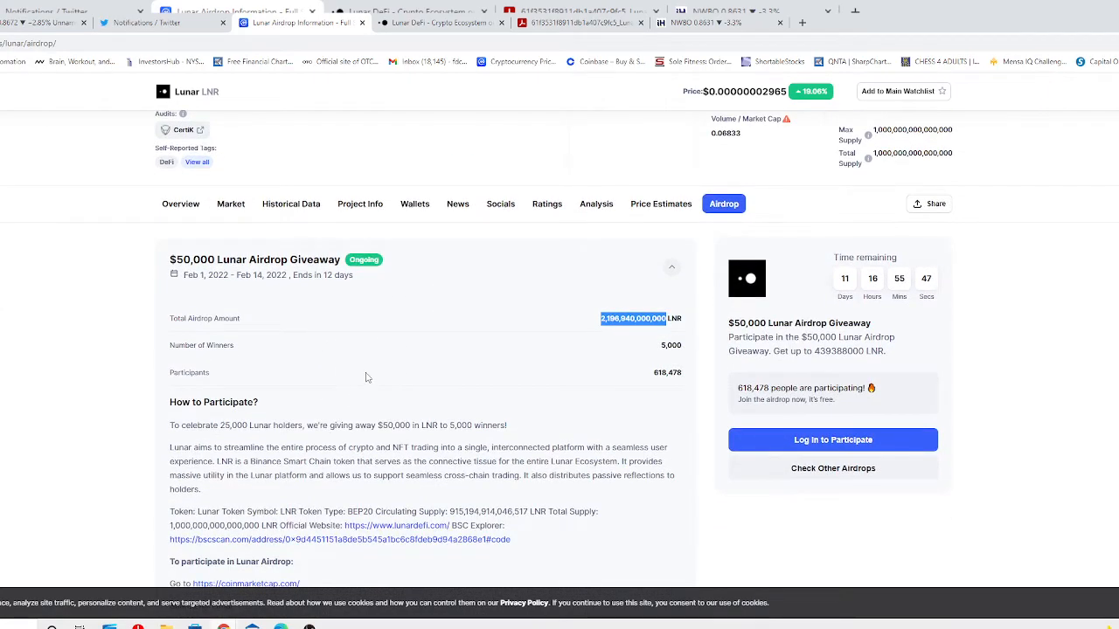
mouse_move(687, 389)
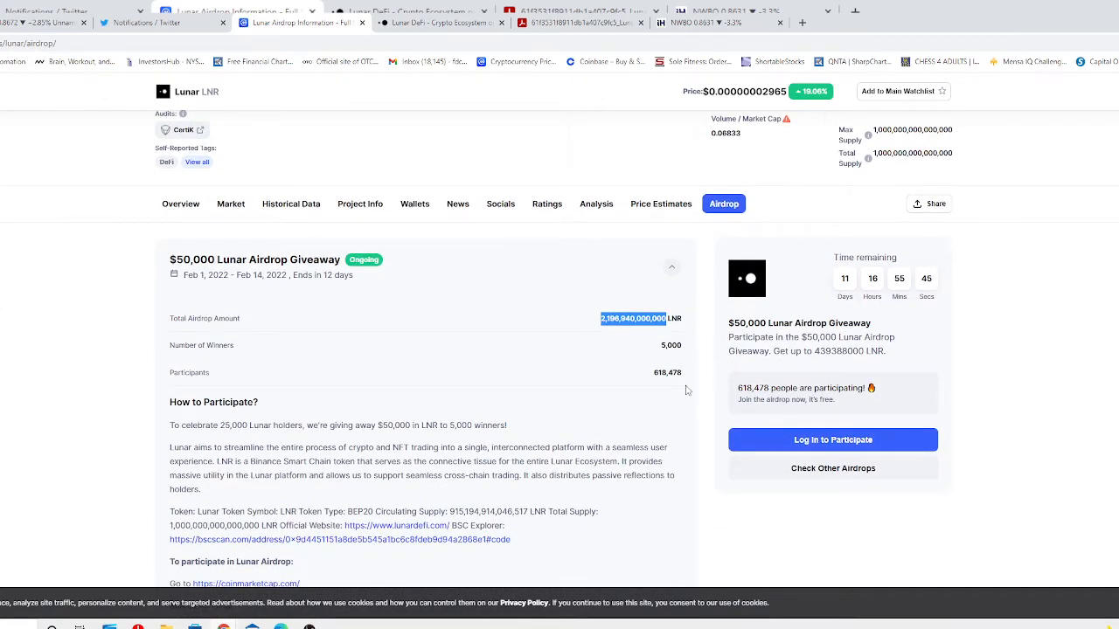
mouse_move(556, 388)
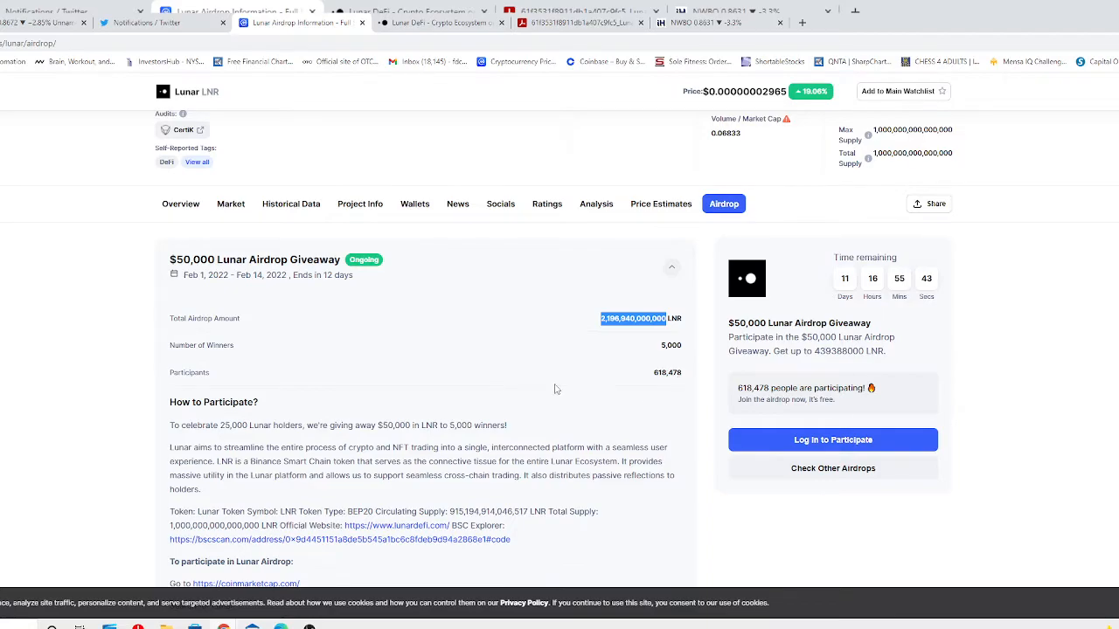
scroll(down, 3)
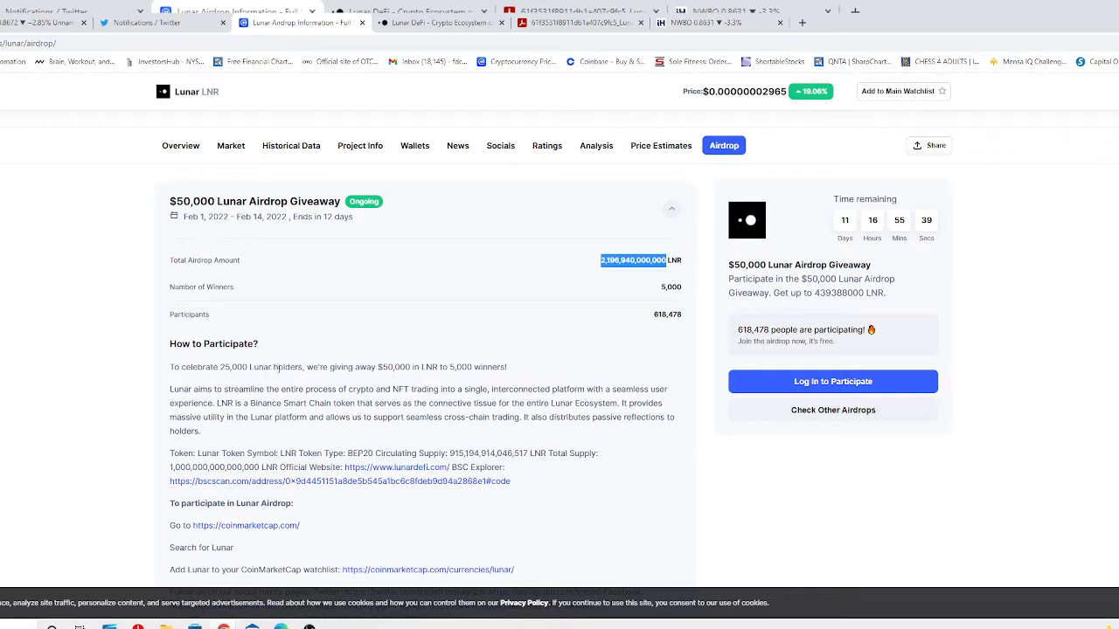
mouse_move(419, 375)
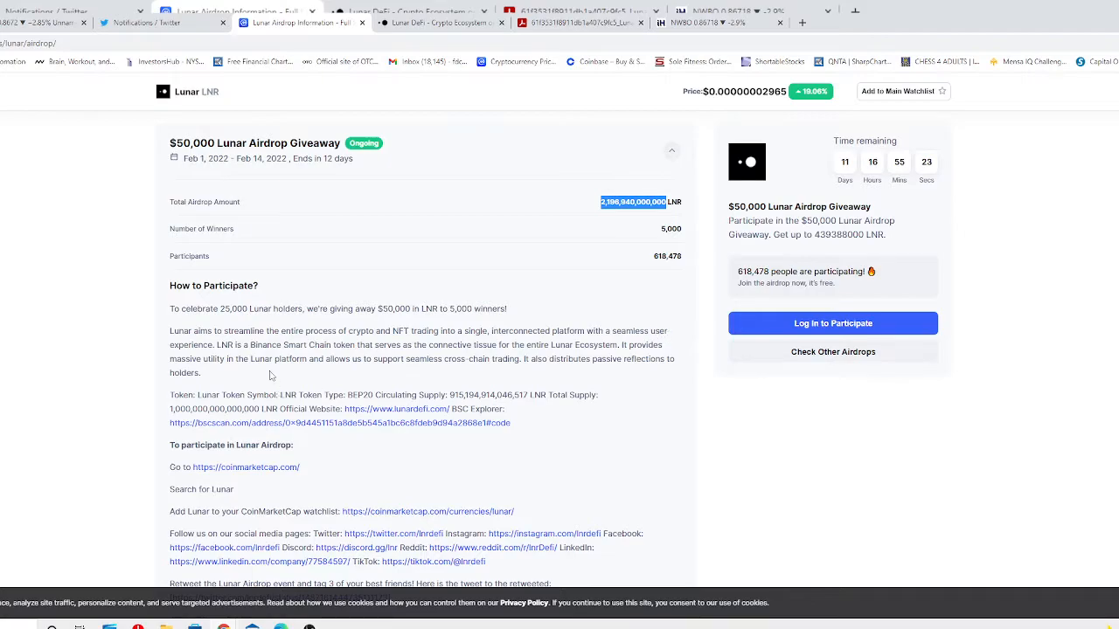
Step: Highlight the circulating supply figure in the Lunar token details paragraph
scroll(down, 3)
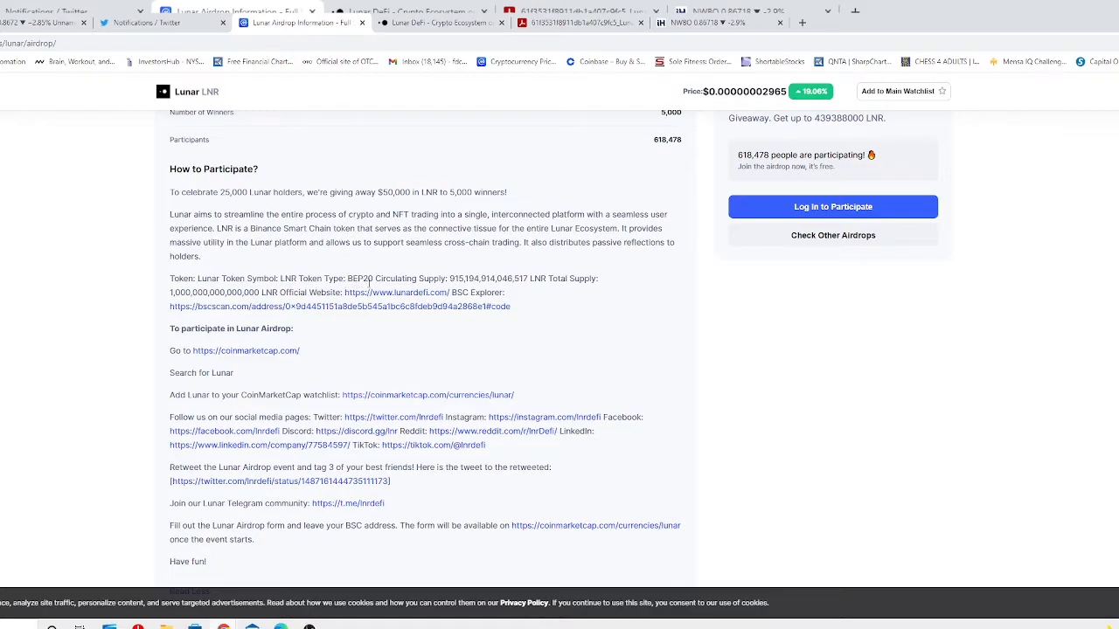
double_click(479, 278)
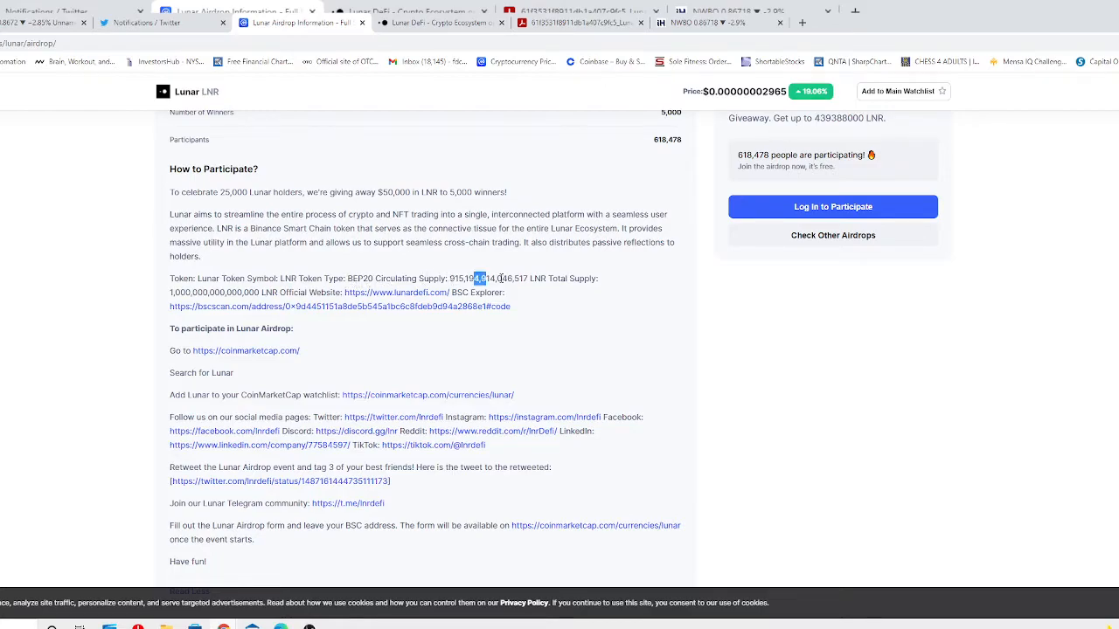
drag(479, 278, 598, 278)
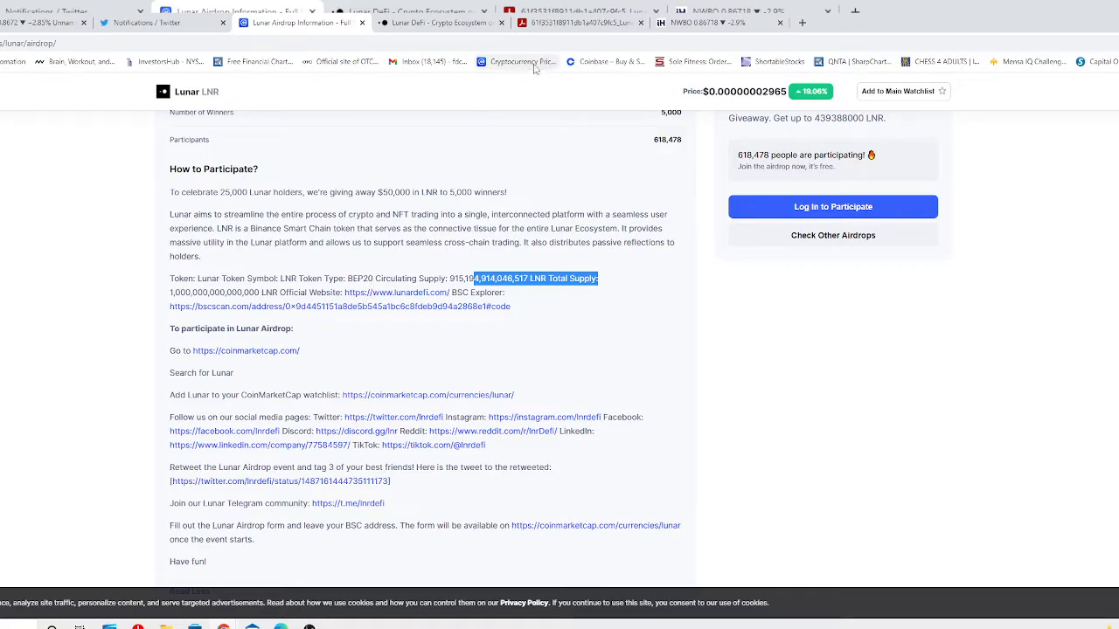
mouse_move(520, 61)
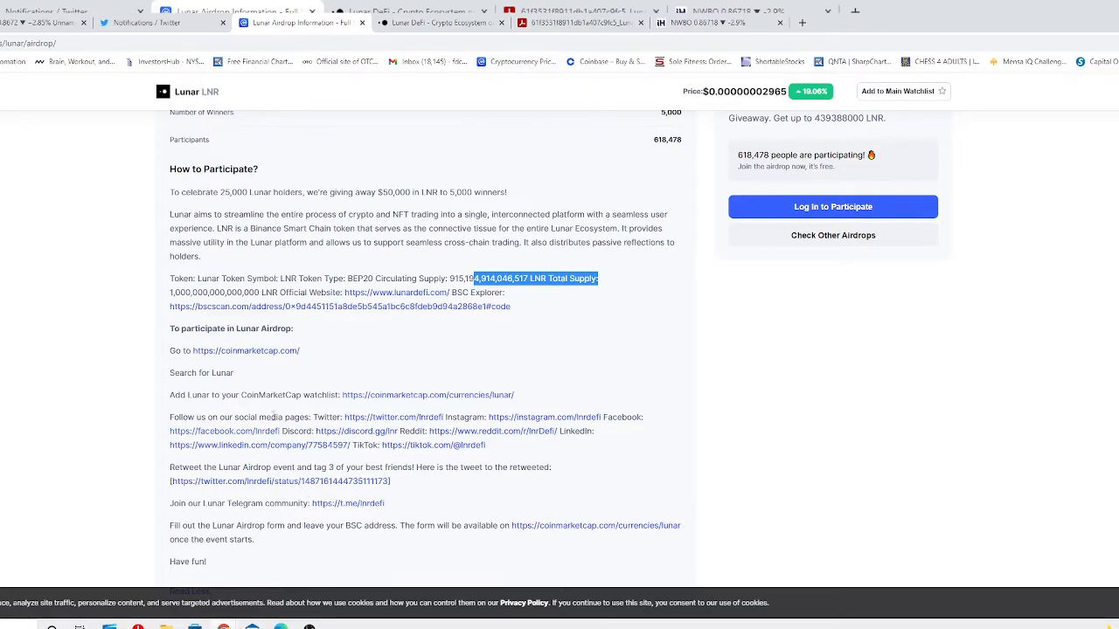
mouse_move(304, 348)
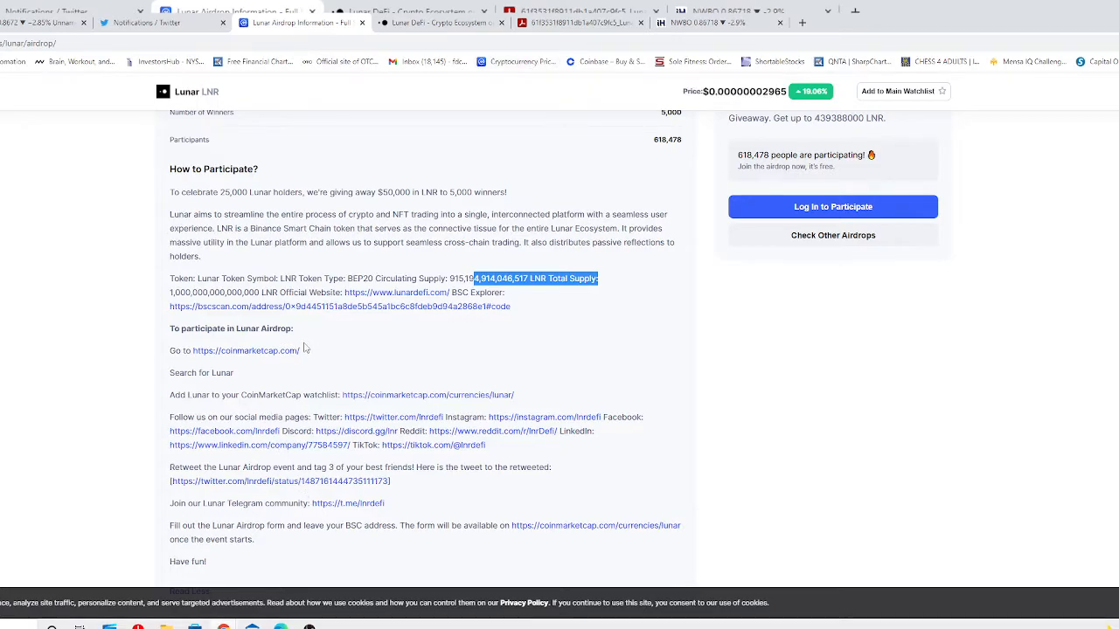
mouse_move(269, 367)
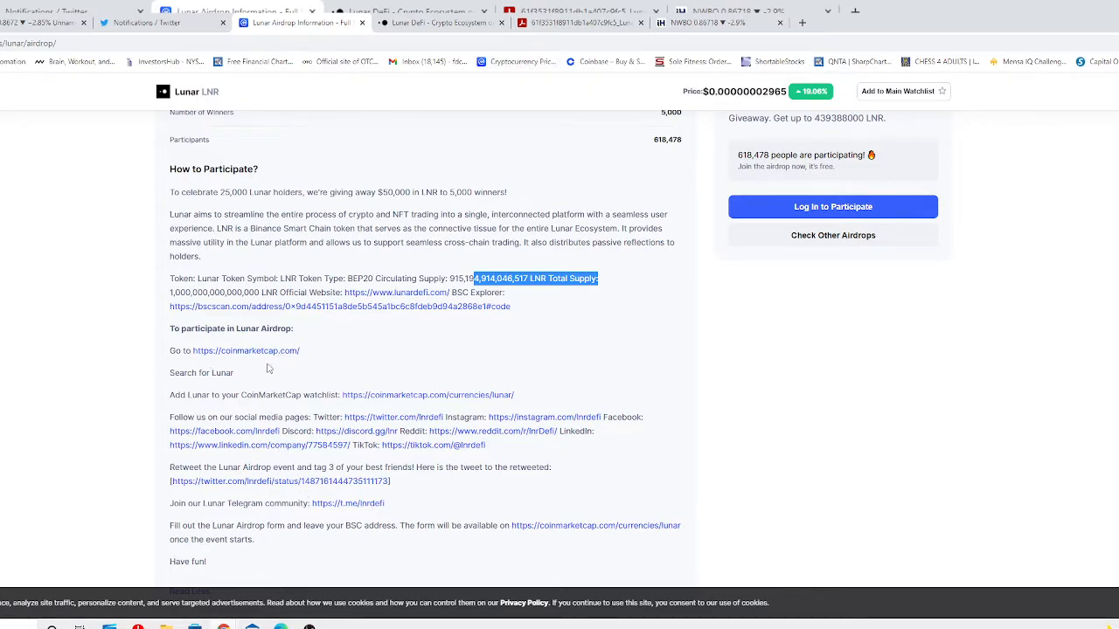
mouse_move(255, 381)
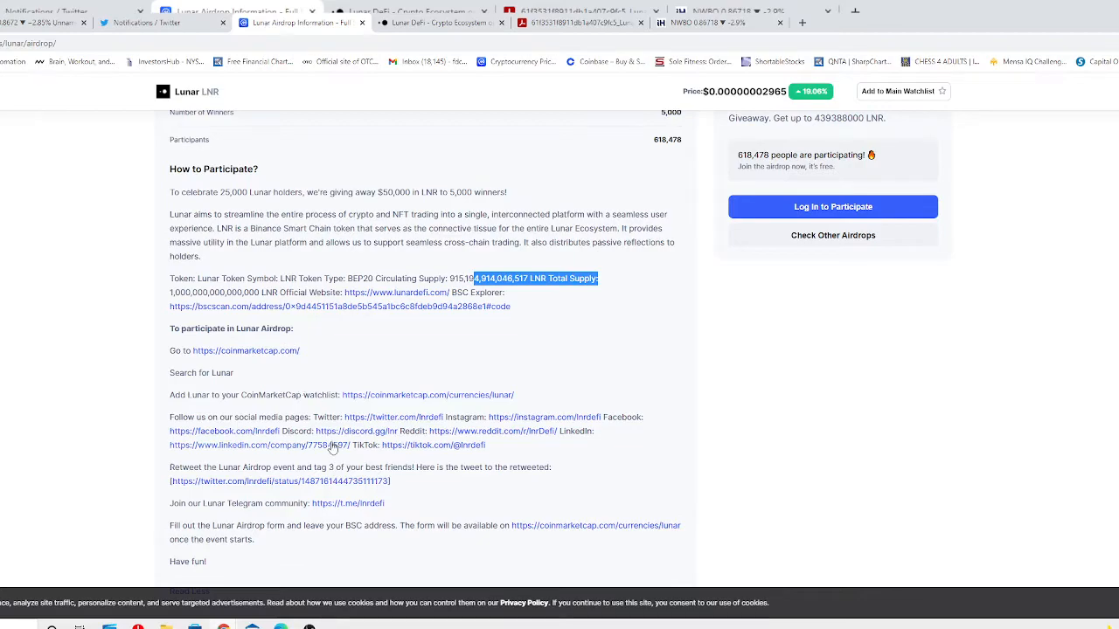
scroll(down, 3)
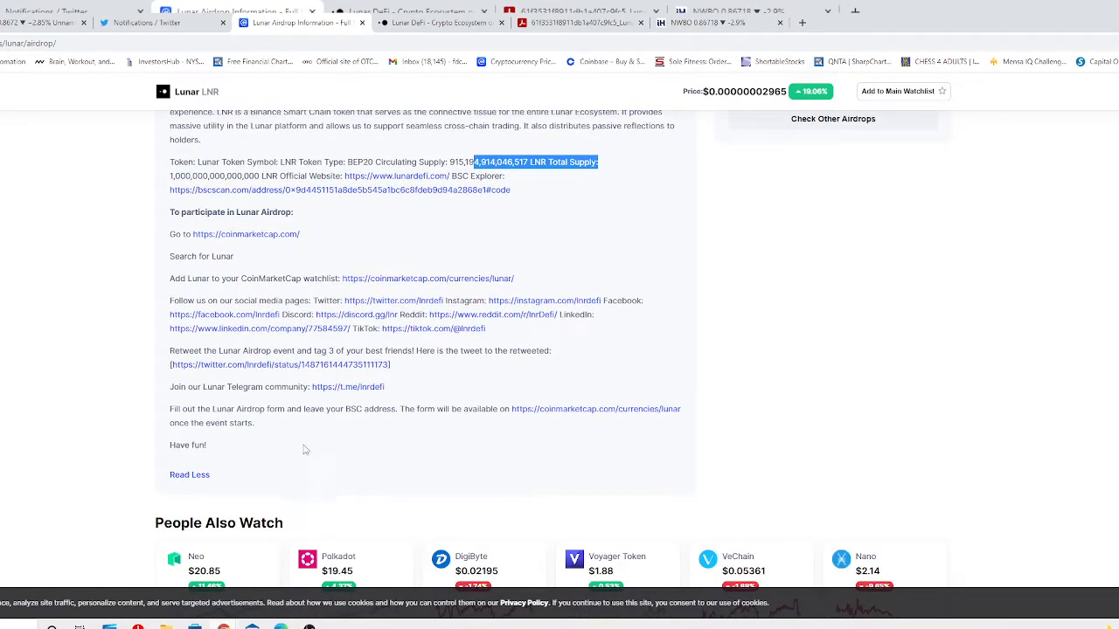
mouse_move(306, 449)
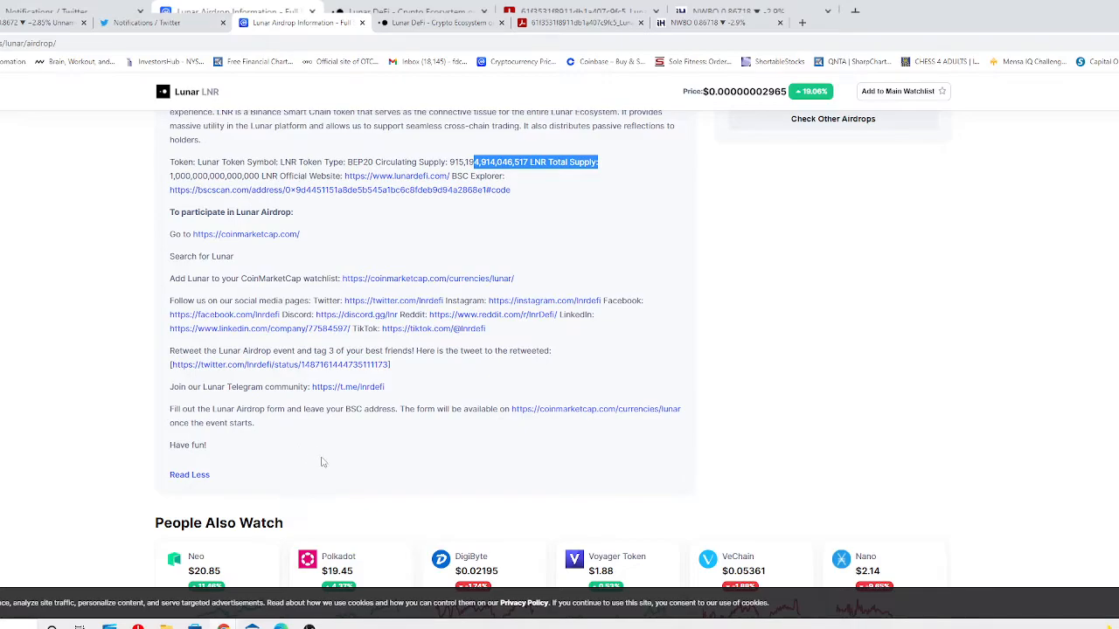
mouse_move(322, 465)
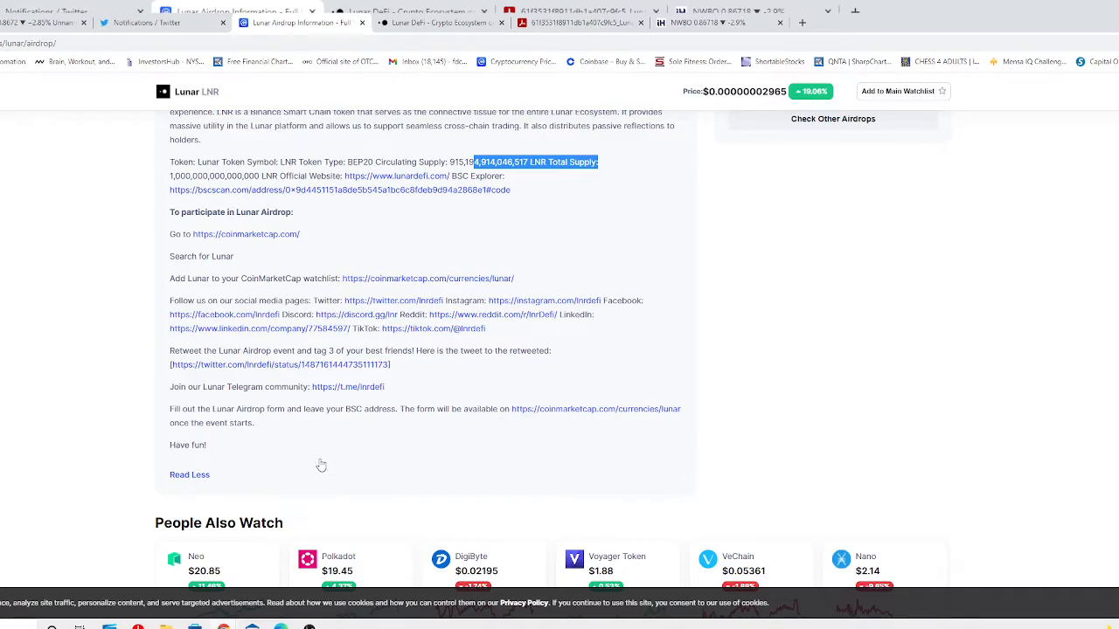
mouse_move(304, 451)
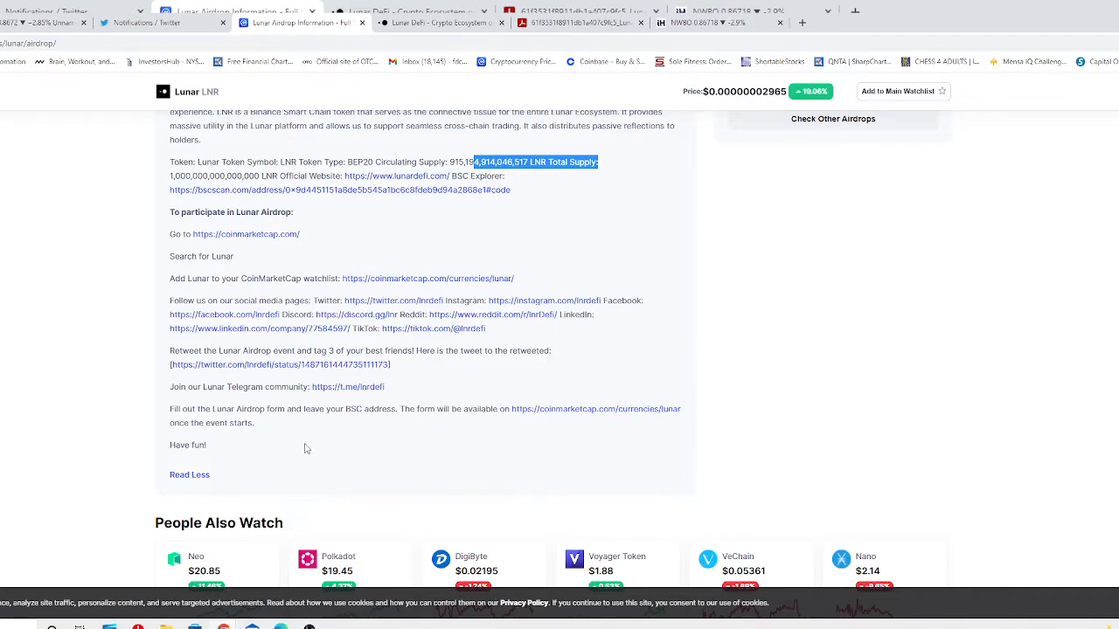
mouse_move(304, 444)
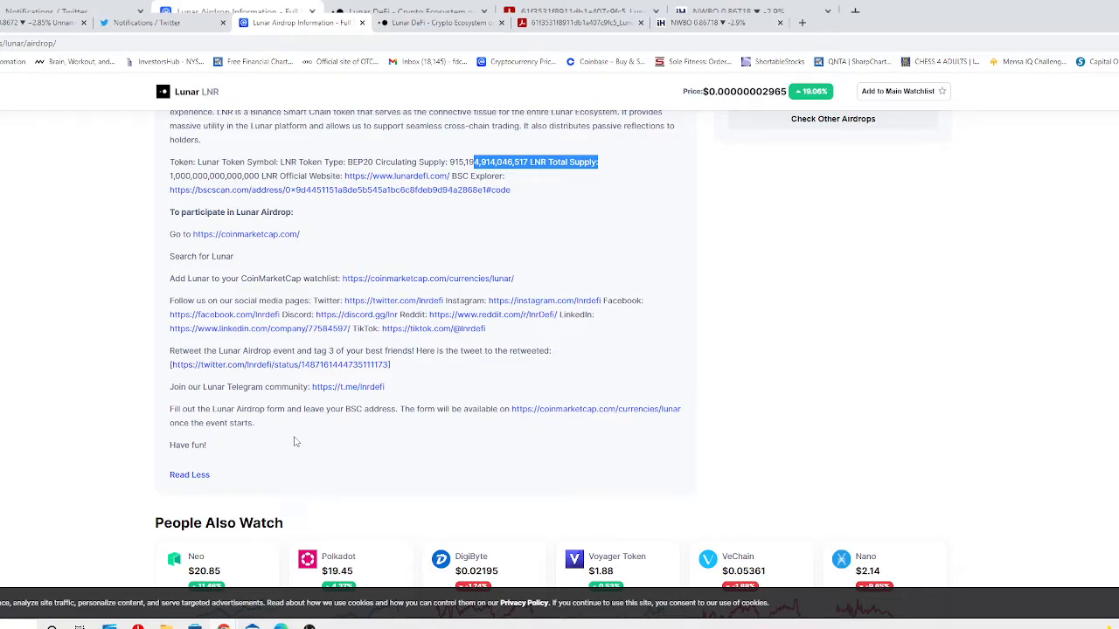
mouse_move(287, 446)
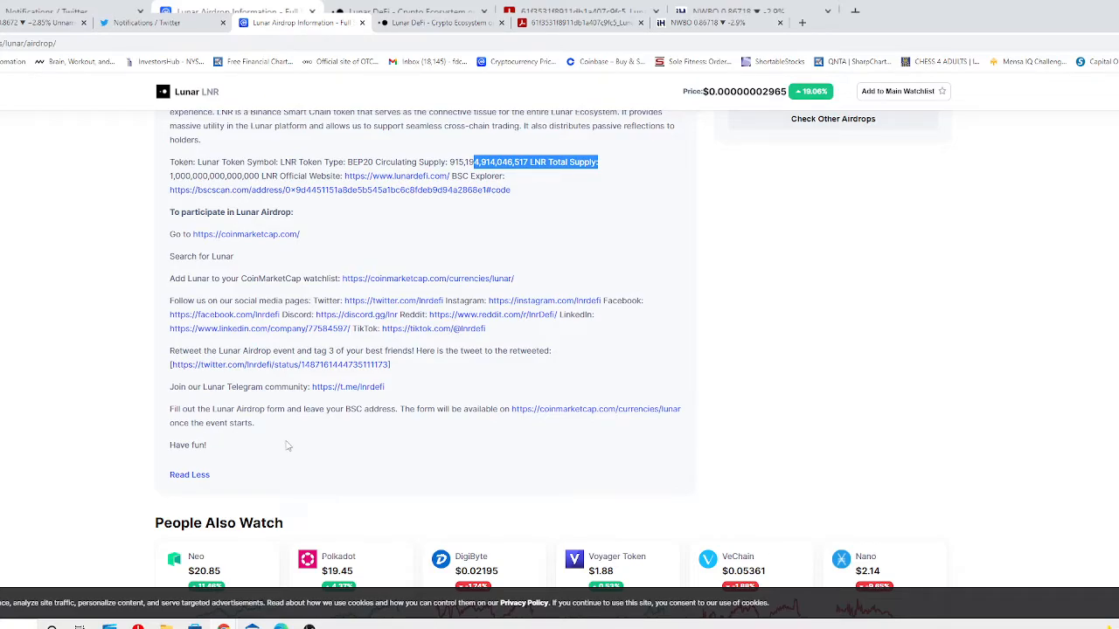
mouse_move(259, 467)
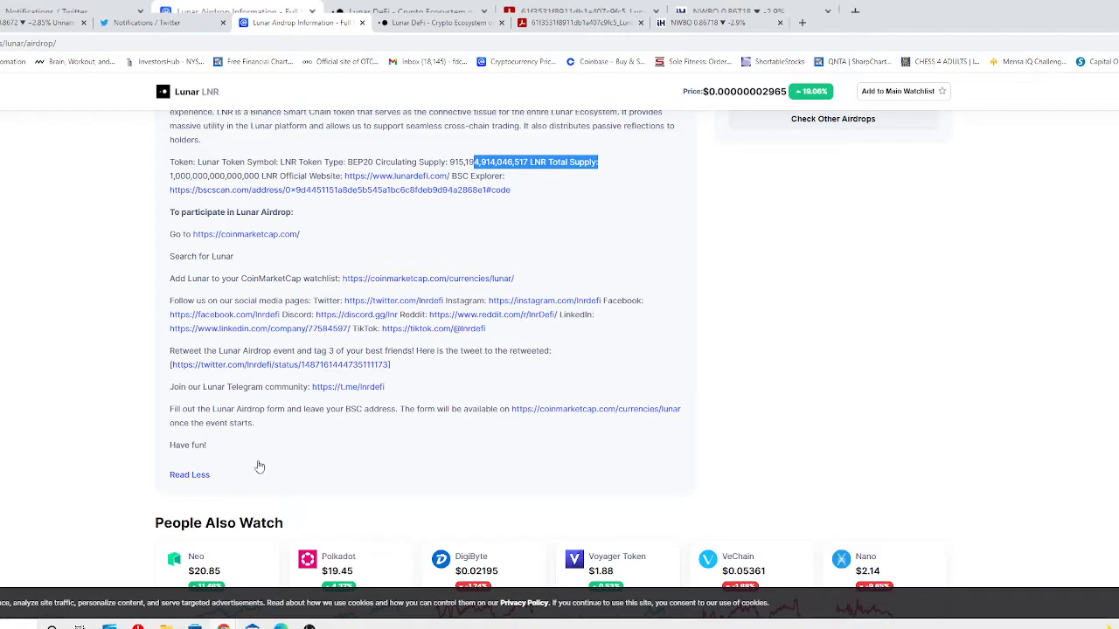
mouse_move(257, 470)
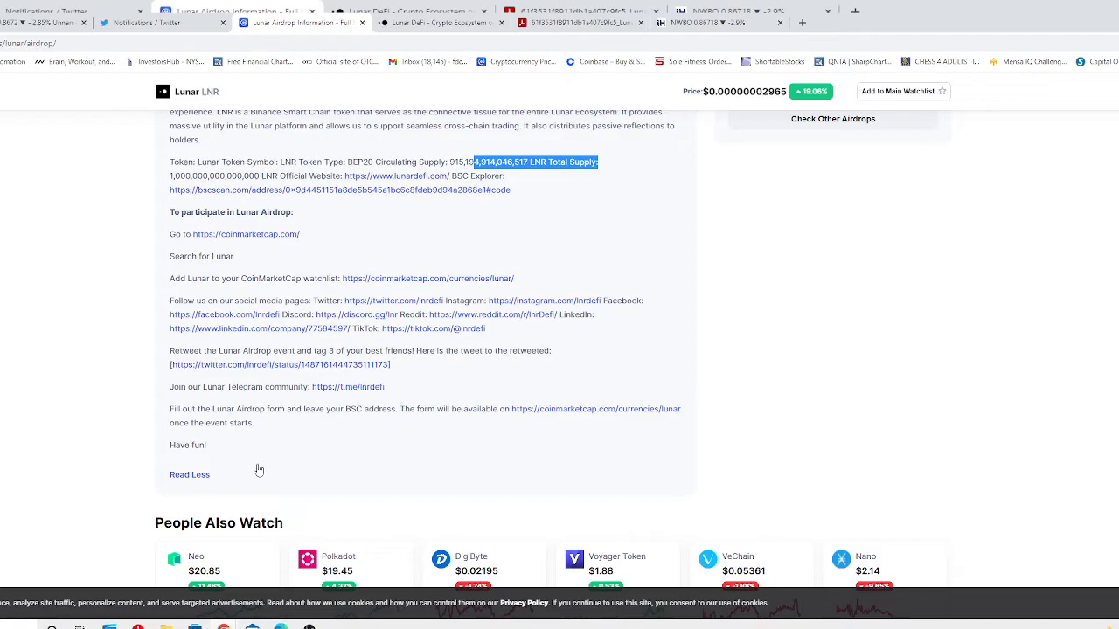
mouse_move(262, 465)
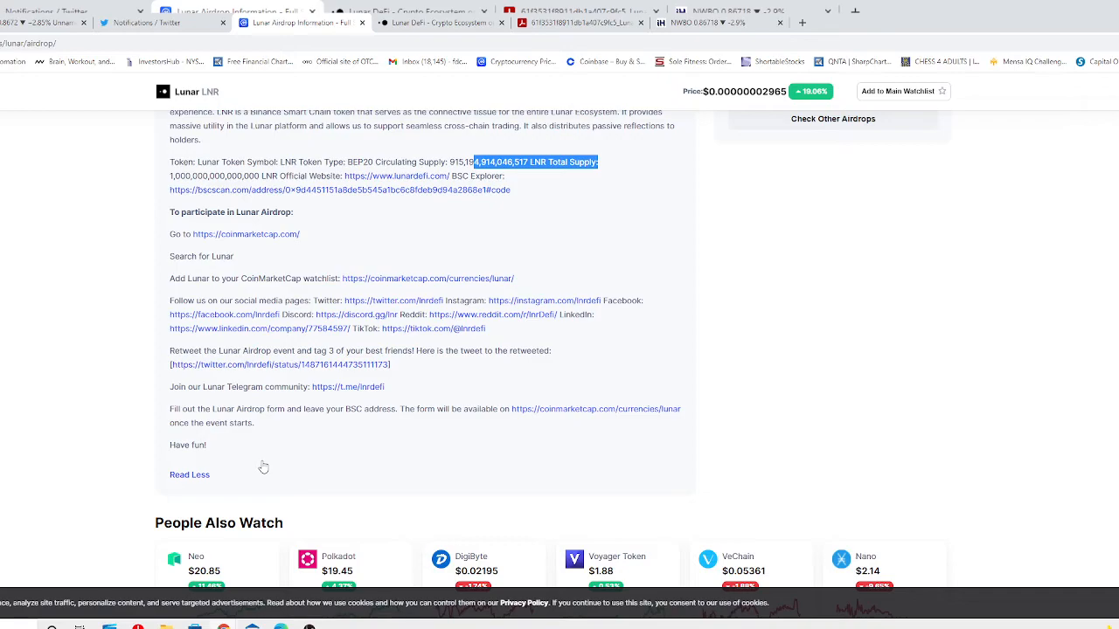
mouse_move(266, 469)
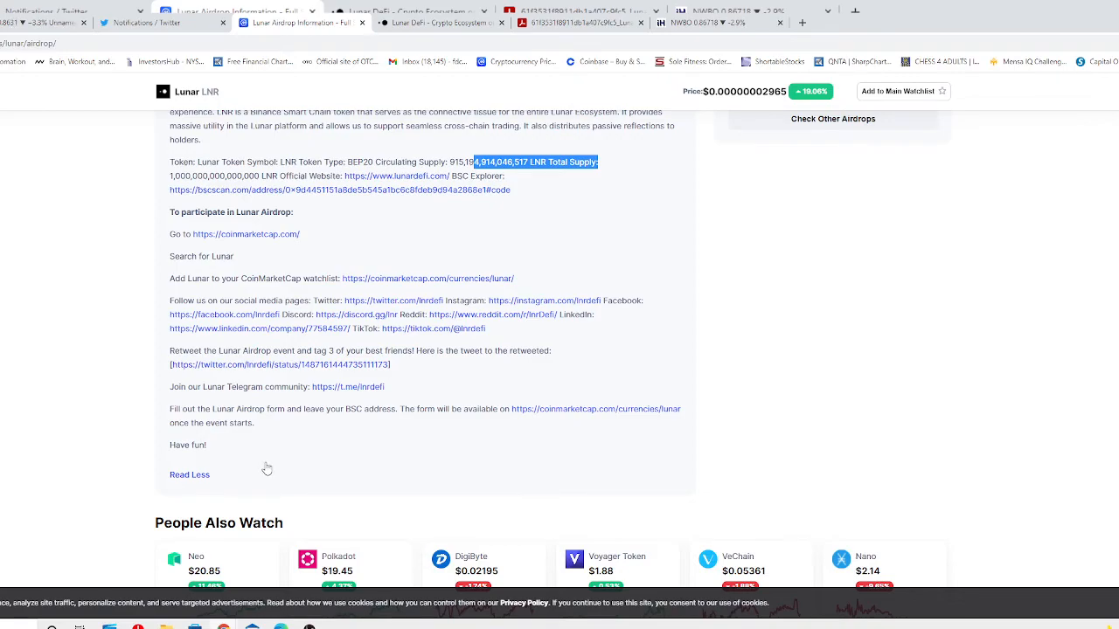